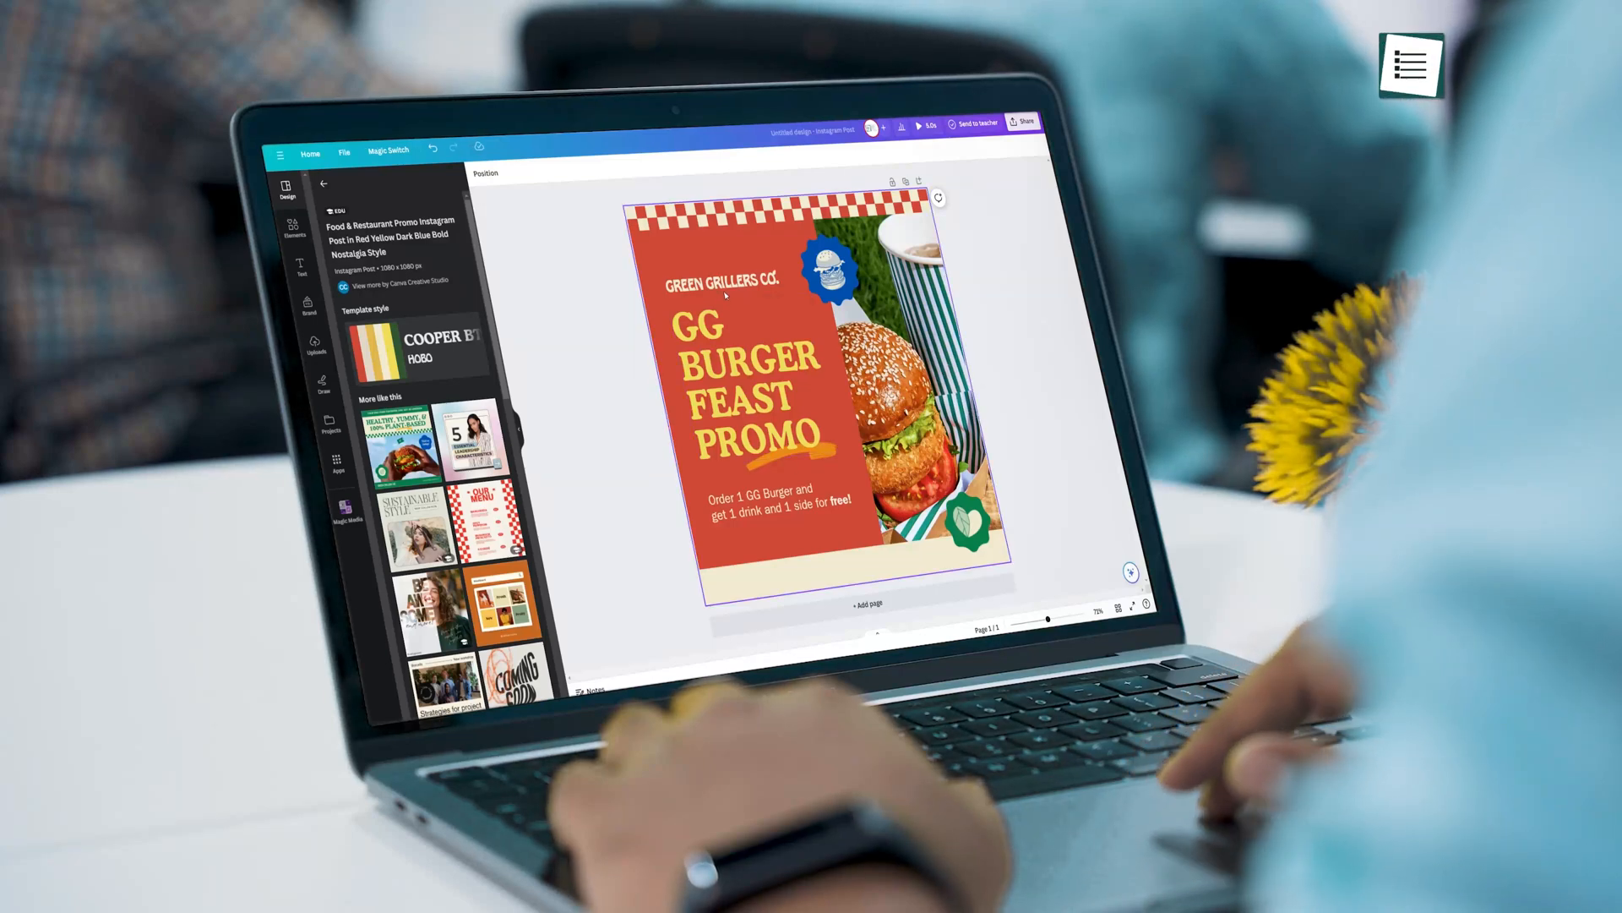
Step: Magic Expand the couple-in-meadow photo to Whole Page so it fills the slide
left_click(745, 373)
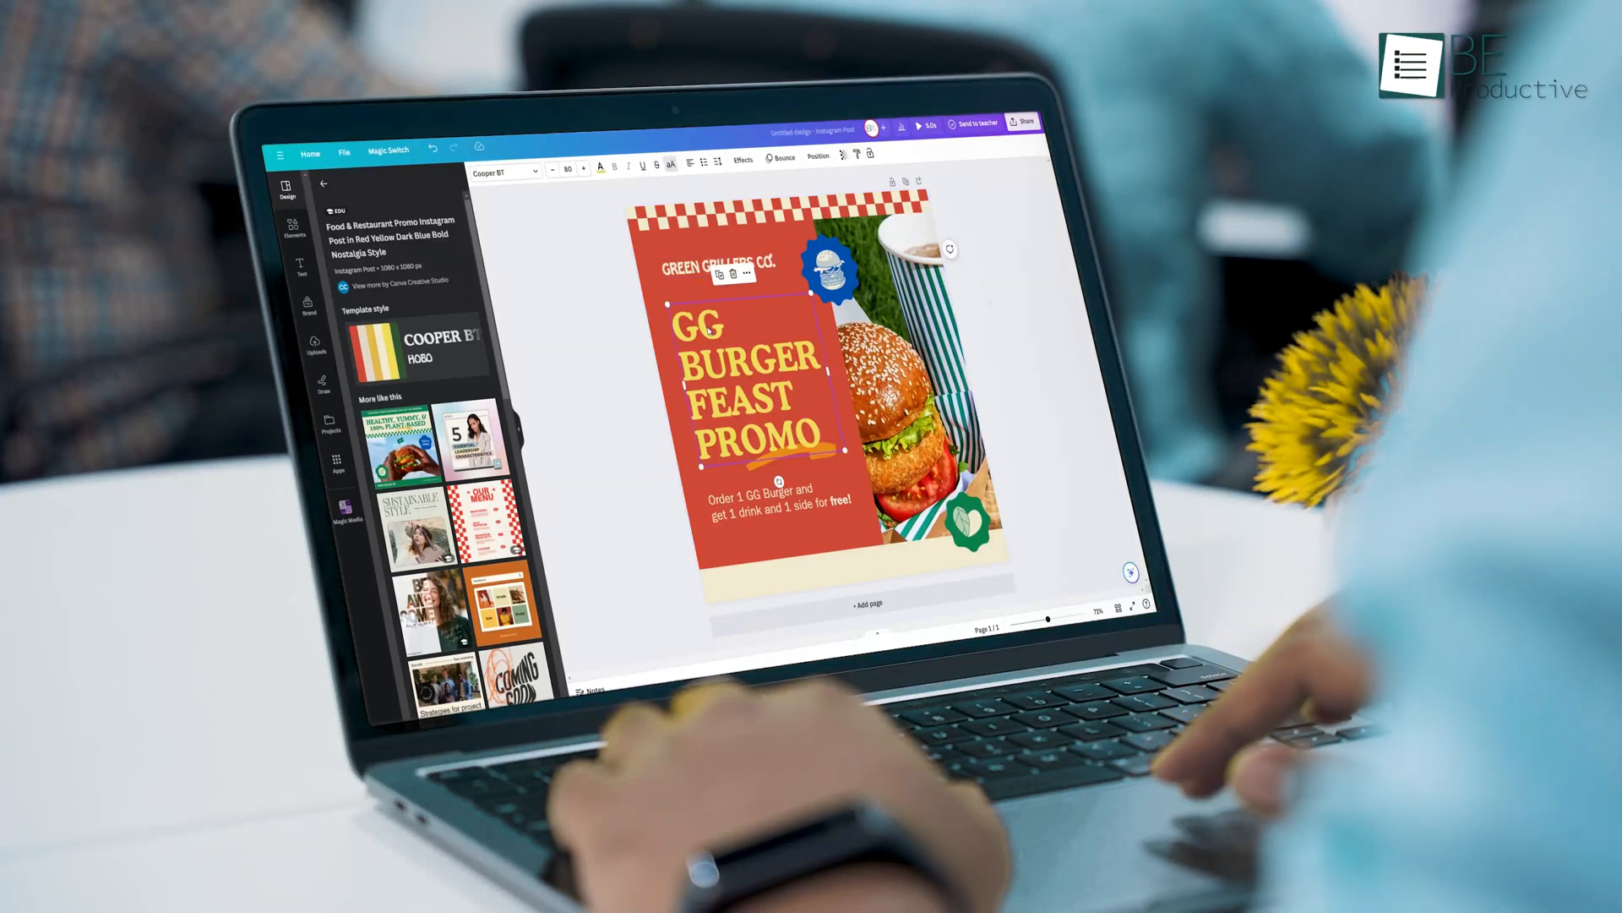
left_click(612, 165)
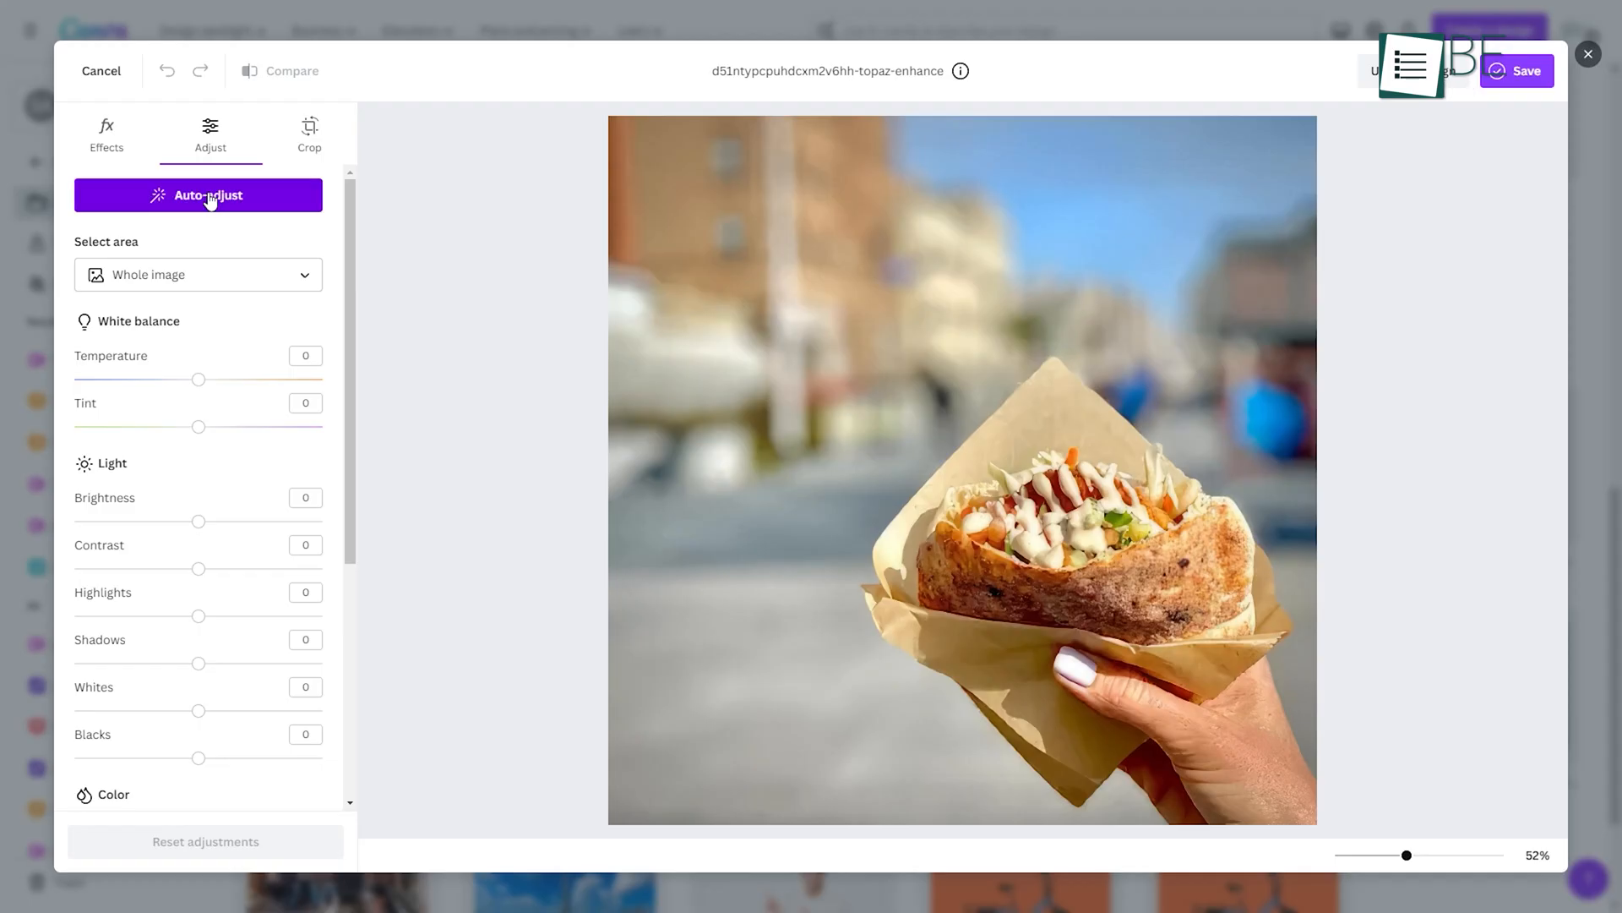
left_click(198, 194)
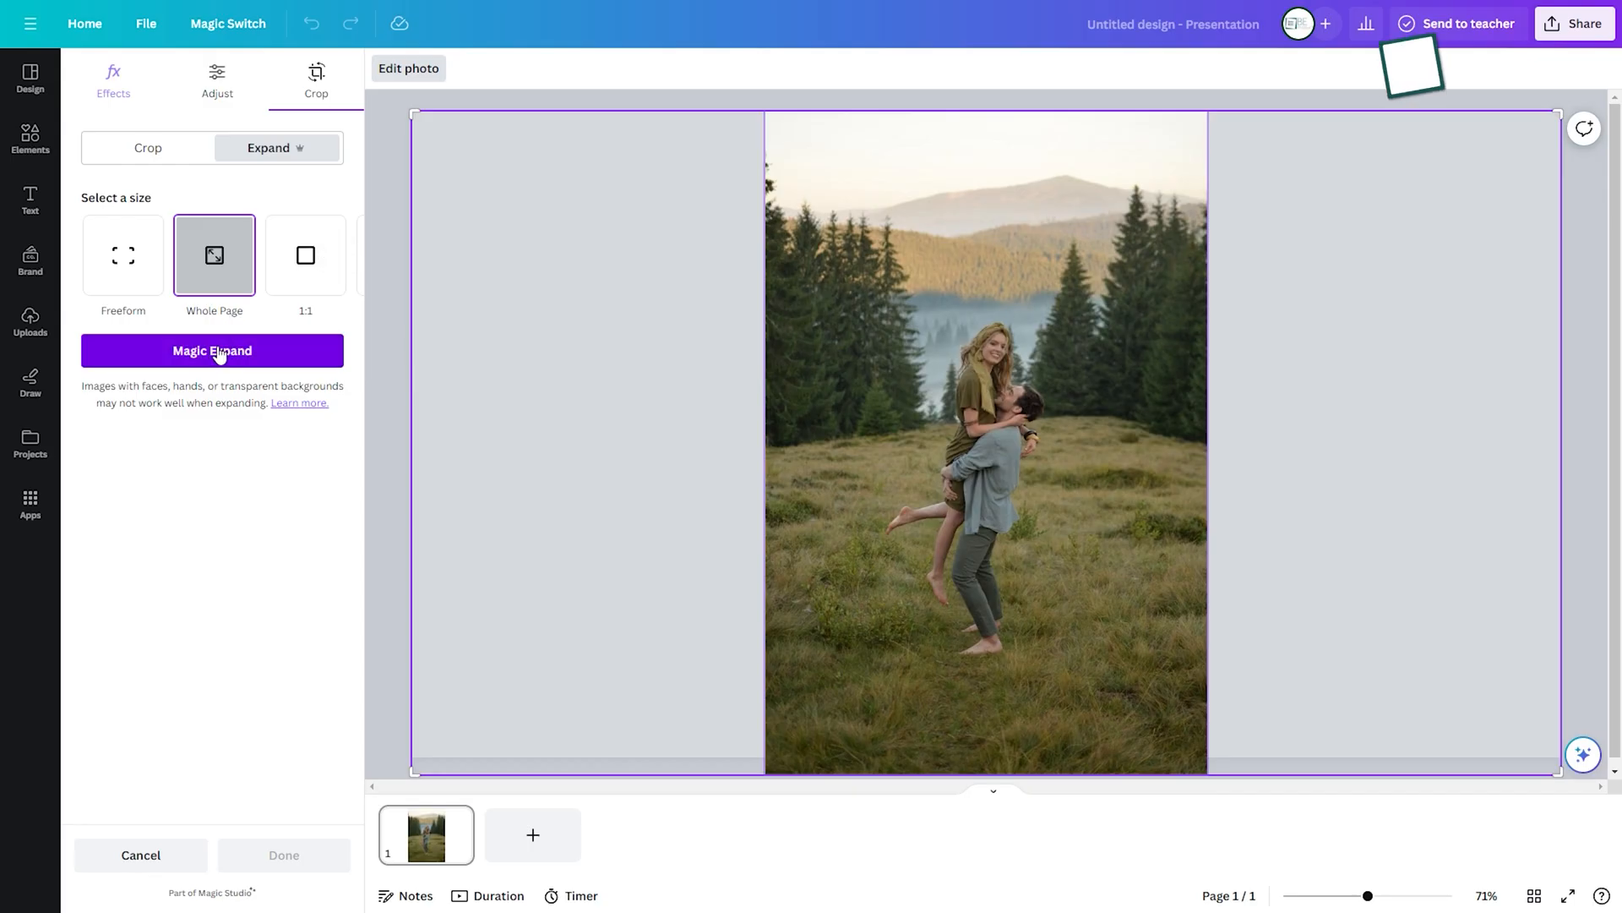
left_click(212, 350)
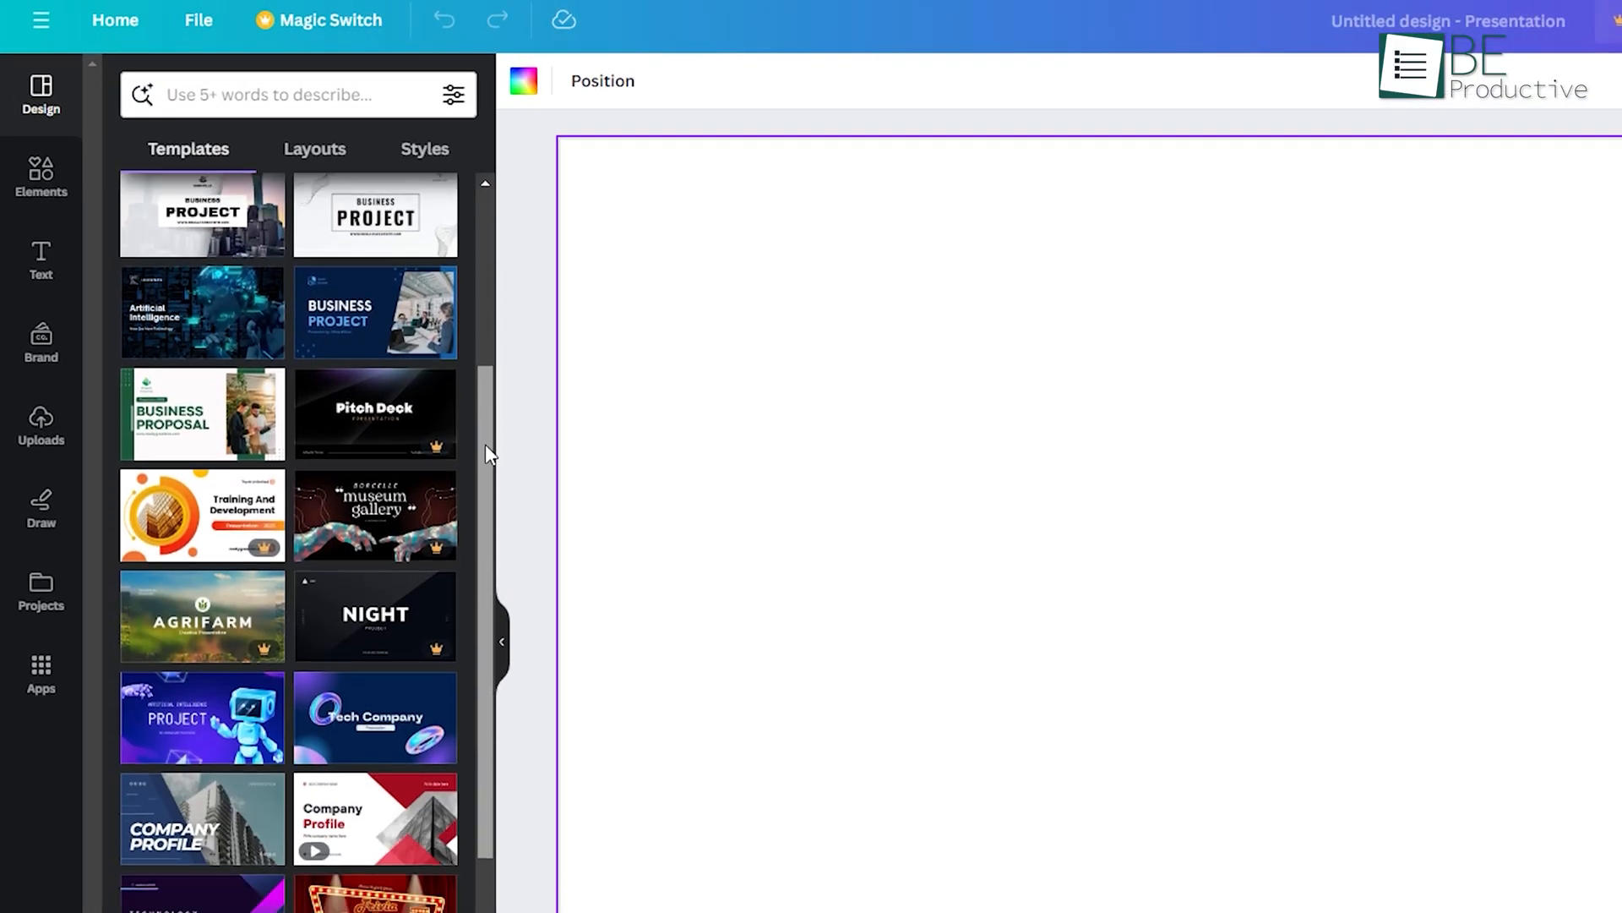
Step: Add the Sustainability & Ecology scrapbook template as a new second page
scroll("down", 3)
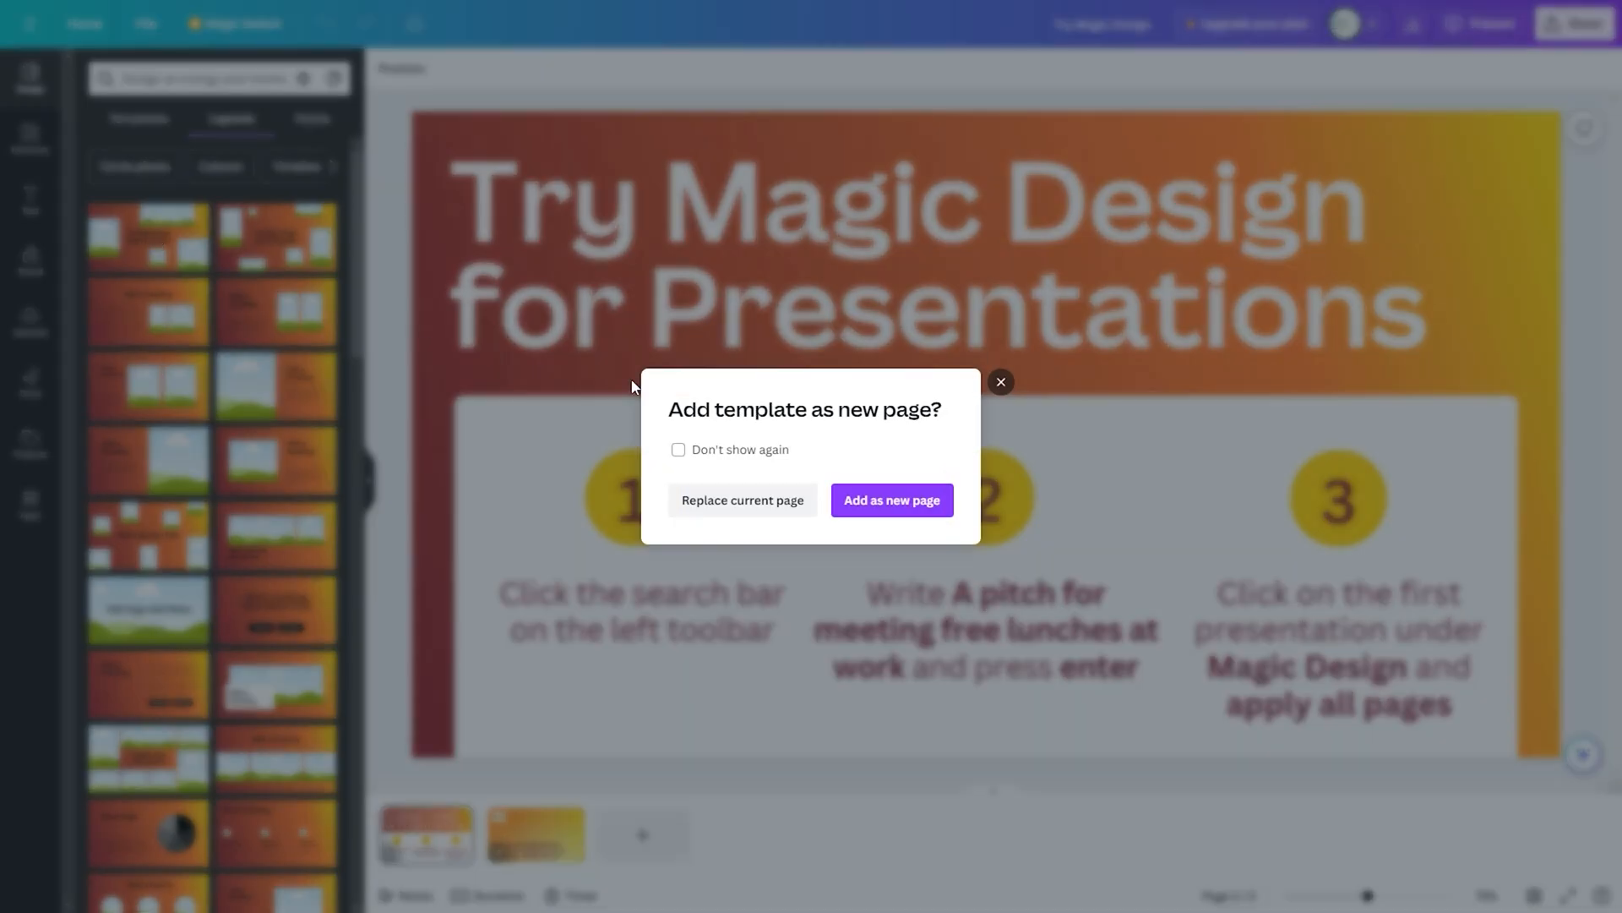
left_click(889, 499)
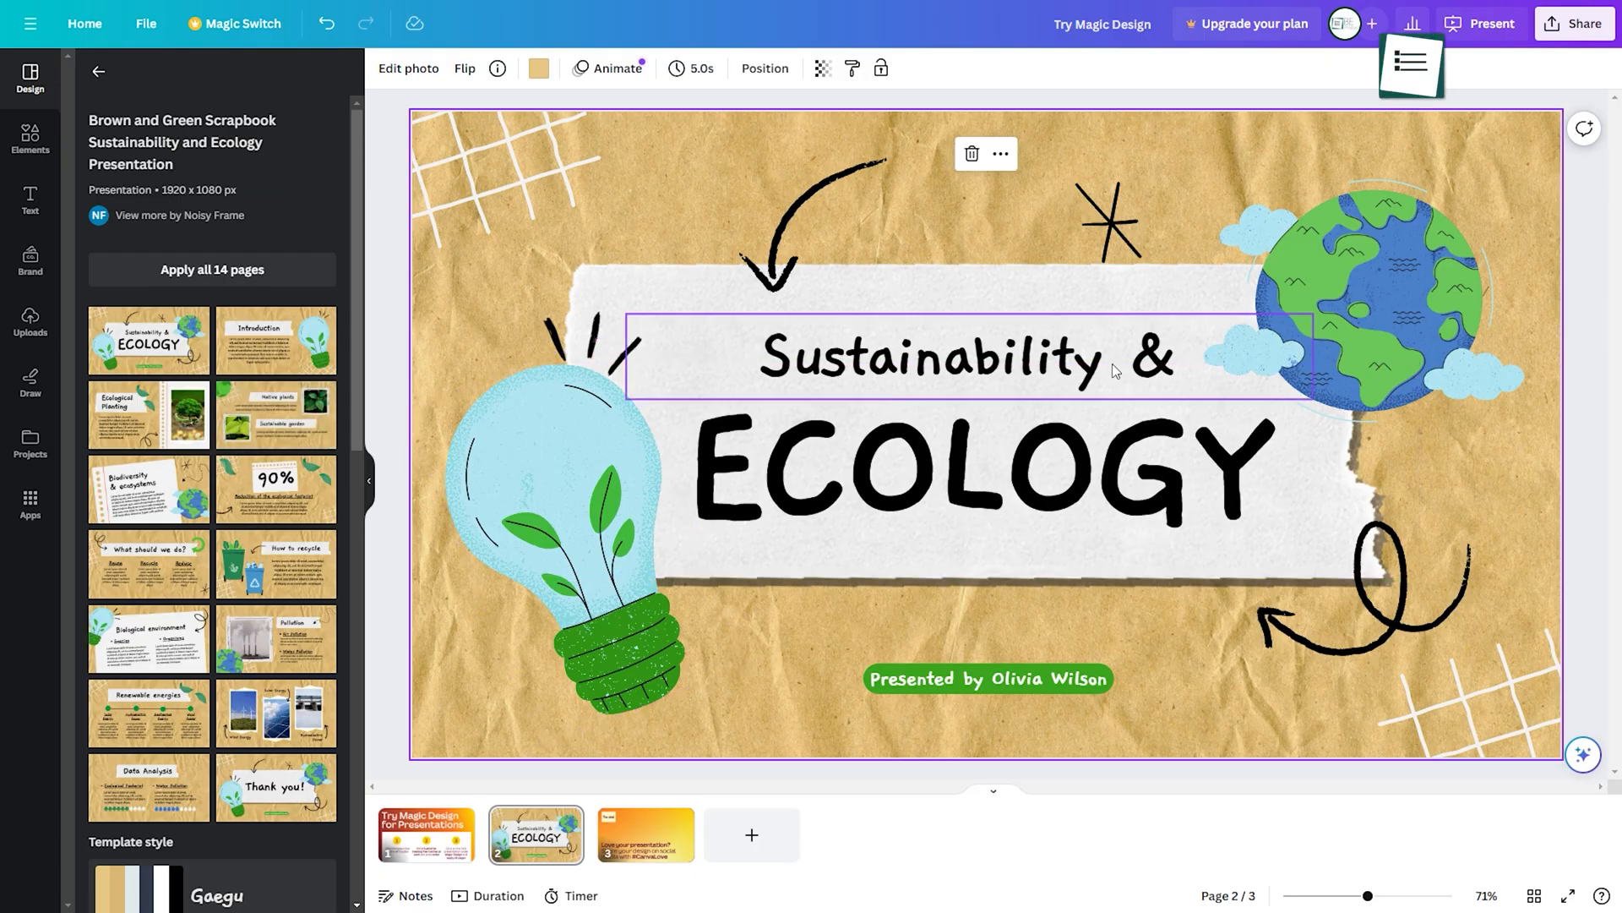
left_click(1076, 492)
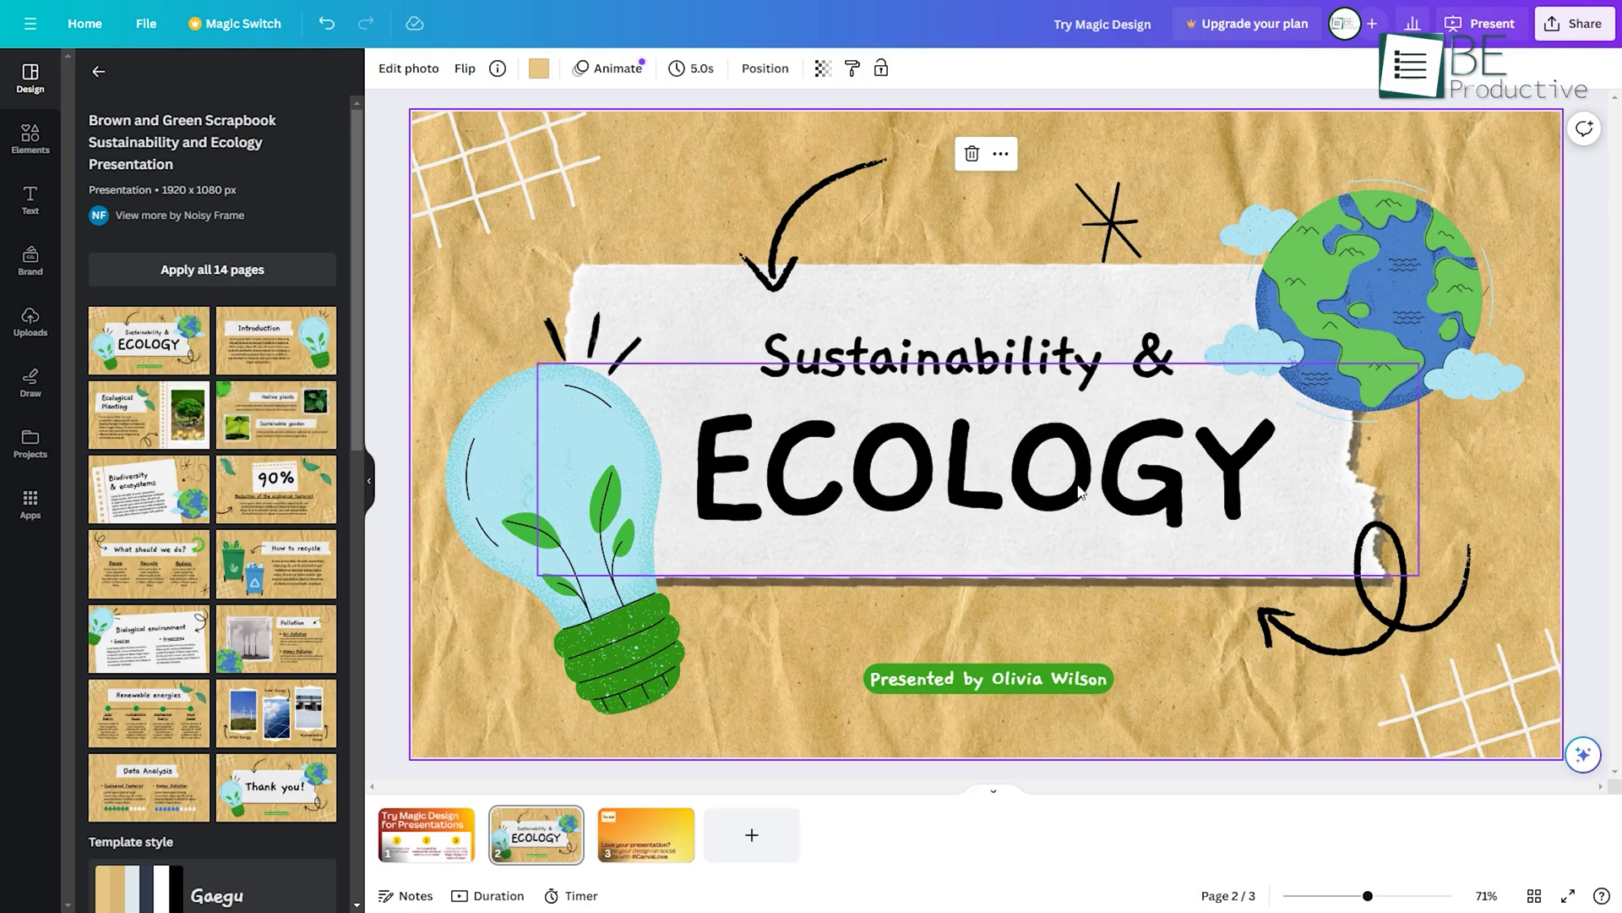
left_click(30, 700)
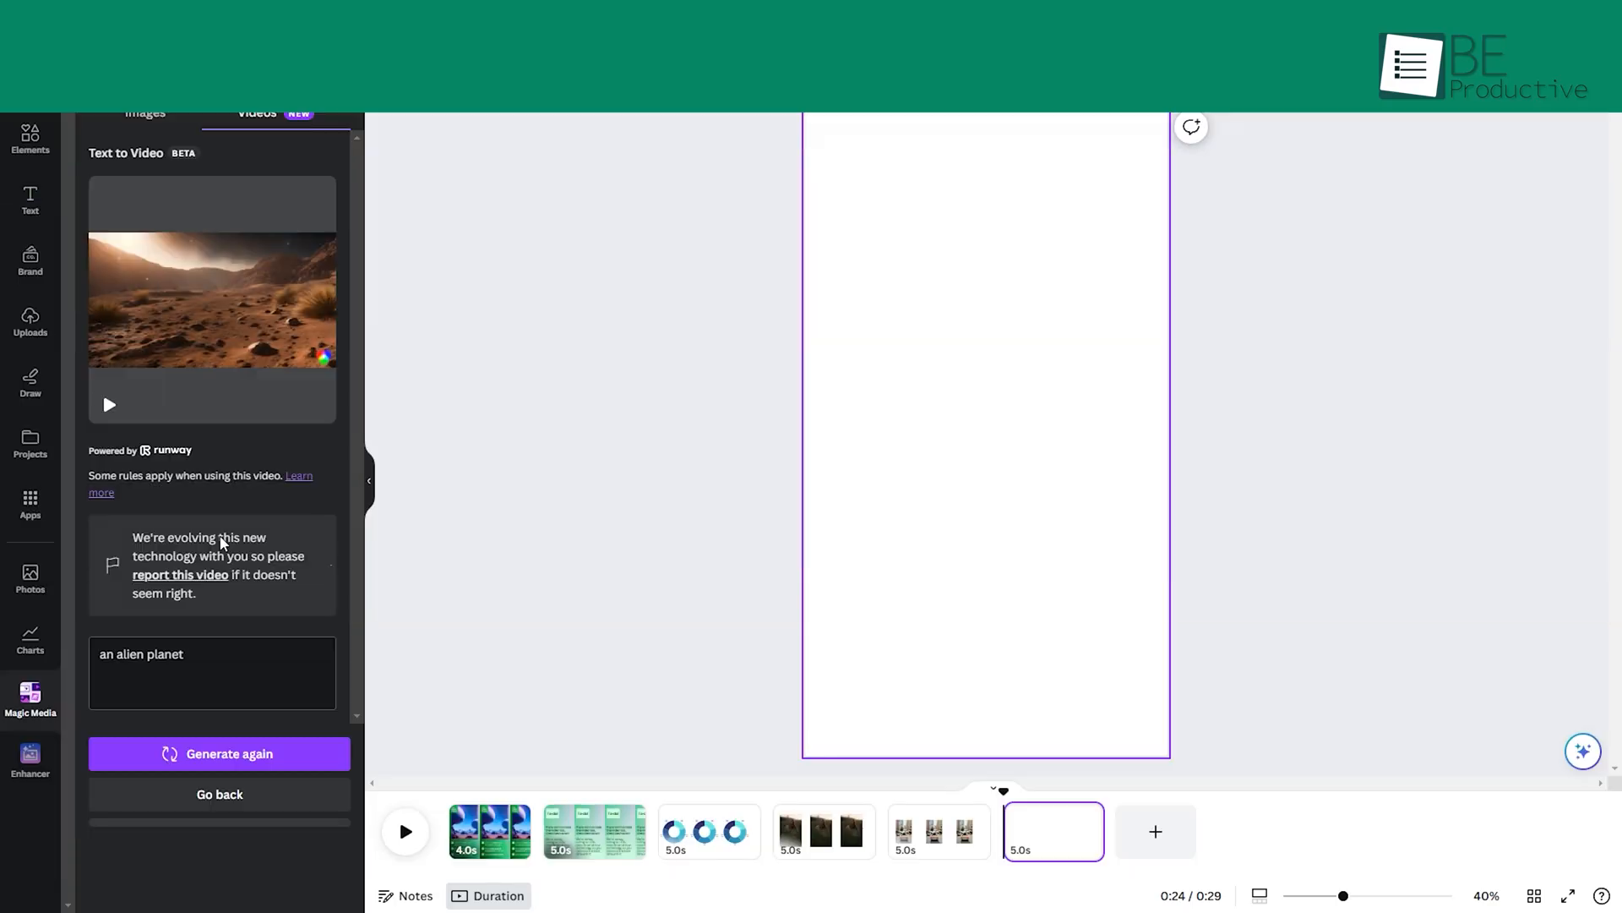
Step: Generate and place an 'an alien planet' video and a 'a flying car in city' image
left_click(109, 404)
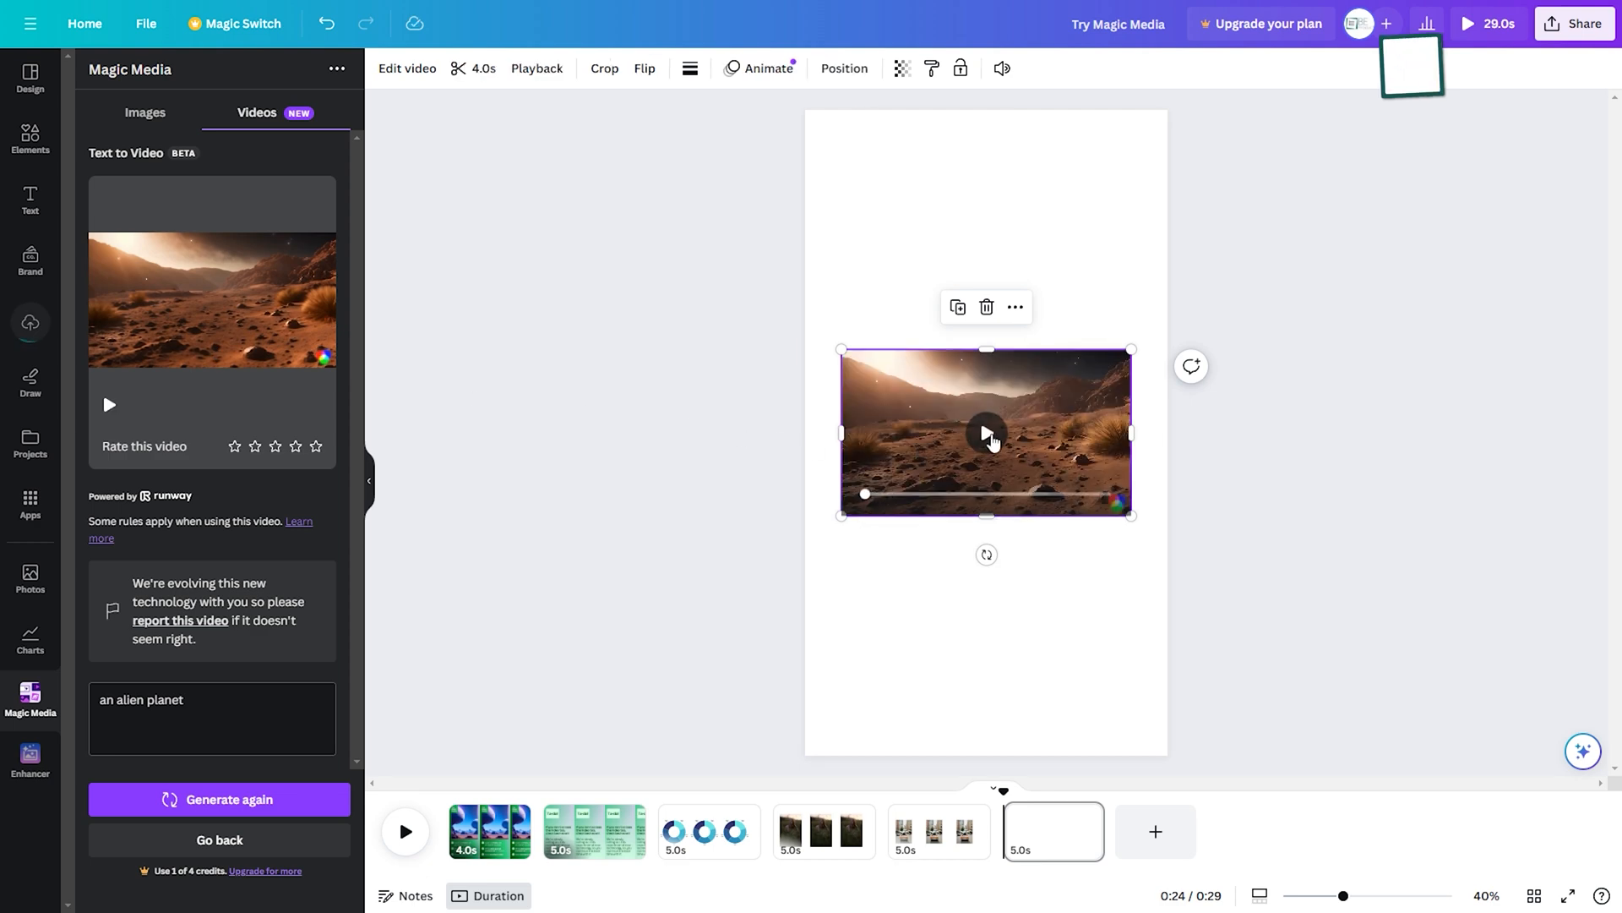
left_click(939, 831)
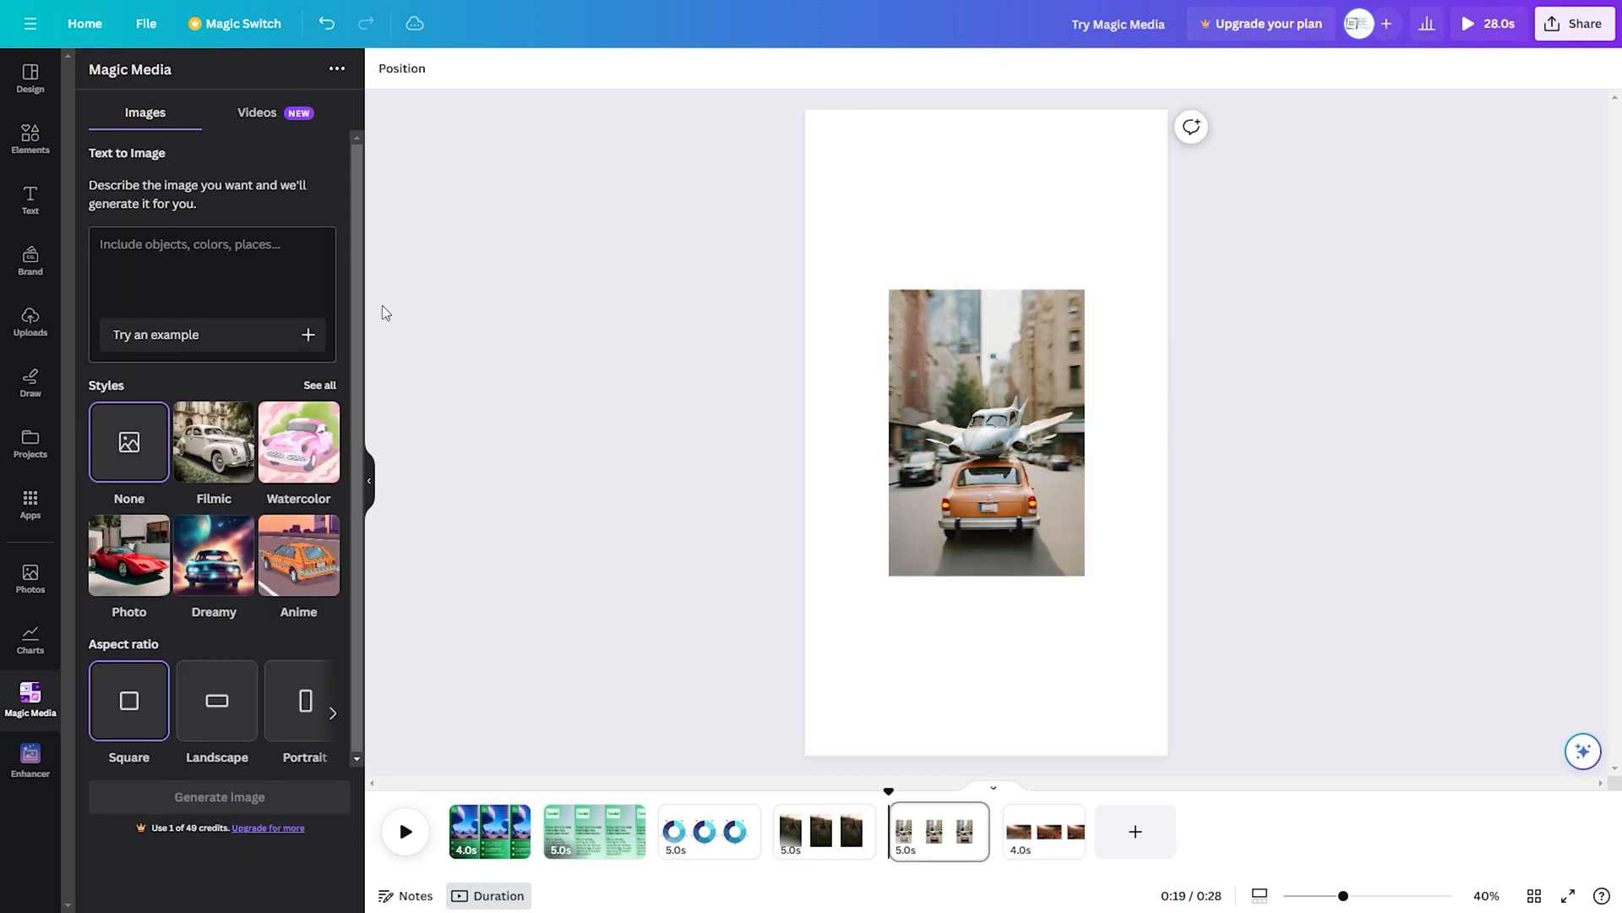
type("a flying car  in city")
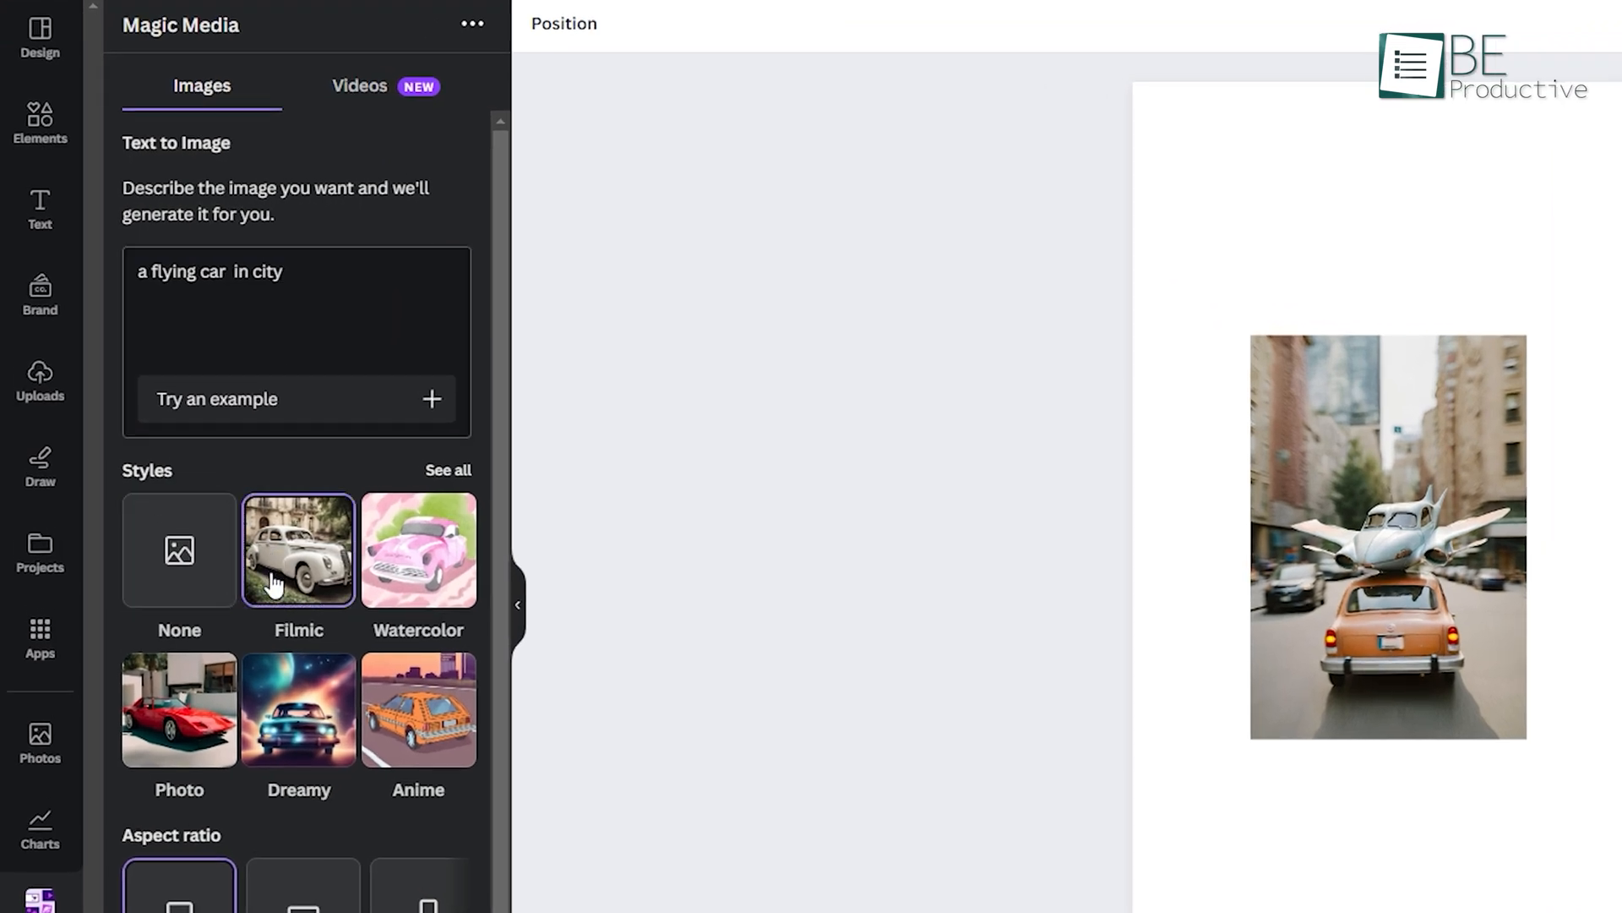
scroll("down", 3)
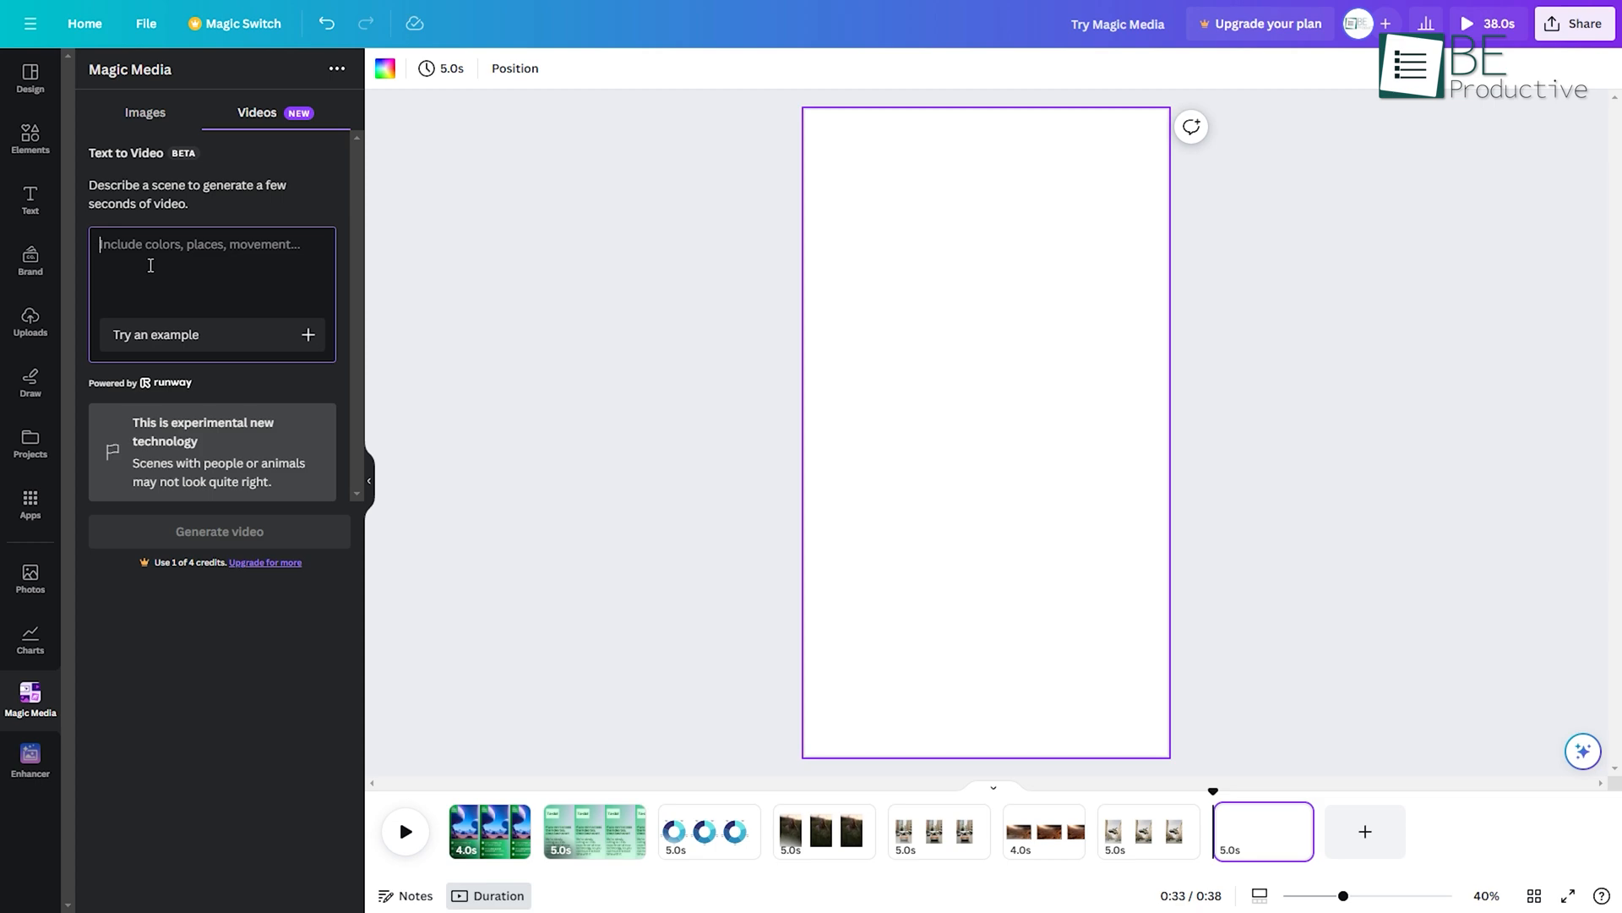
type("an alien planet")
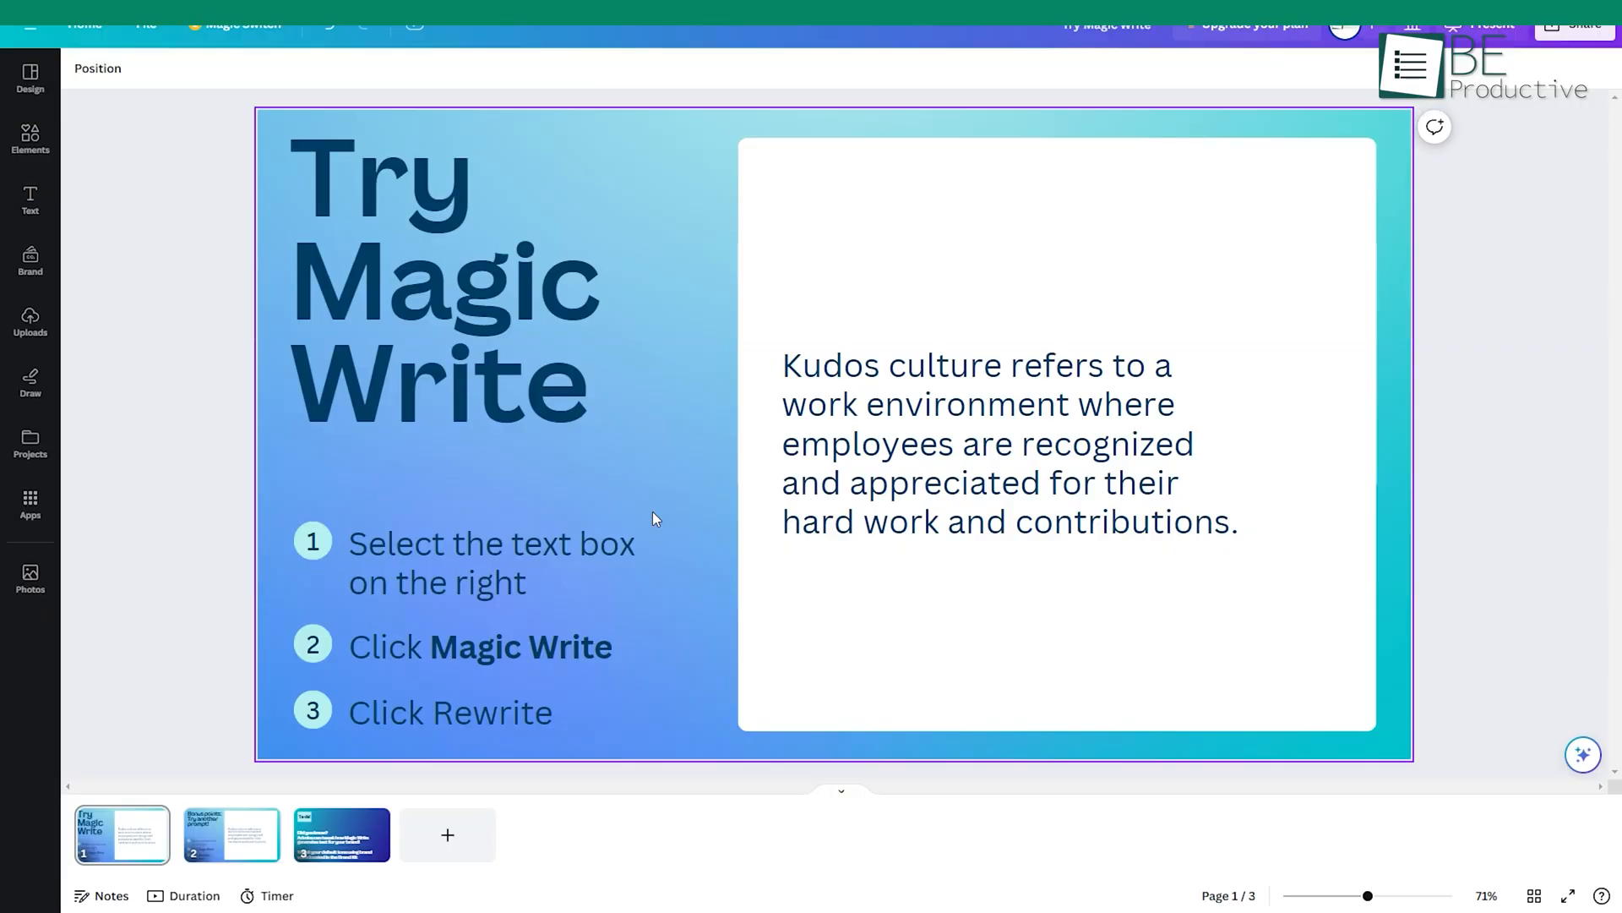
Step: Apply Magic Write's Rewrite to the kudos culture paragraph in the right text box
left_click(490, 562)
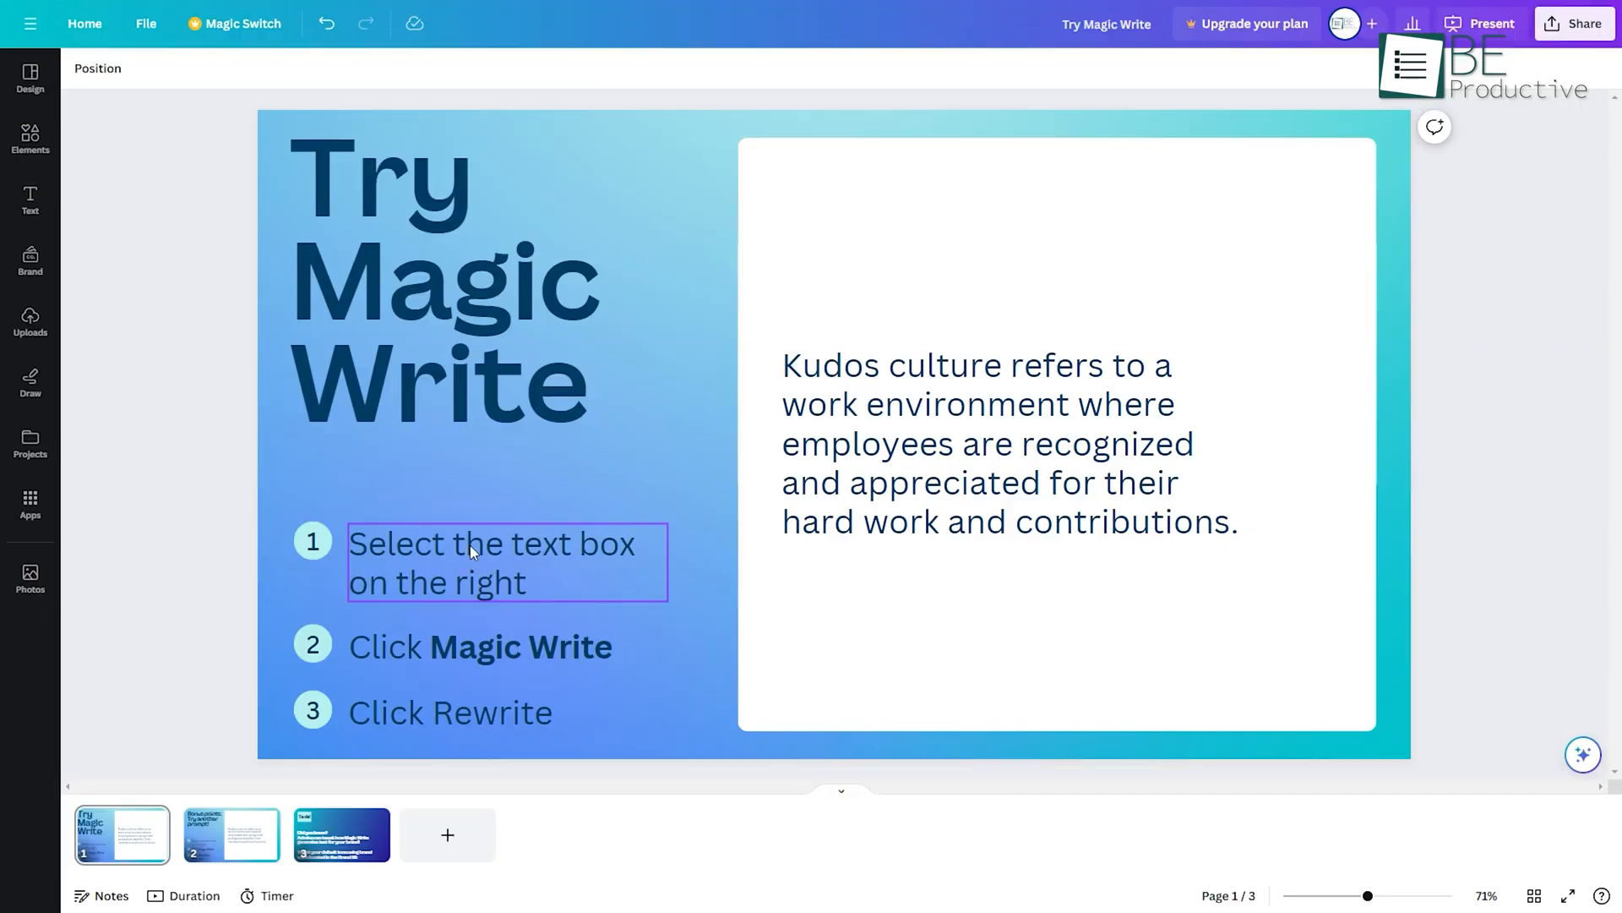
left_click(446, 280)
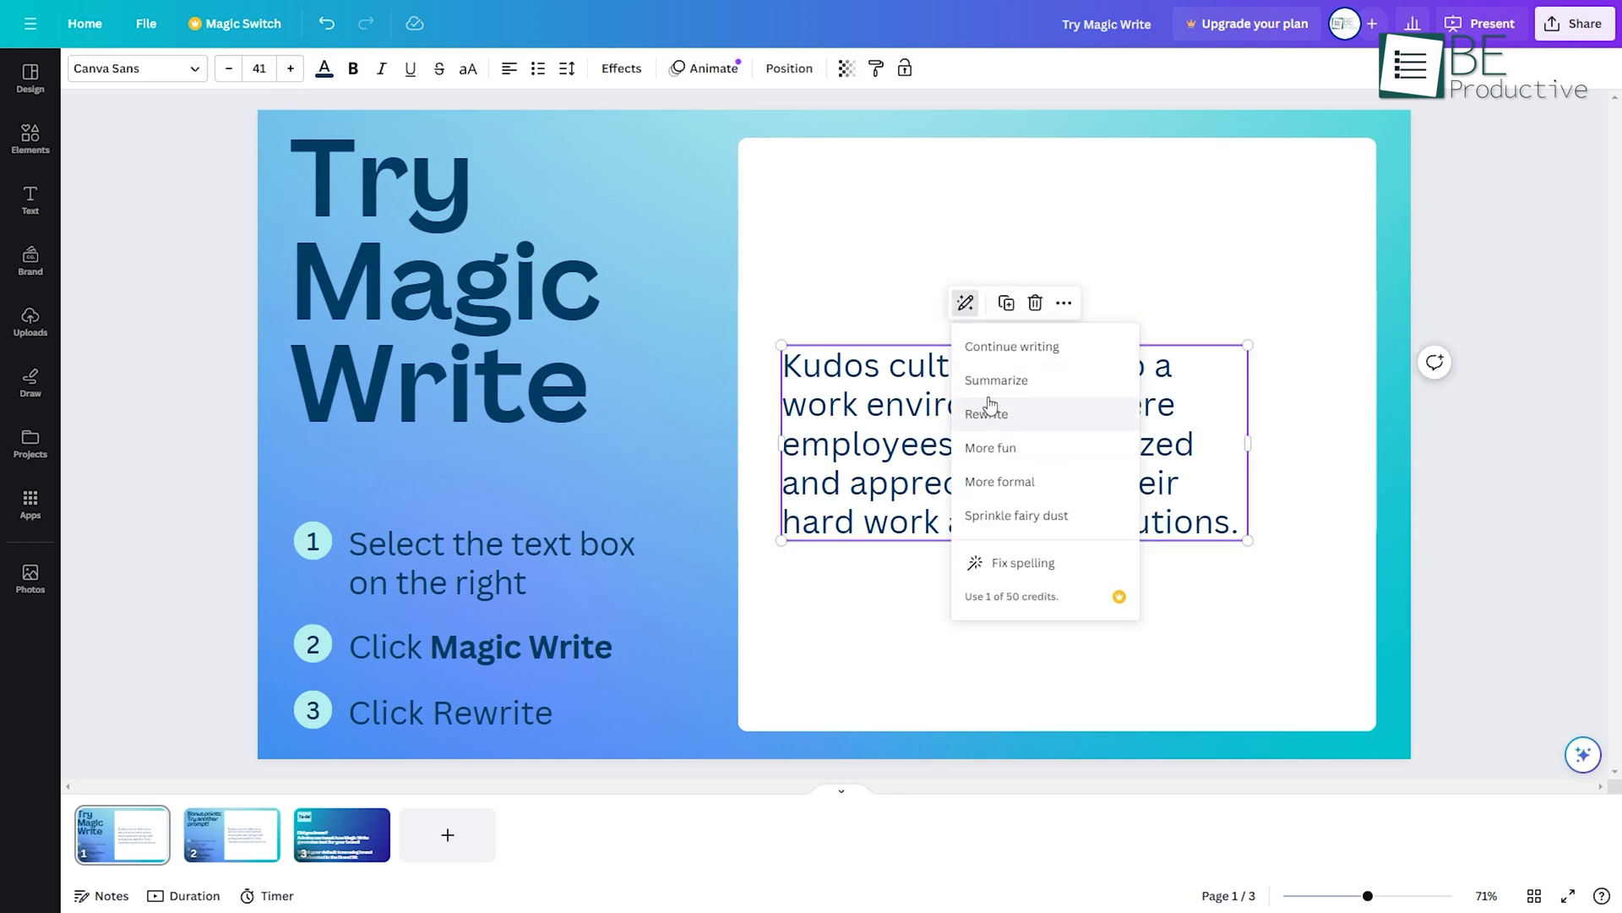
left_click(985, 413)
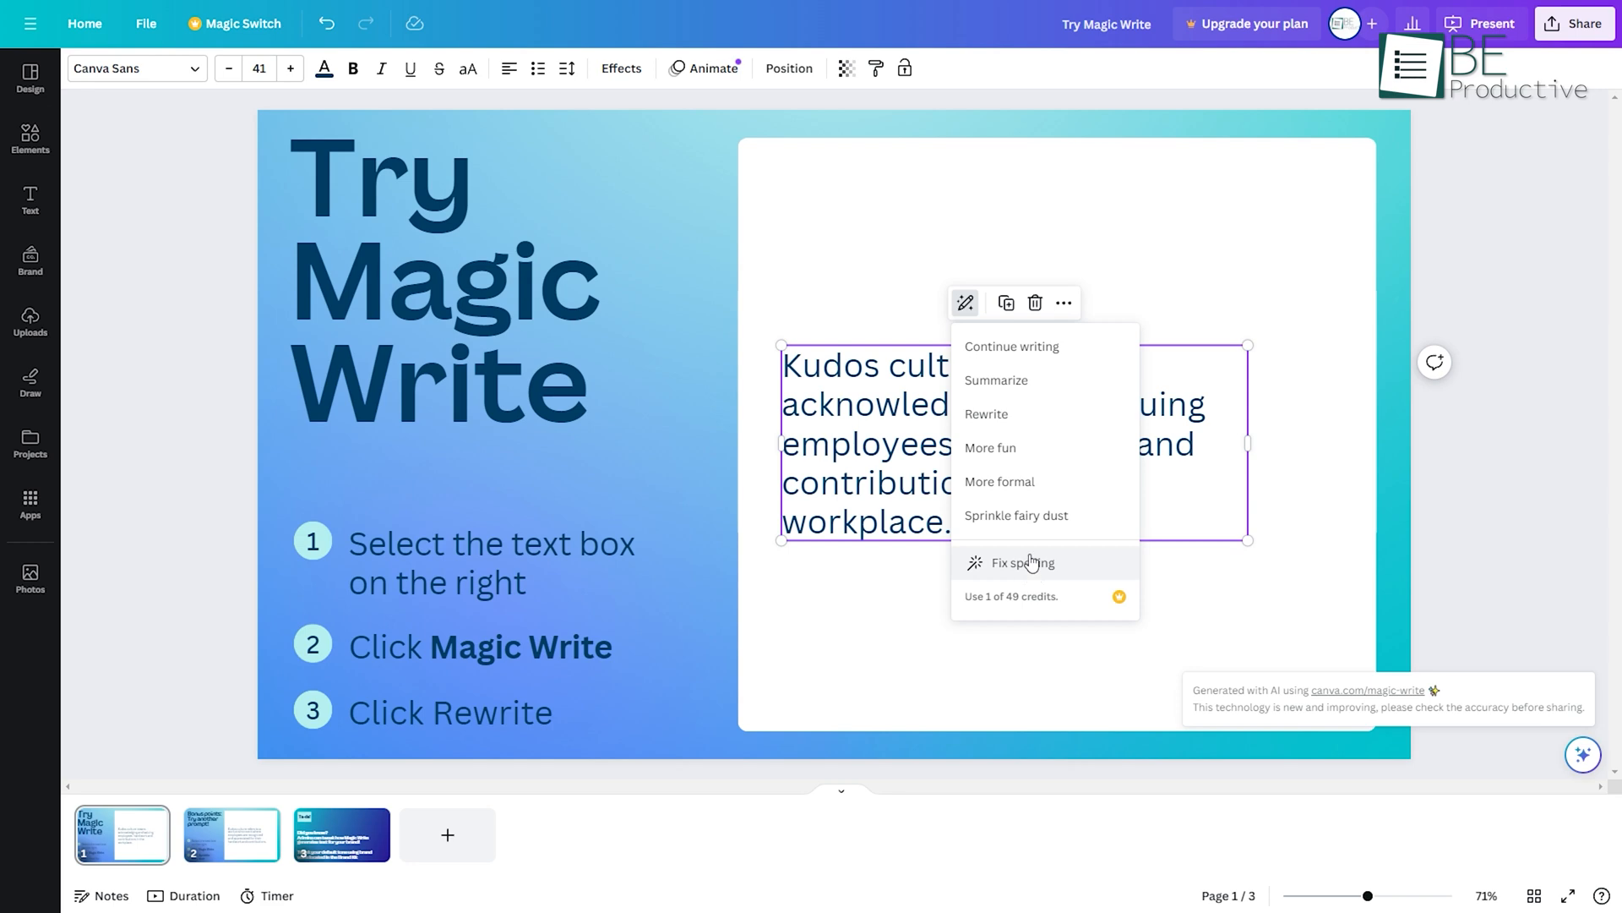
mouse_move(1023, 481)
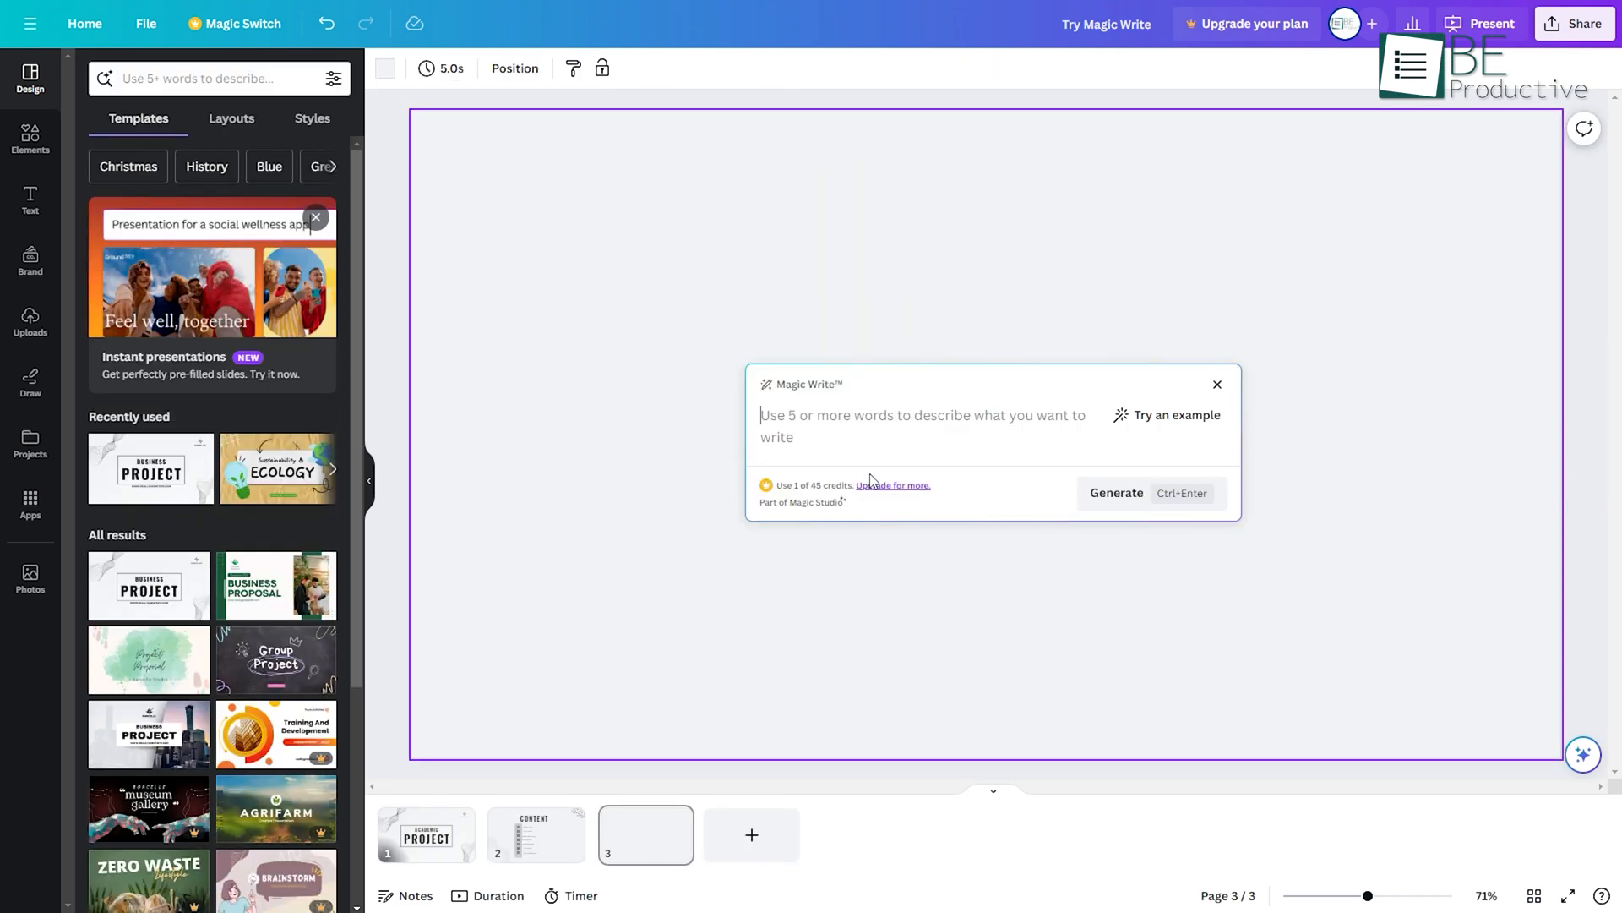
Step: Generate bullets from the Magic Write prompt 'Write some bullets points on businness presentation'
type("Write a short discription on AI")
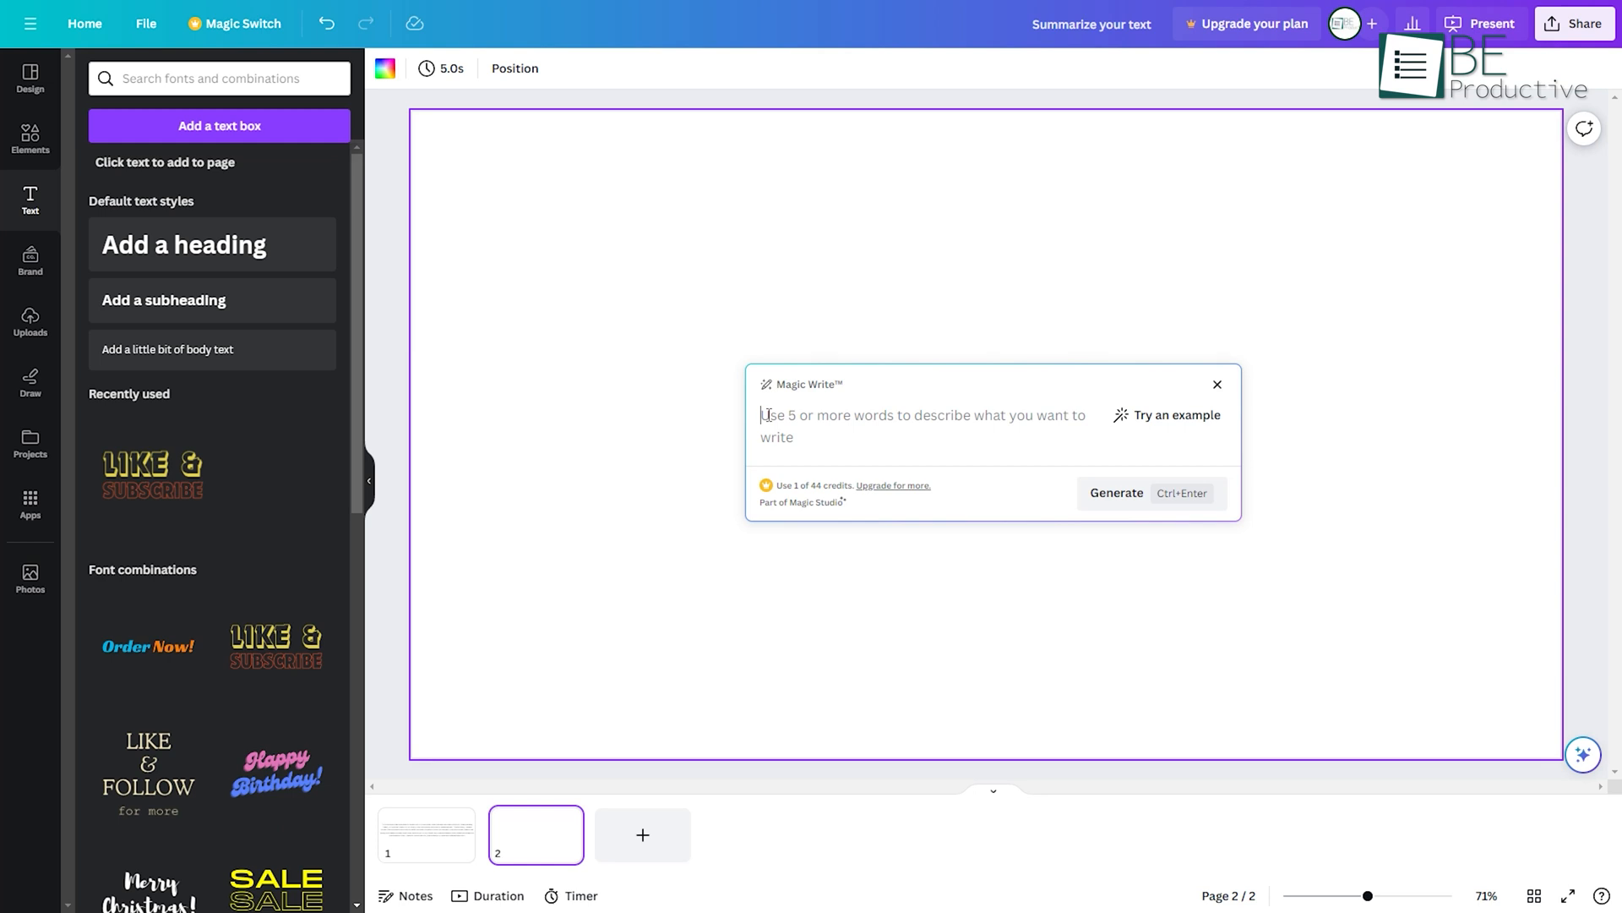
type("Write some bullets points on businness presentation")
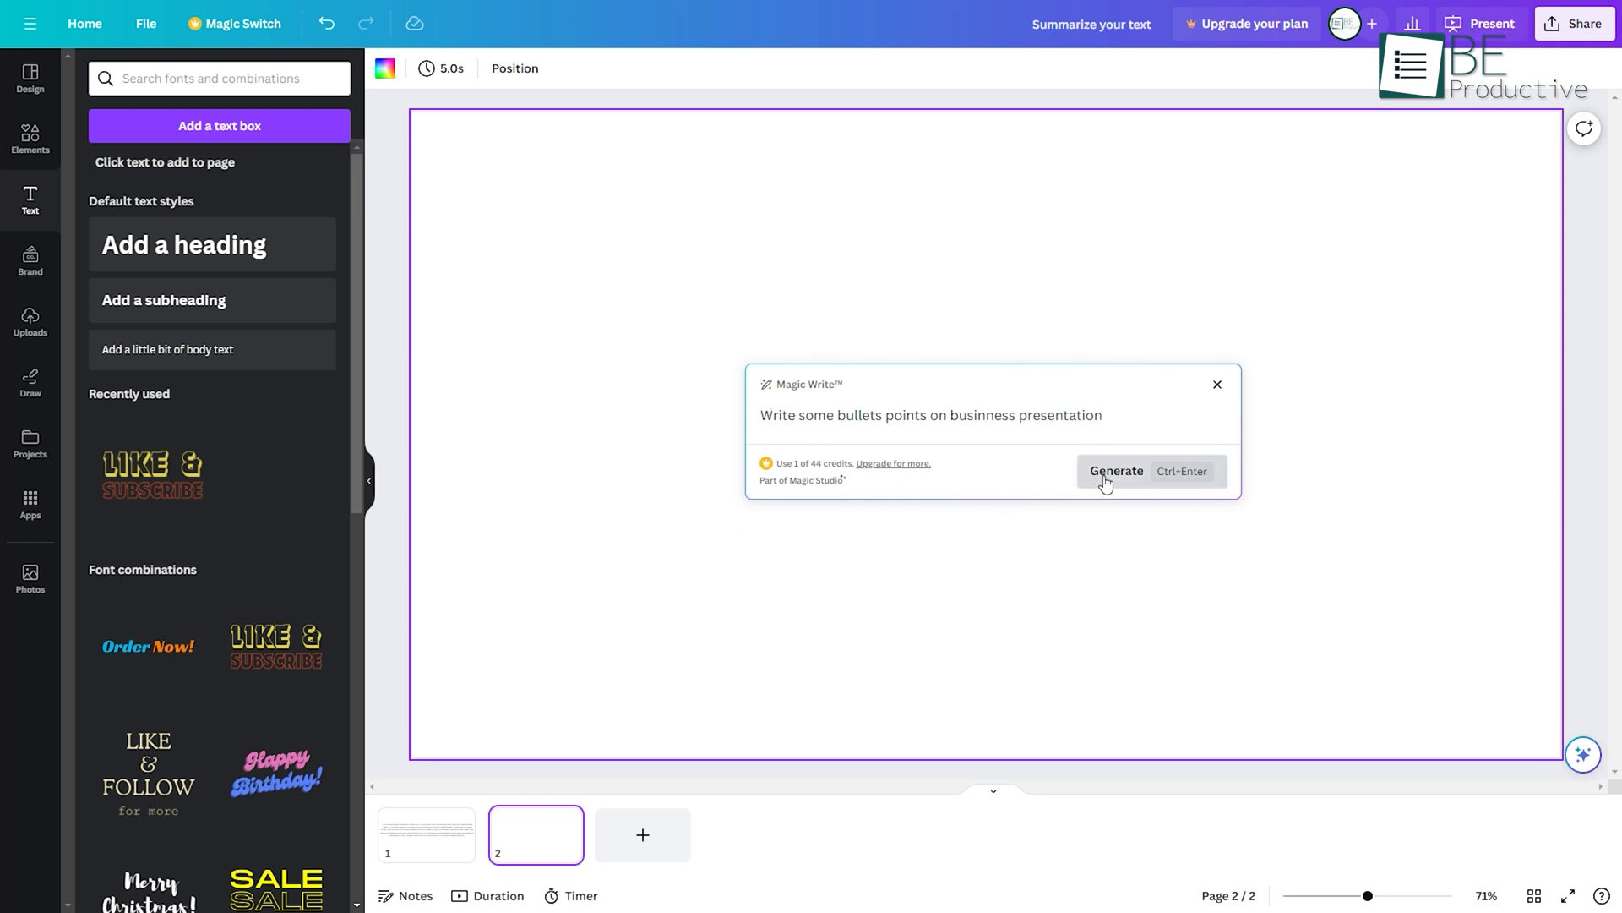
left_click(1116, 470)
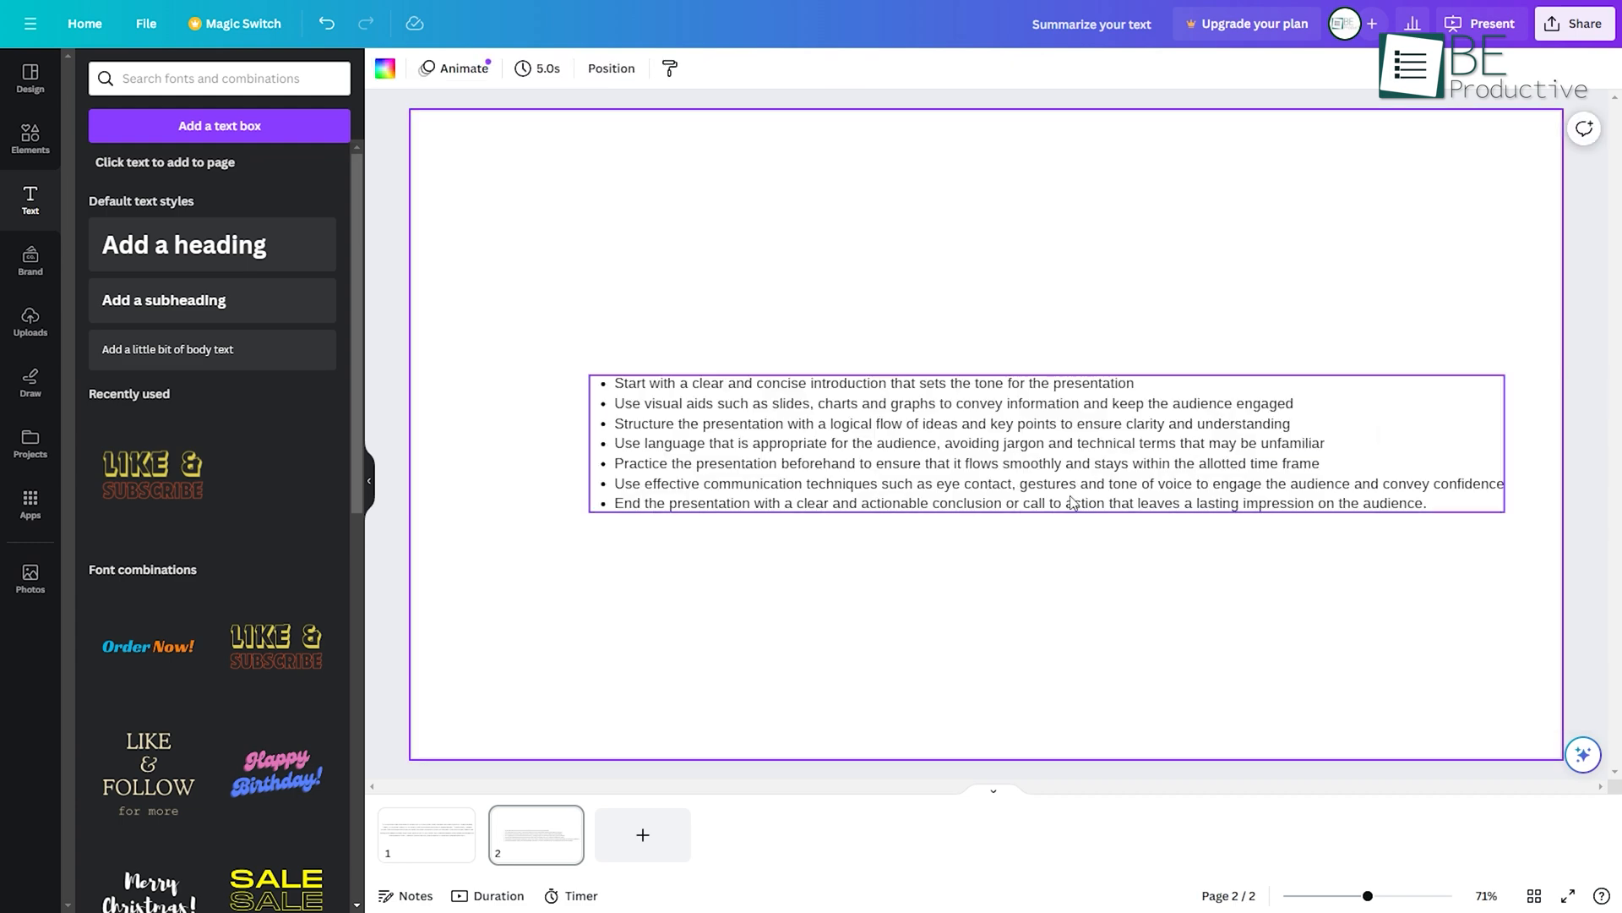
left_click(996, 332)
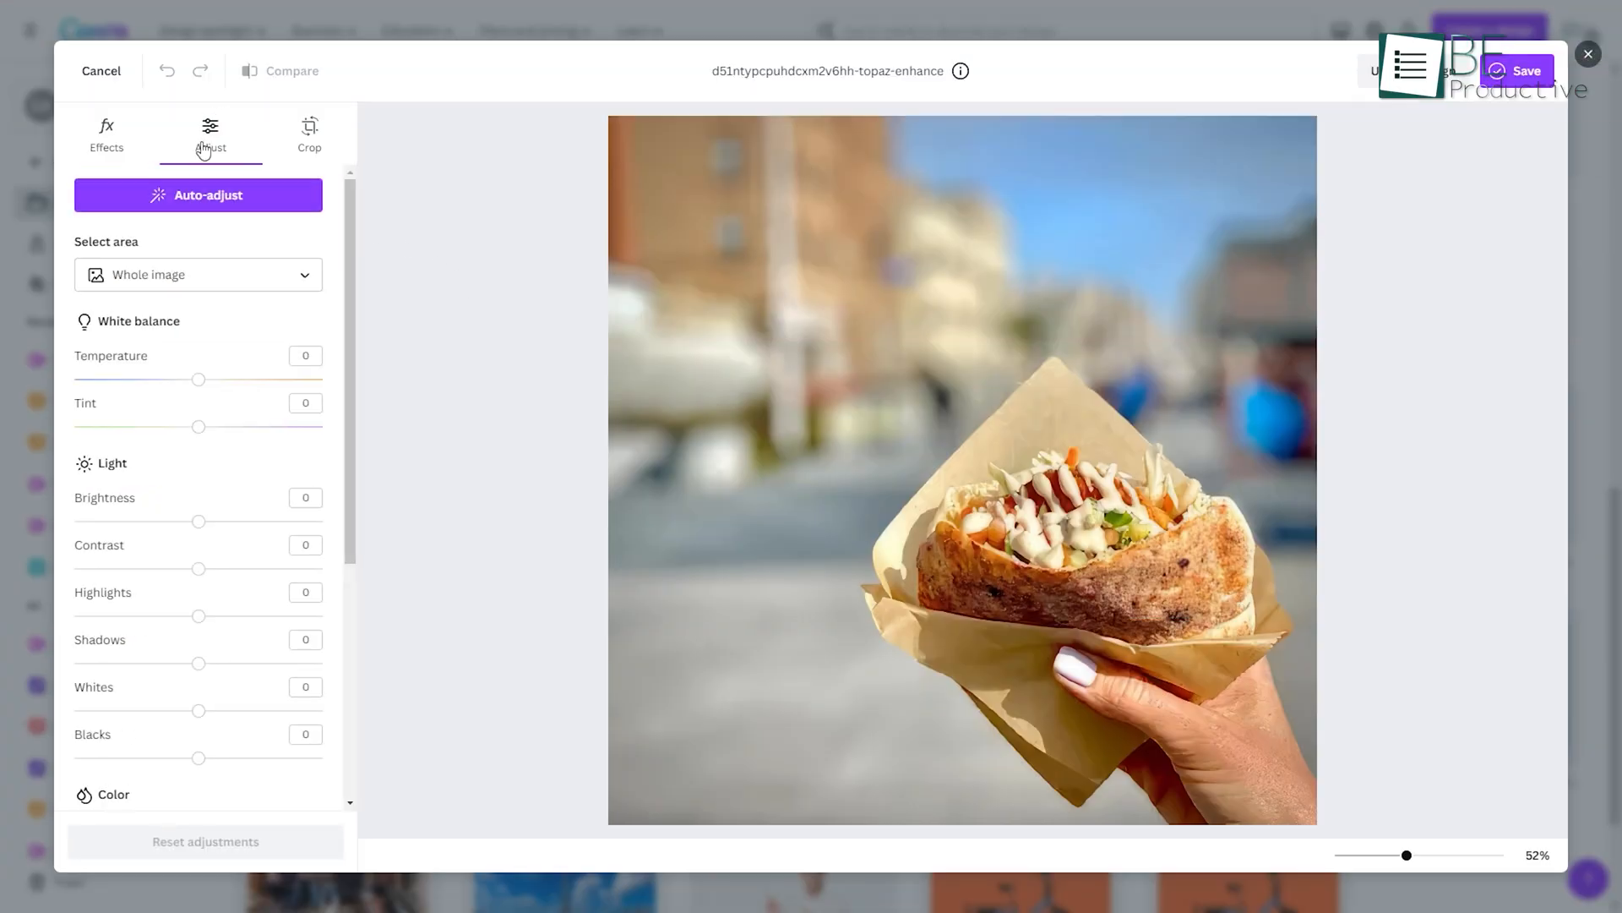
Step: Auto-adjust both the grass portrait and the businessman-at-laptop photo
left_click(198, 194)
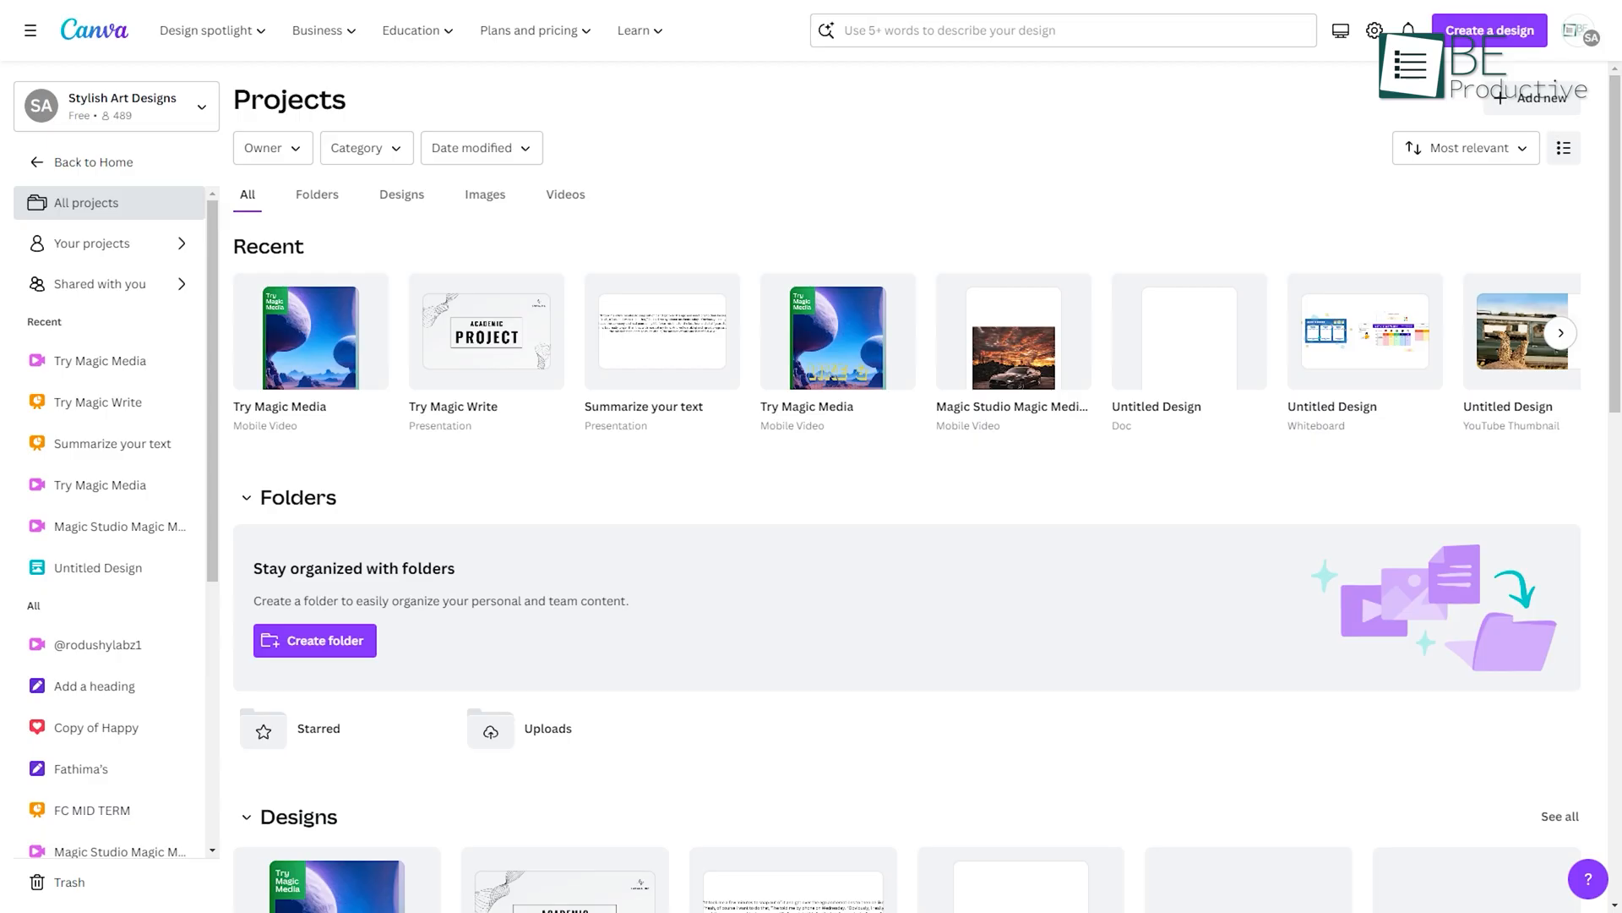
scroll("down", 3)
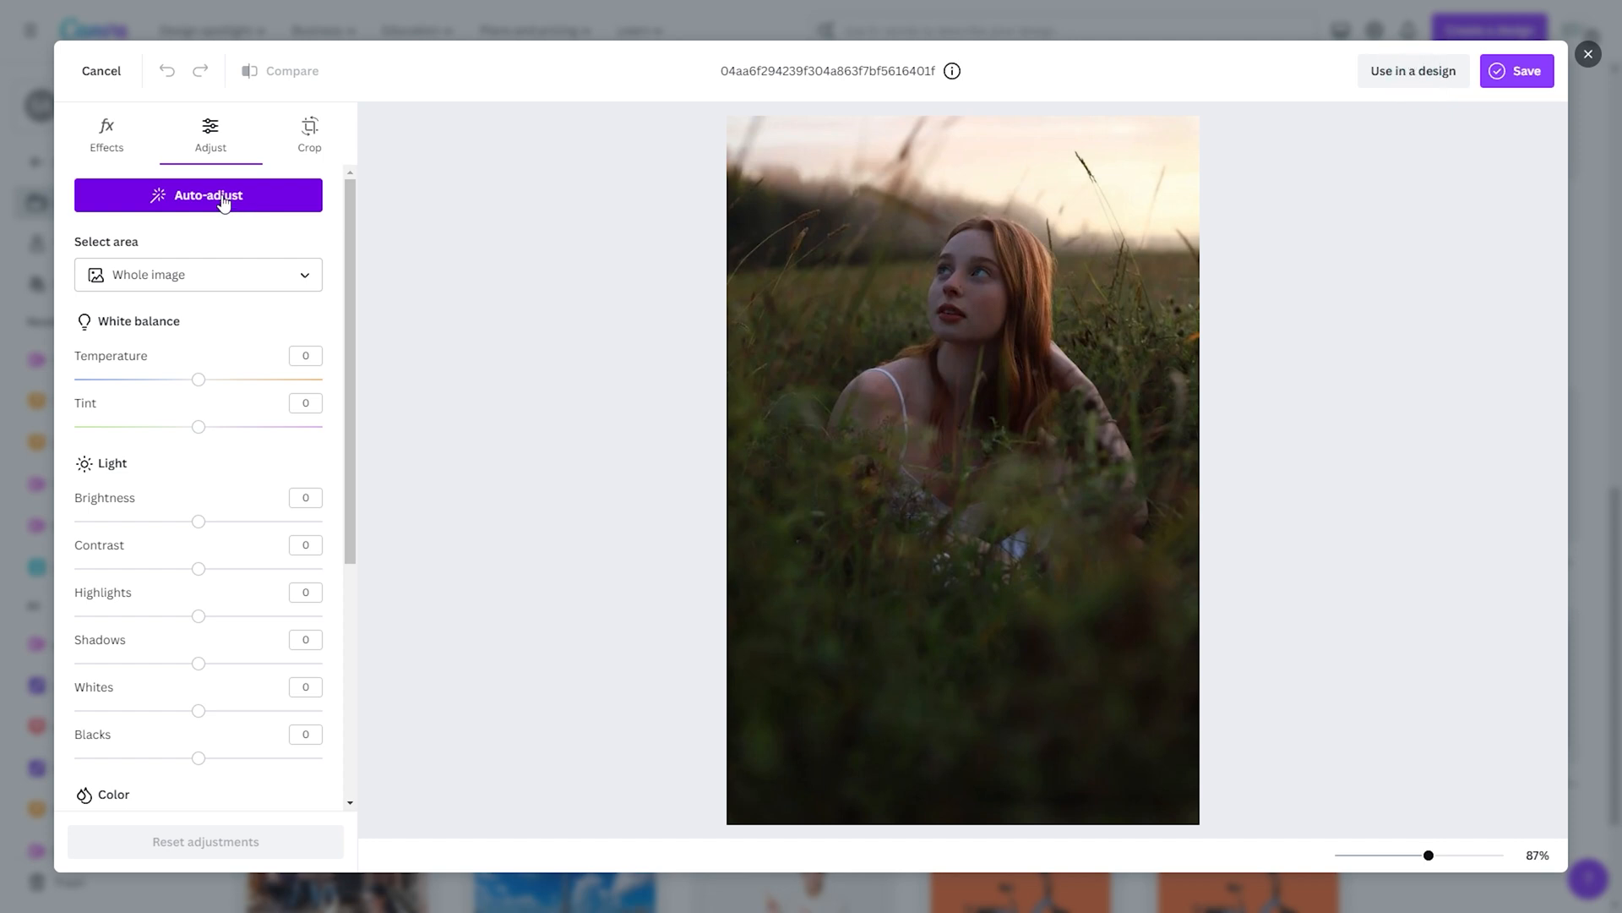
left_click(198, 194)
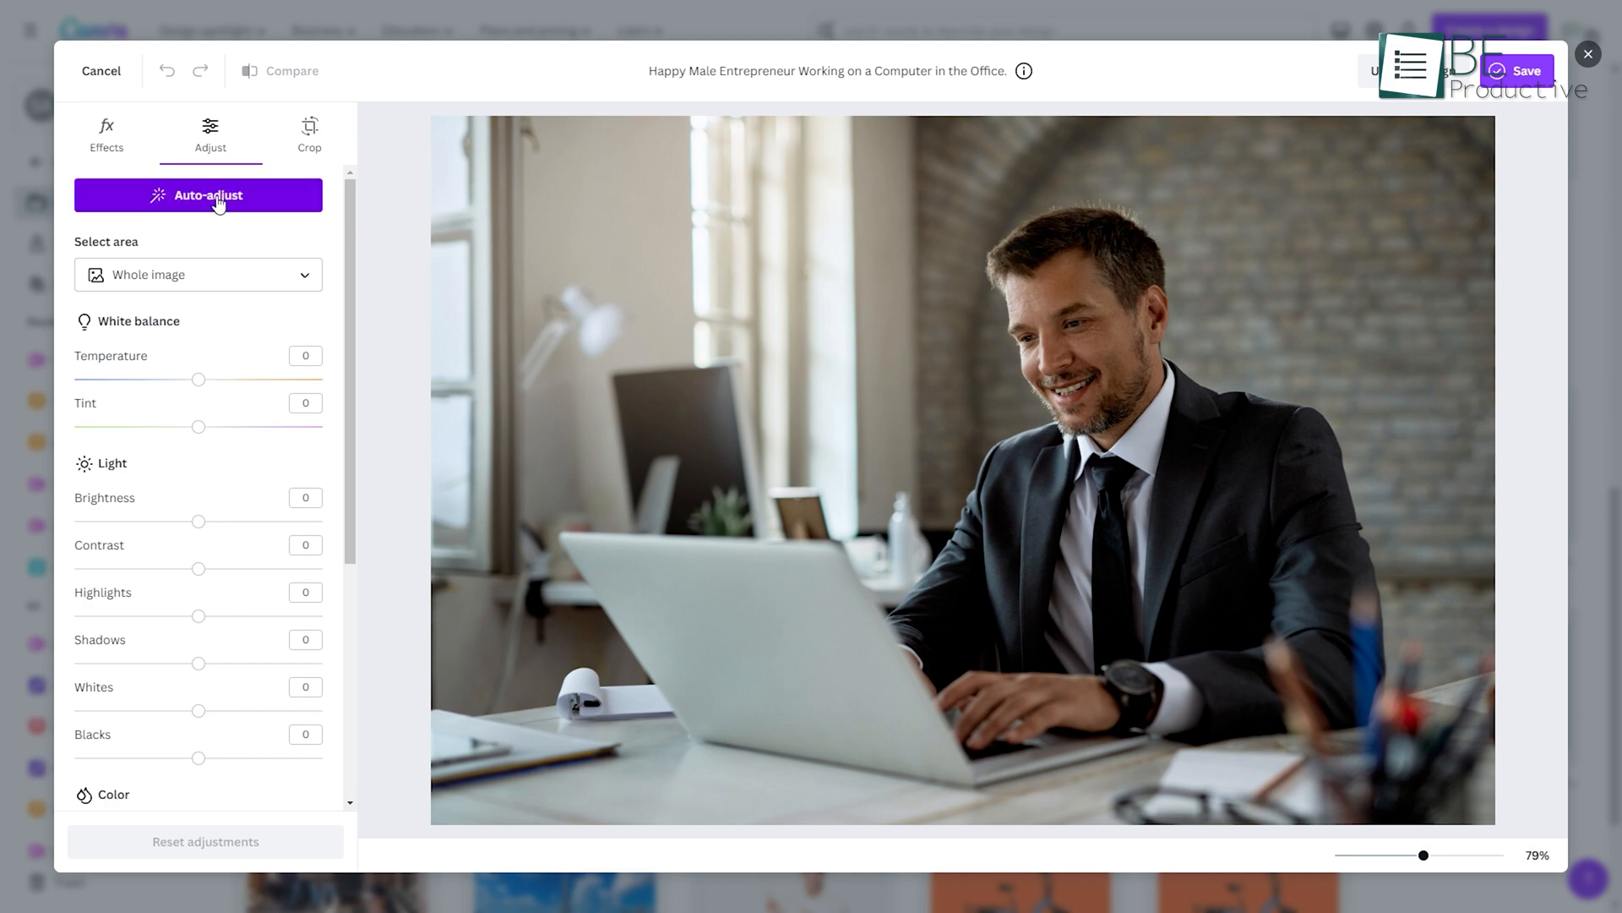
left_click(198, 194)
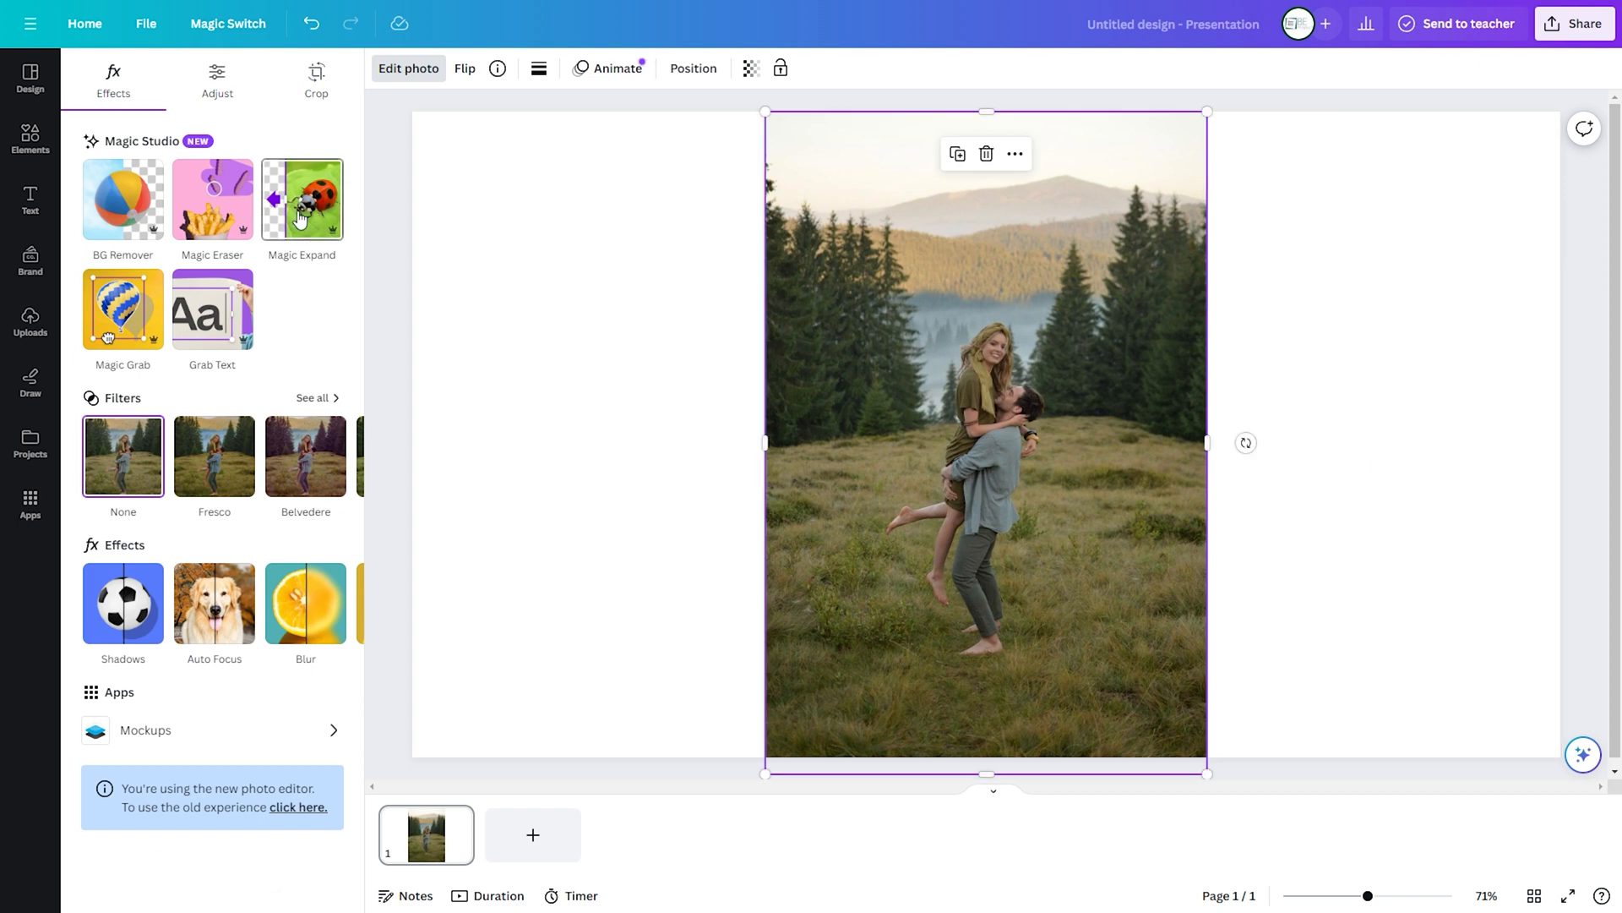
Step: Magic Expand the couple photo and the grassland portrait to Whole Page
left_click(301, 199)
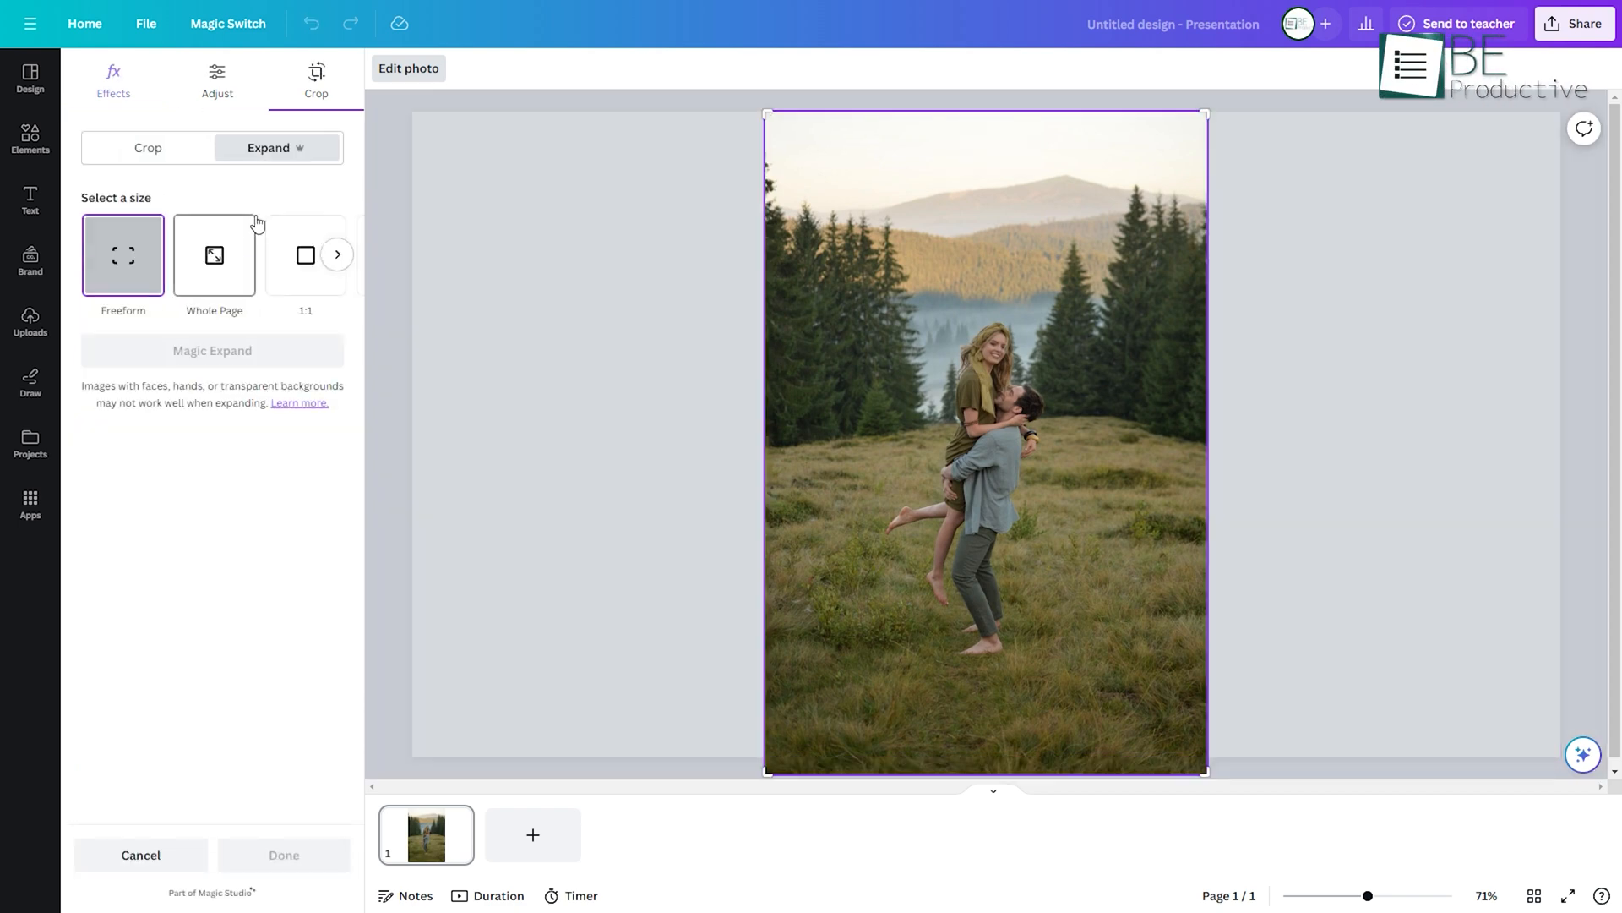
left_click(213, 254)
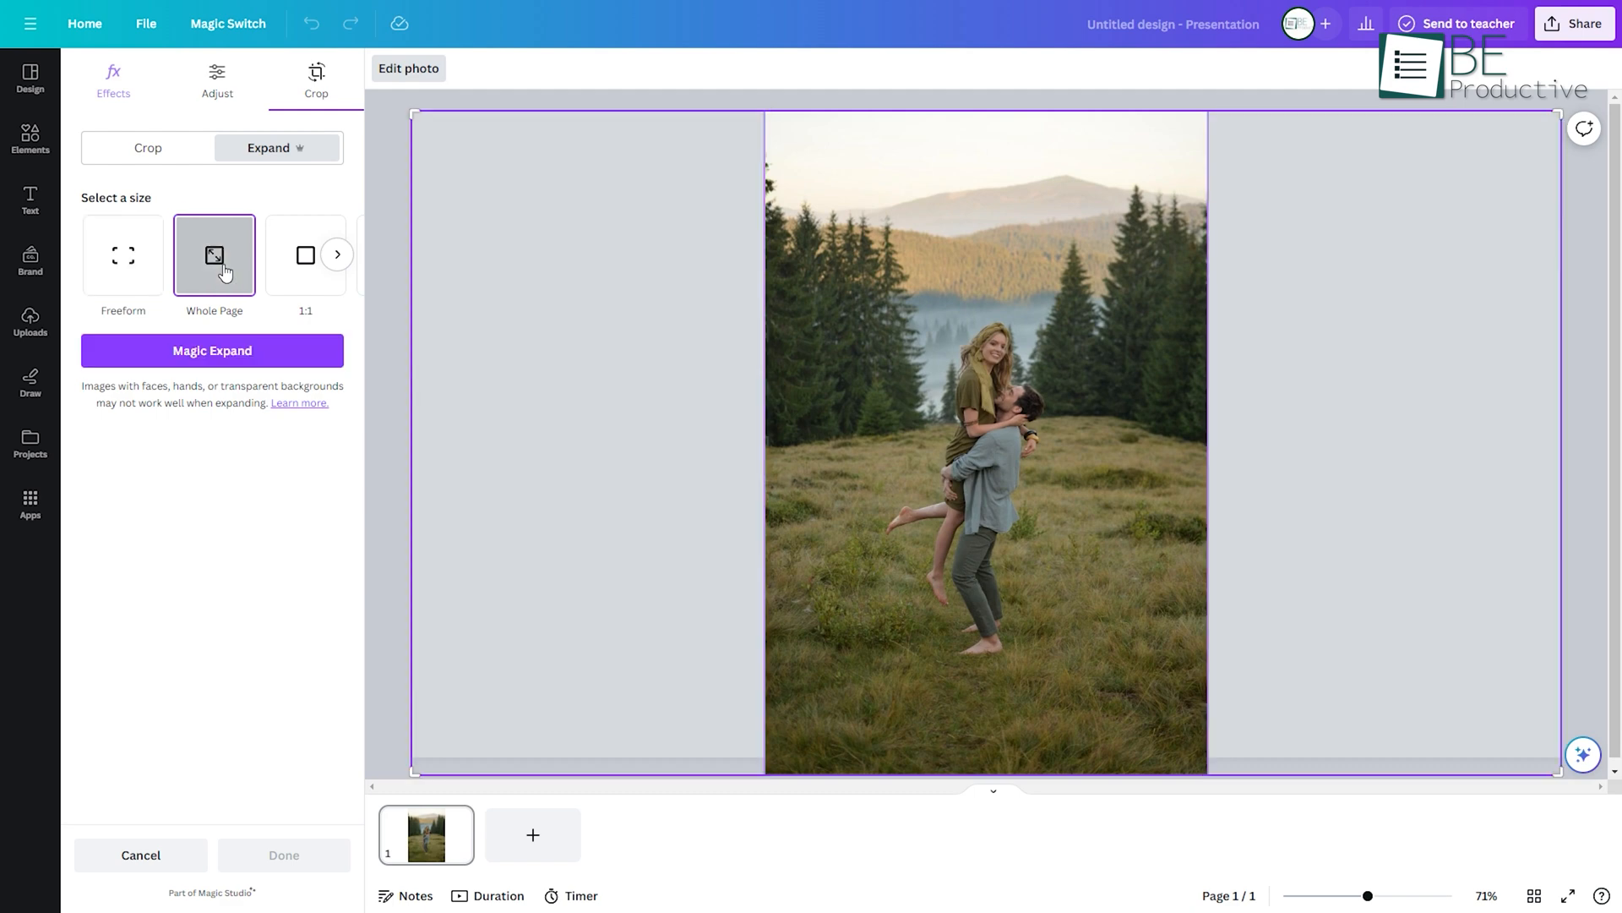
left_click(212, 350)
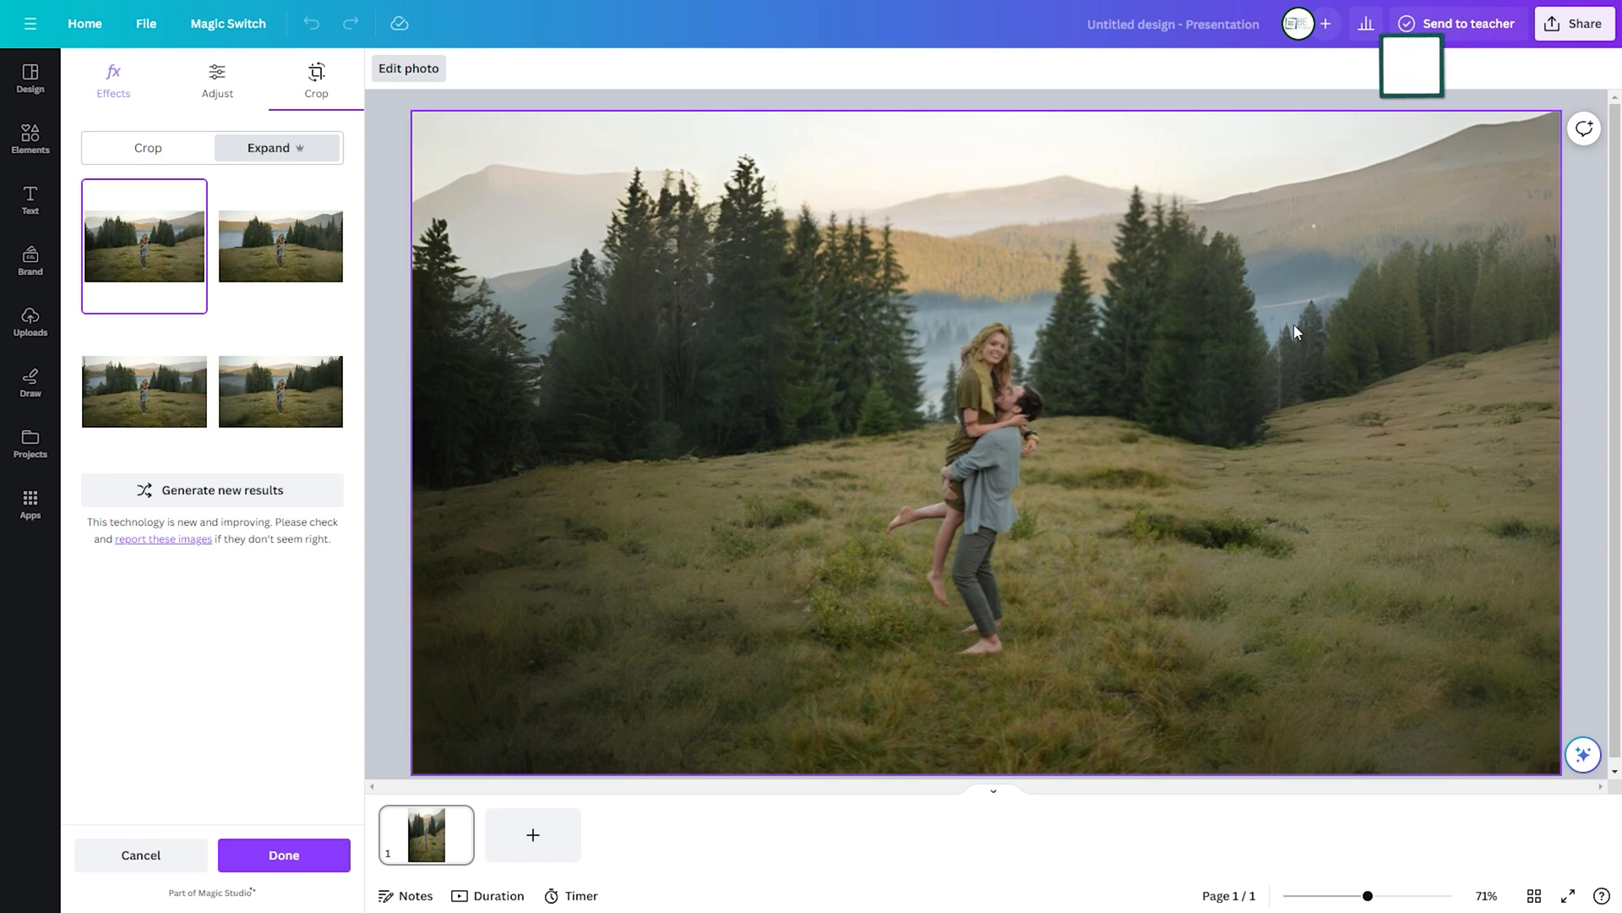
left_click(533, 834)
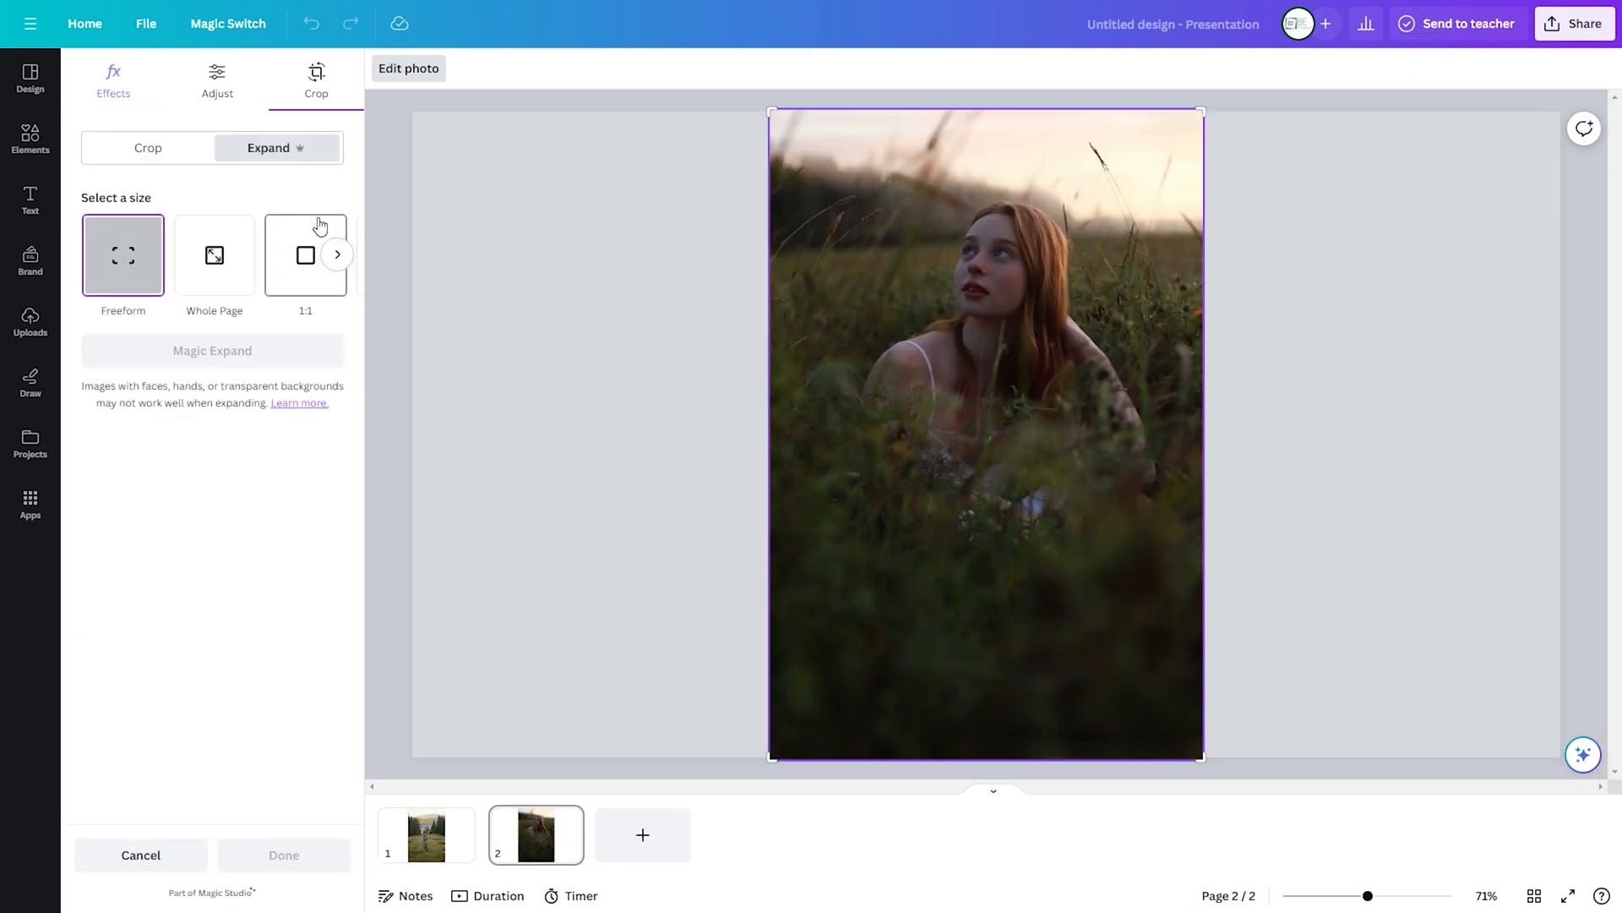
left_click(214, 256)
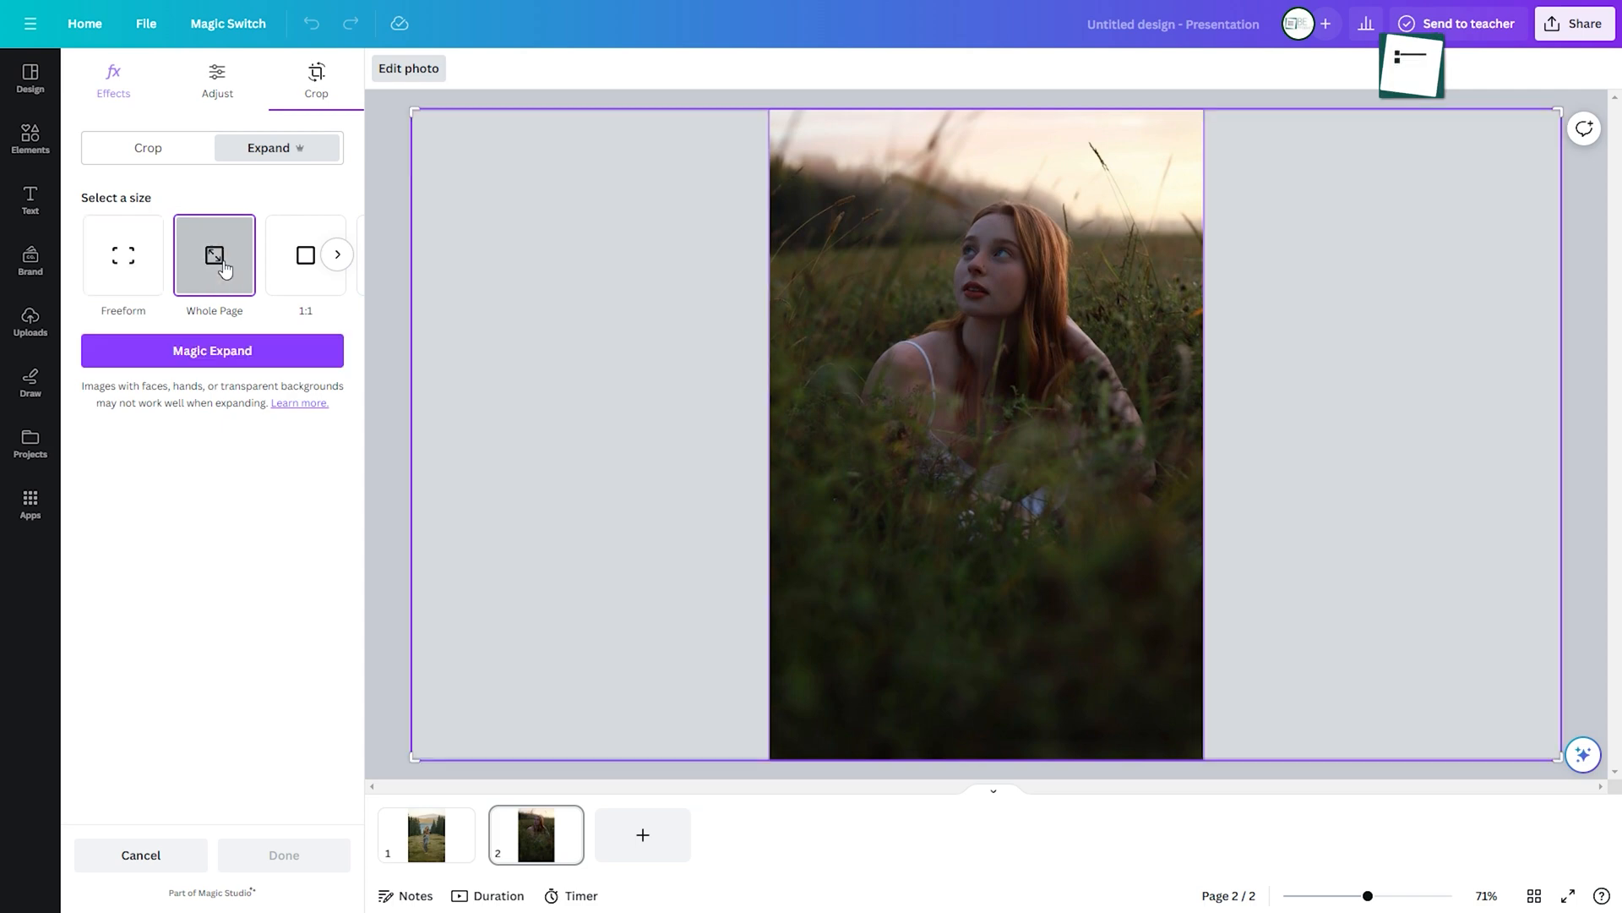
left_click(212, 350)
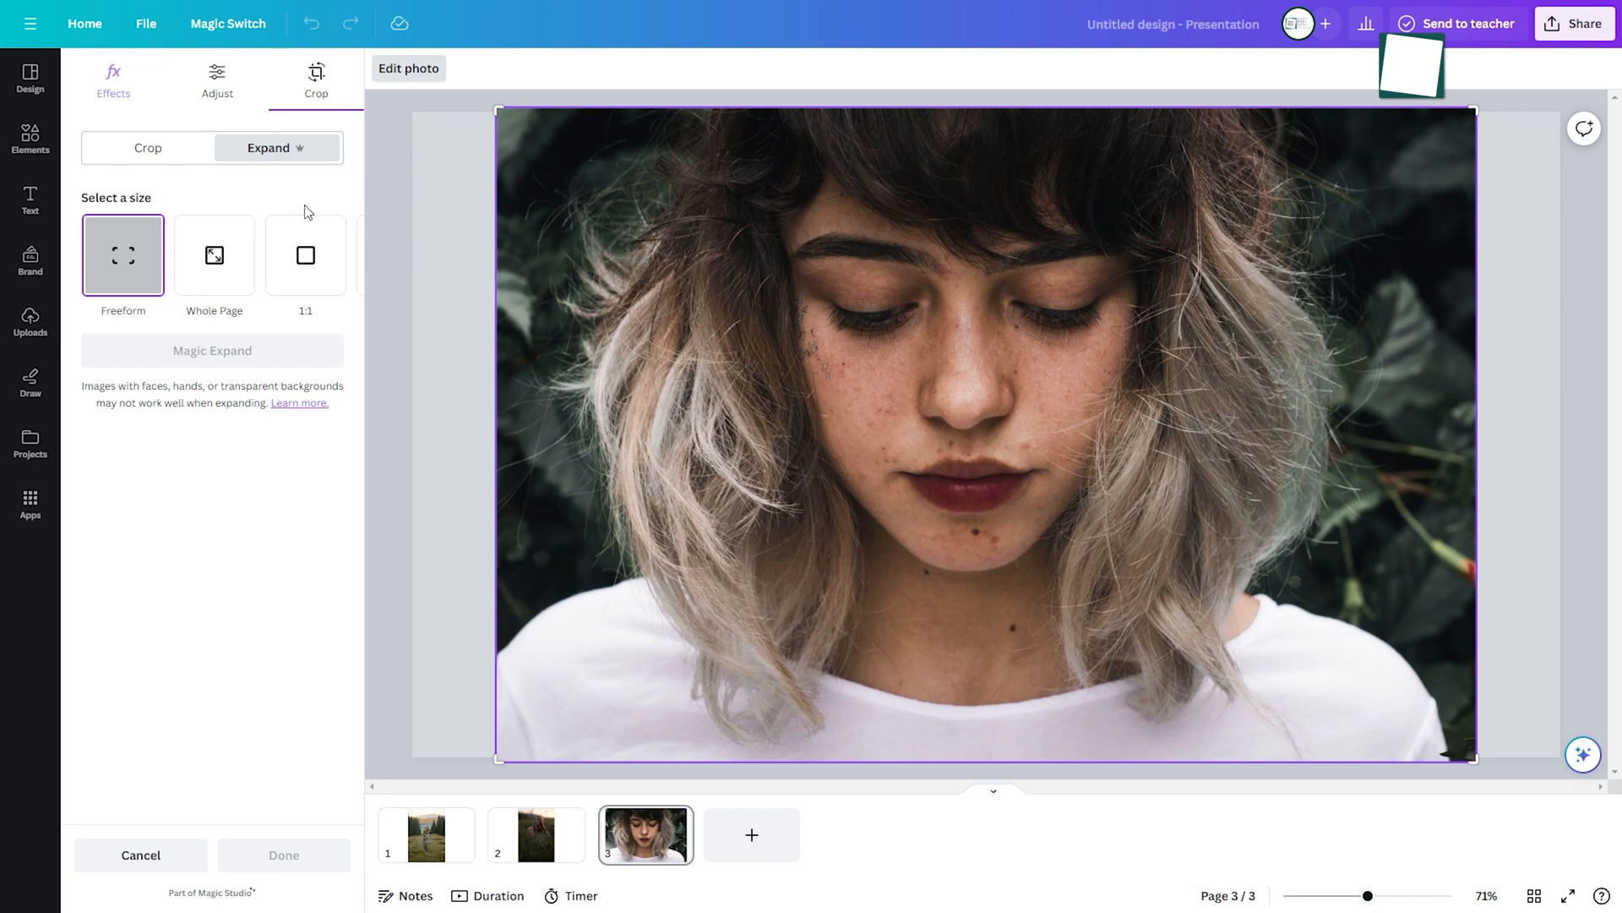
Step: Expand the freckled portrait on page 3 to Whole Page and pick a generated result
left_click(214, 255)
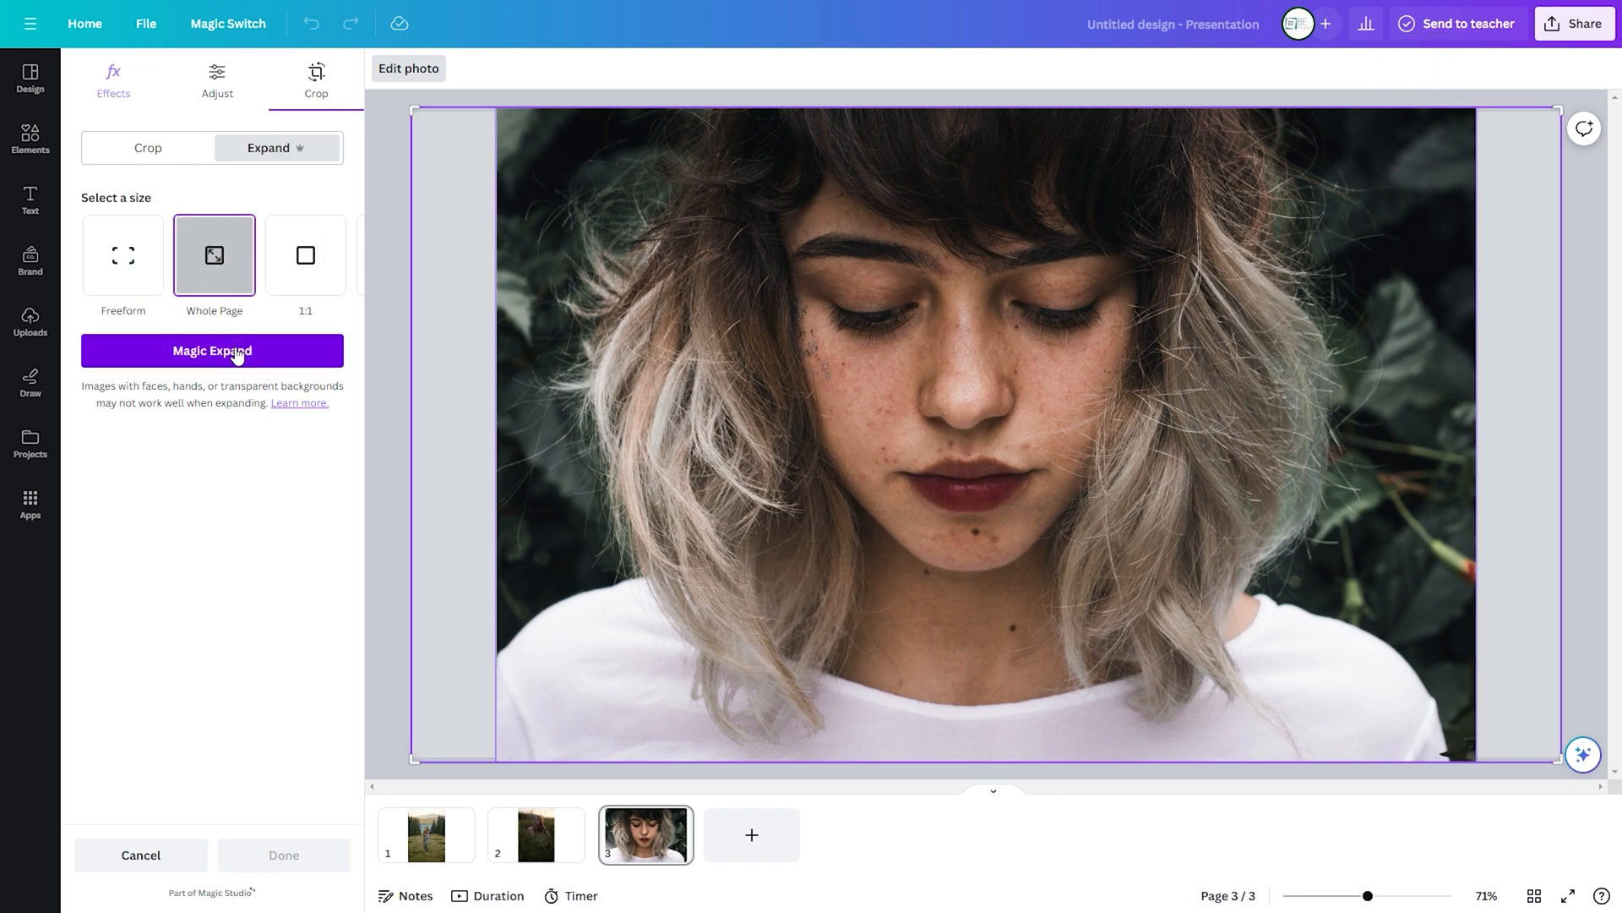
left_click(212, 350)
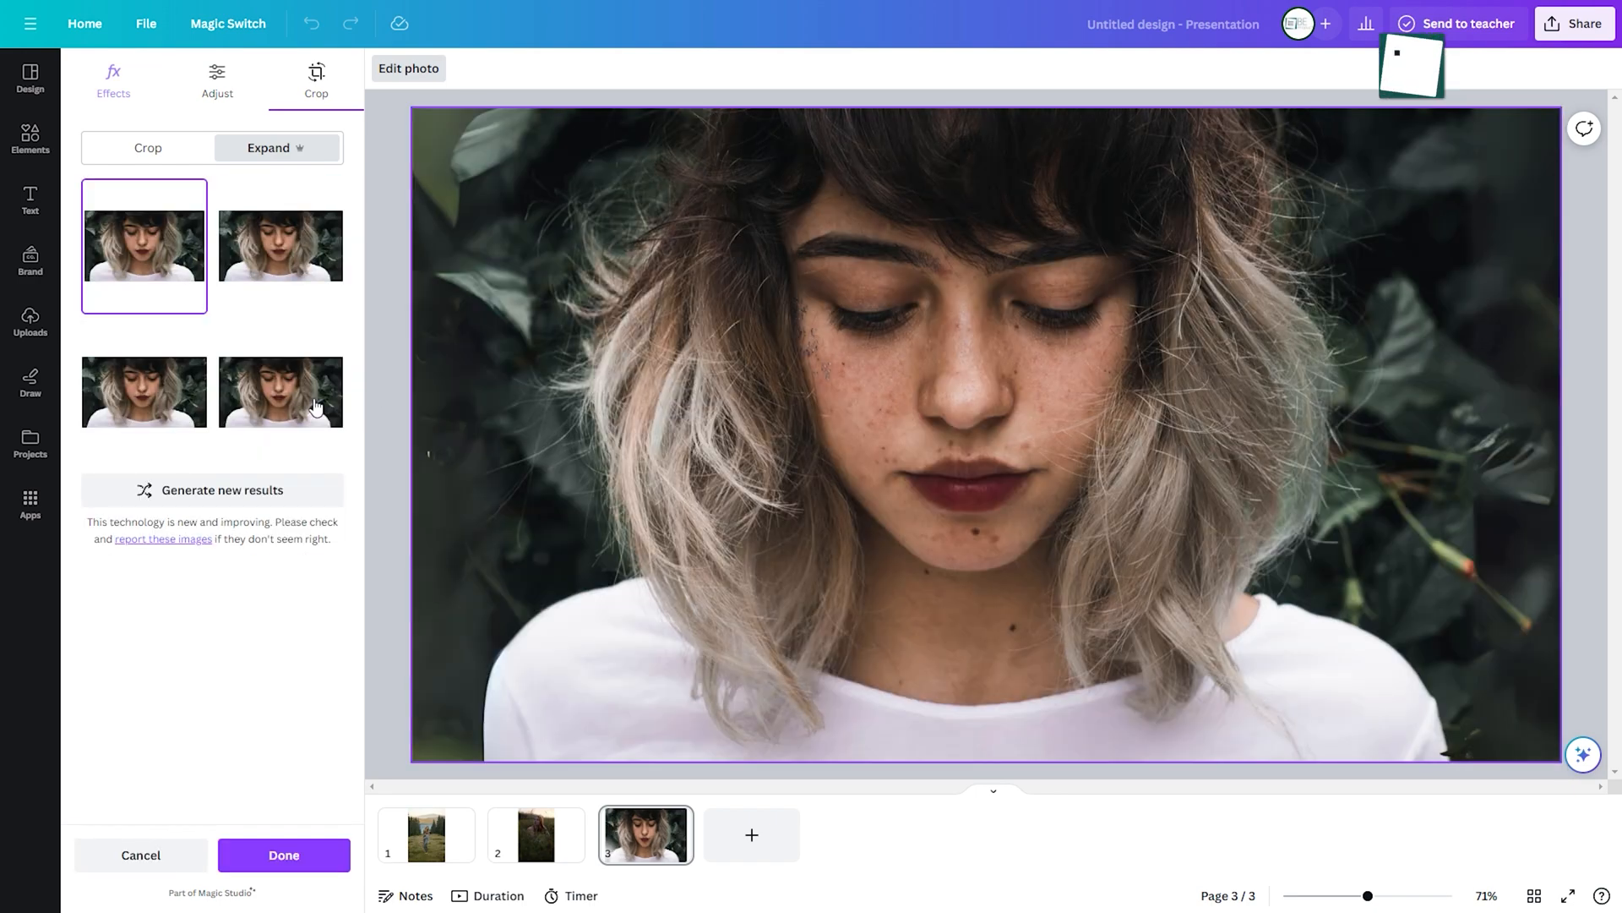
left_click(280, 391)
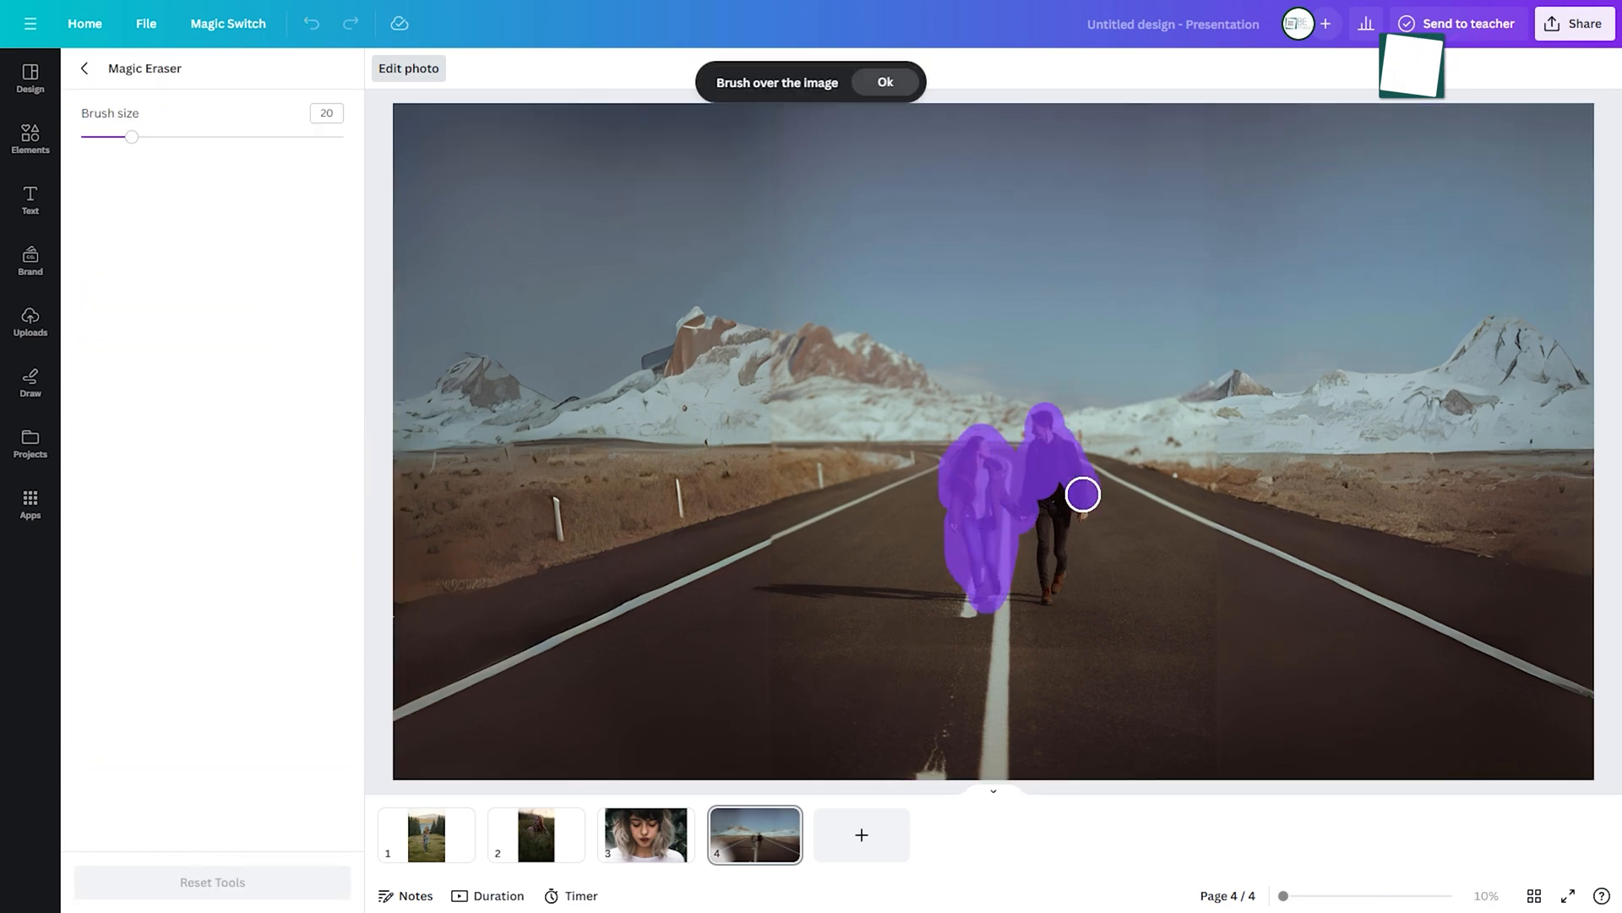
Step: Confirm erasing the couple from the road photo, then BG-remove the standing man's photo
left_click(884, 82)
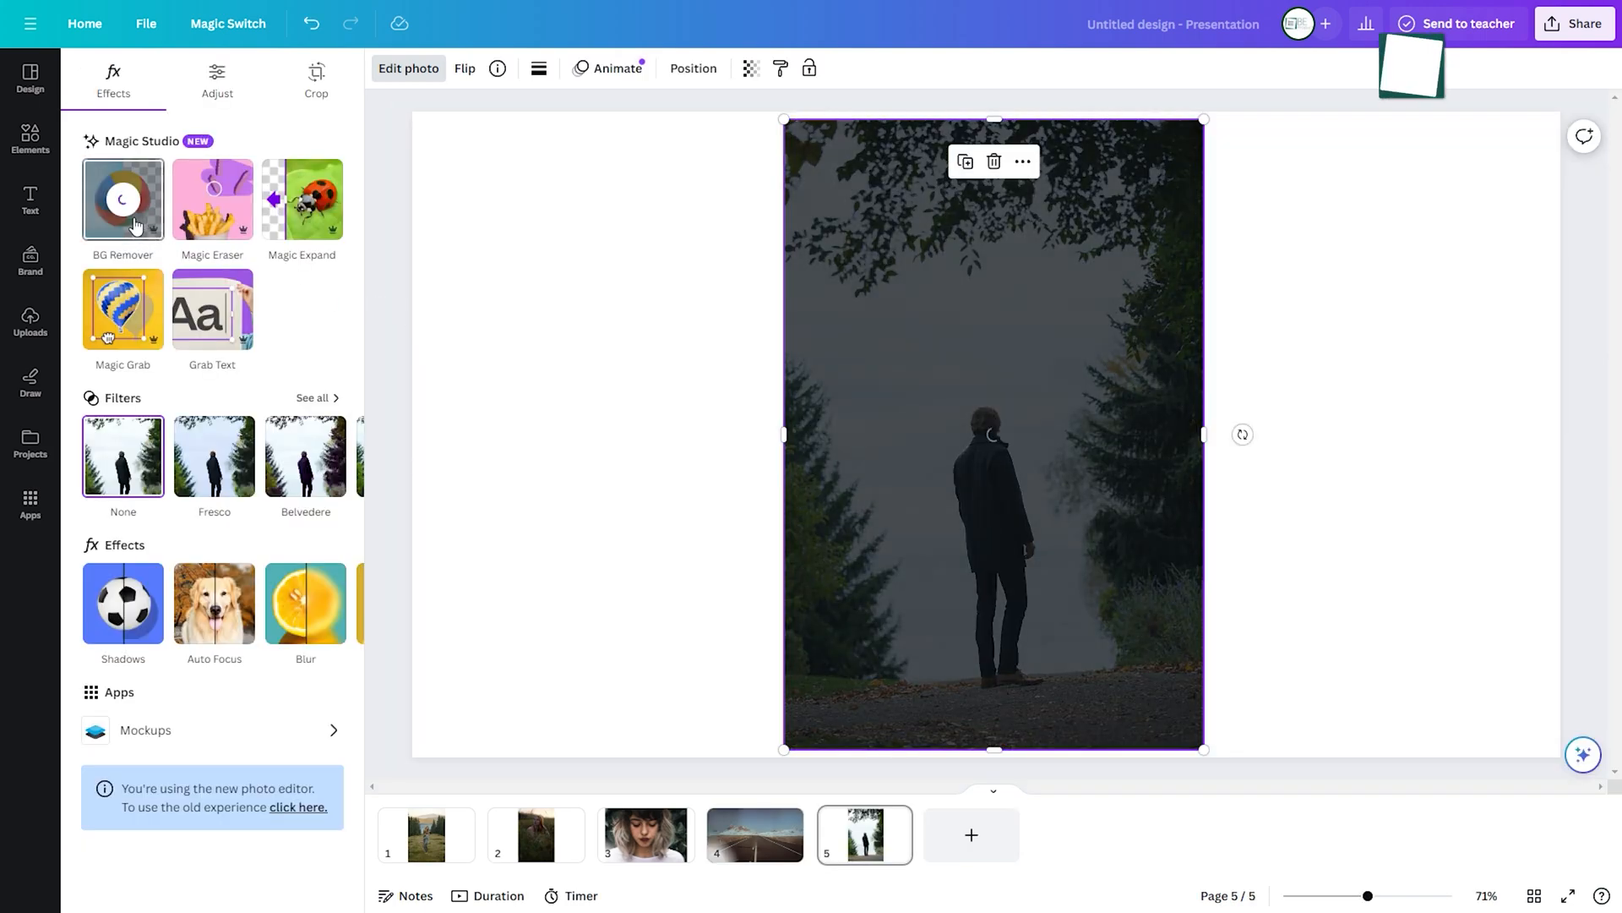
left_click(122, 199)
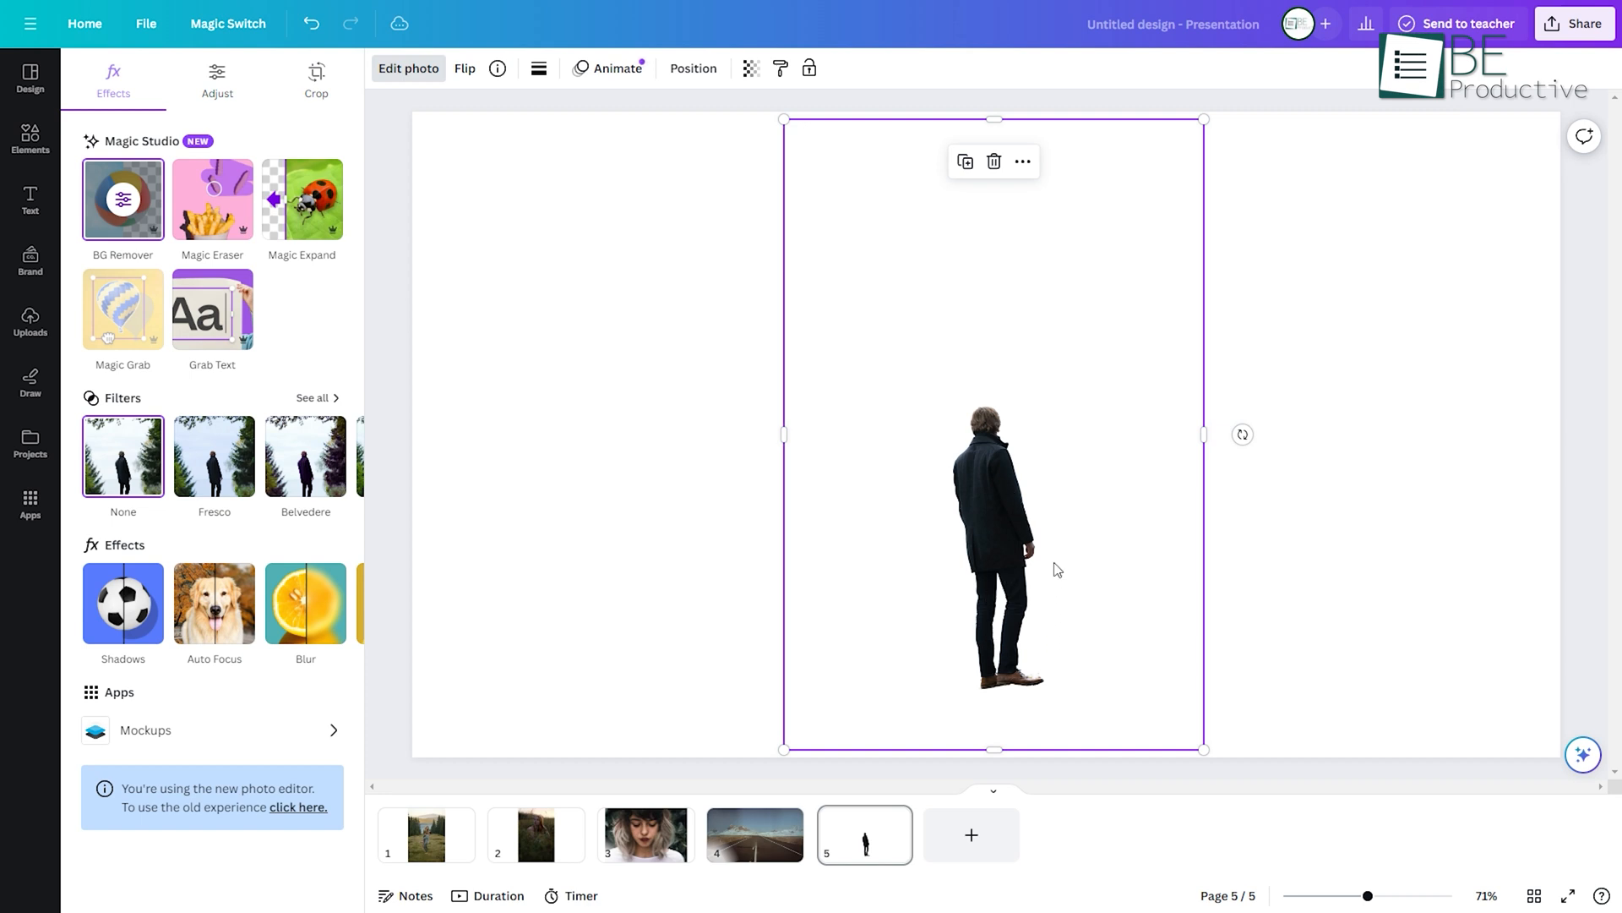
mouse_move(1060, 563)
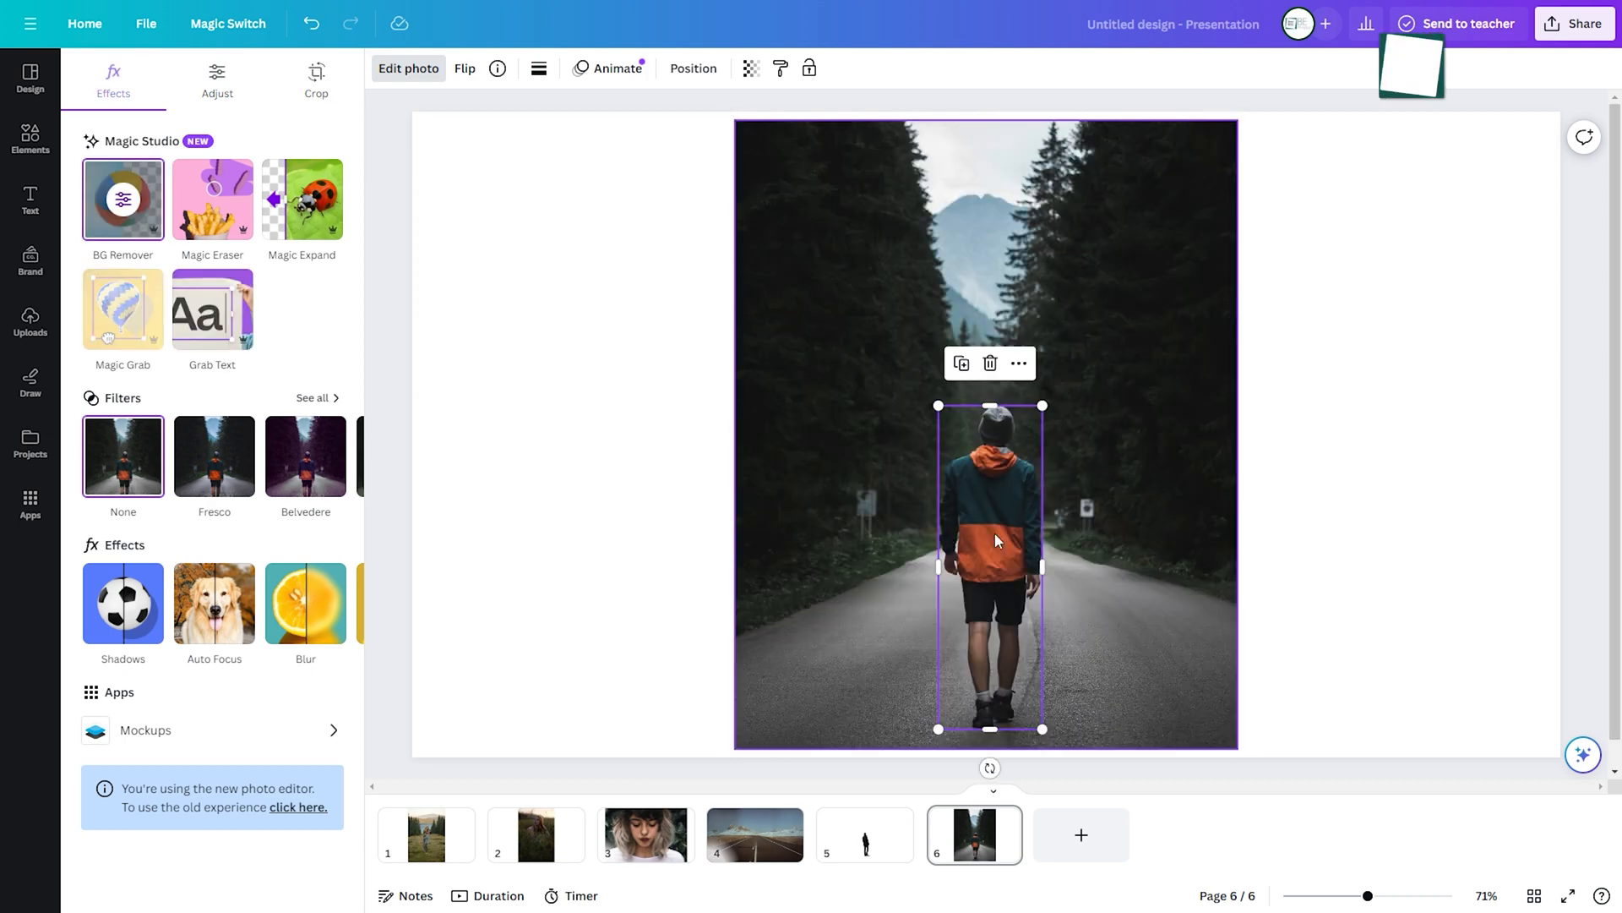
Step: Reposition the grabbed hiker, the COOL HUH!!! text and the jacket logo
left_click_drag(995, 539, 1029, 490)
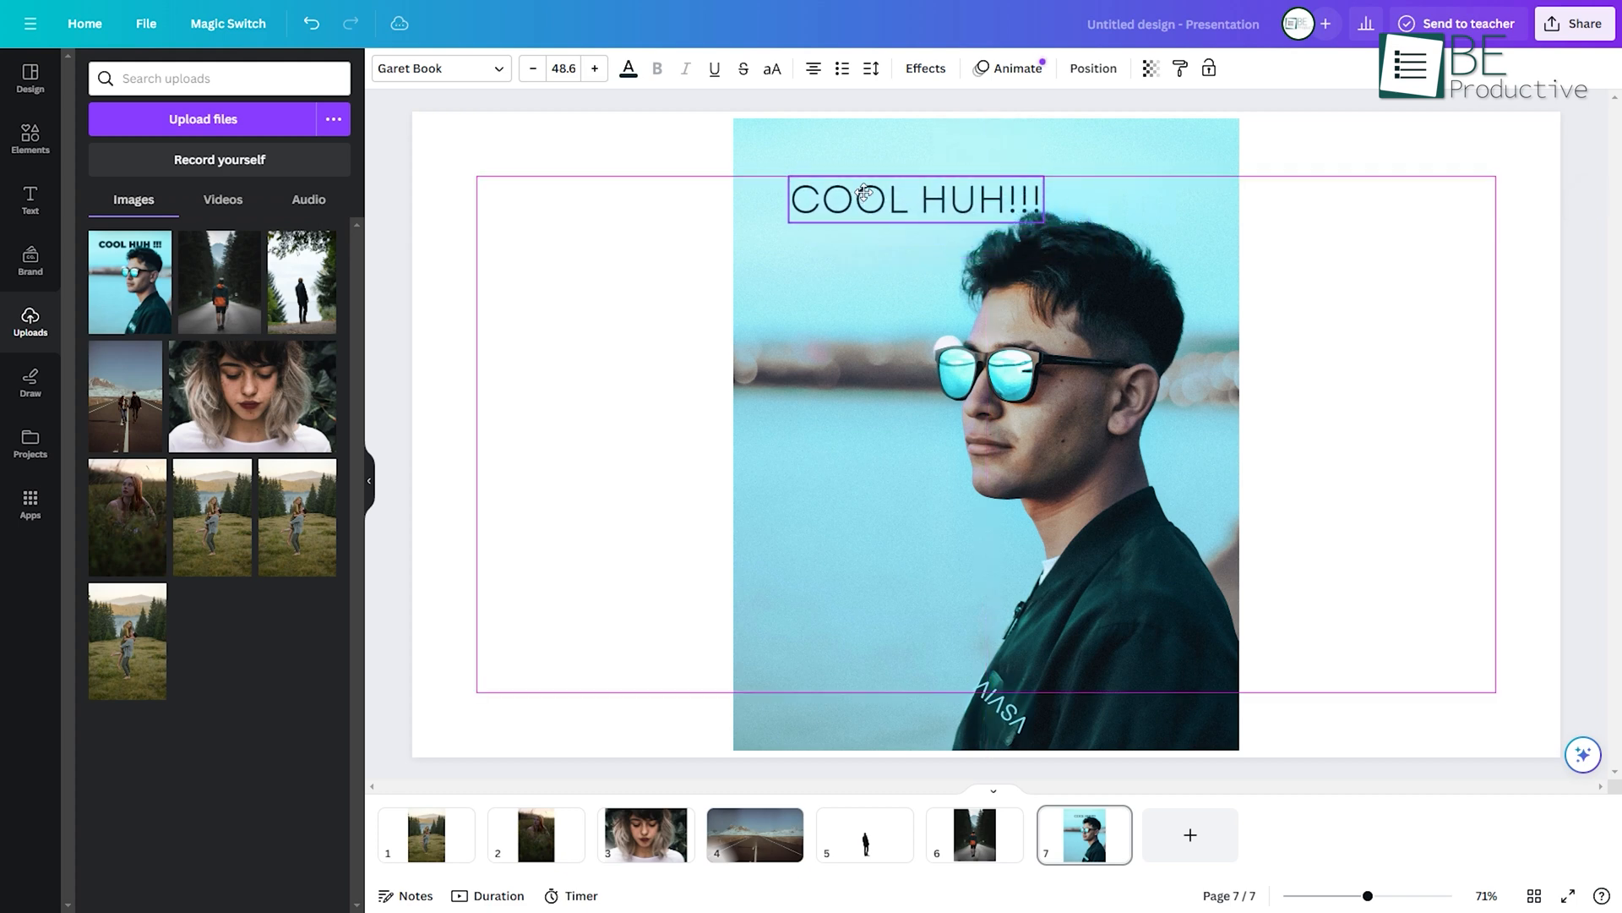
left_click_drag(914, 199, 872, 591)
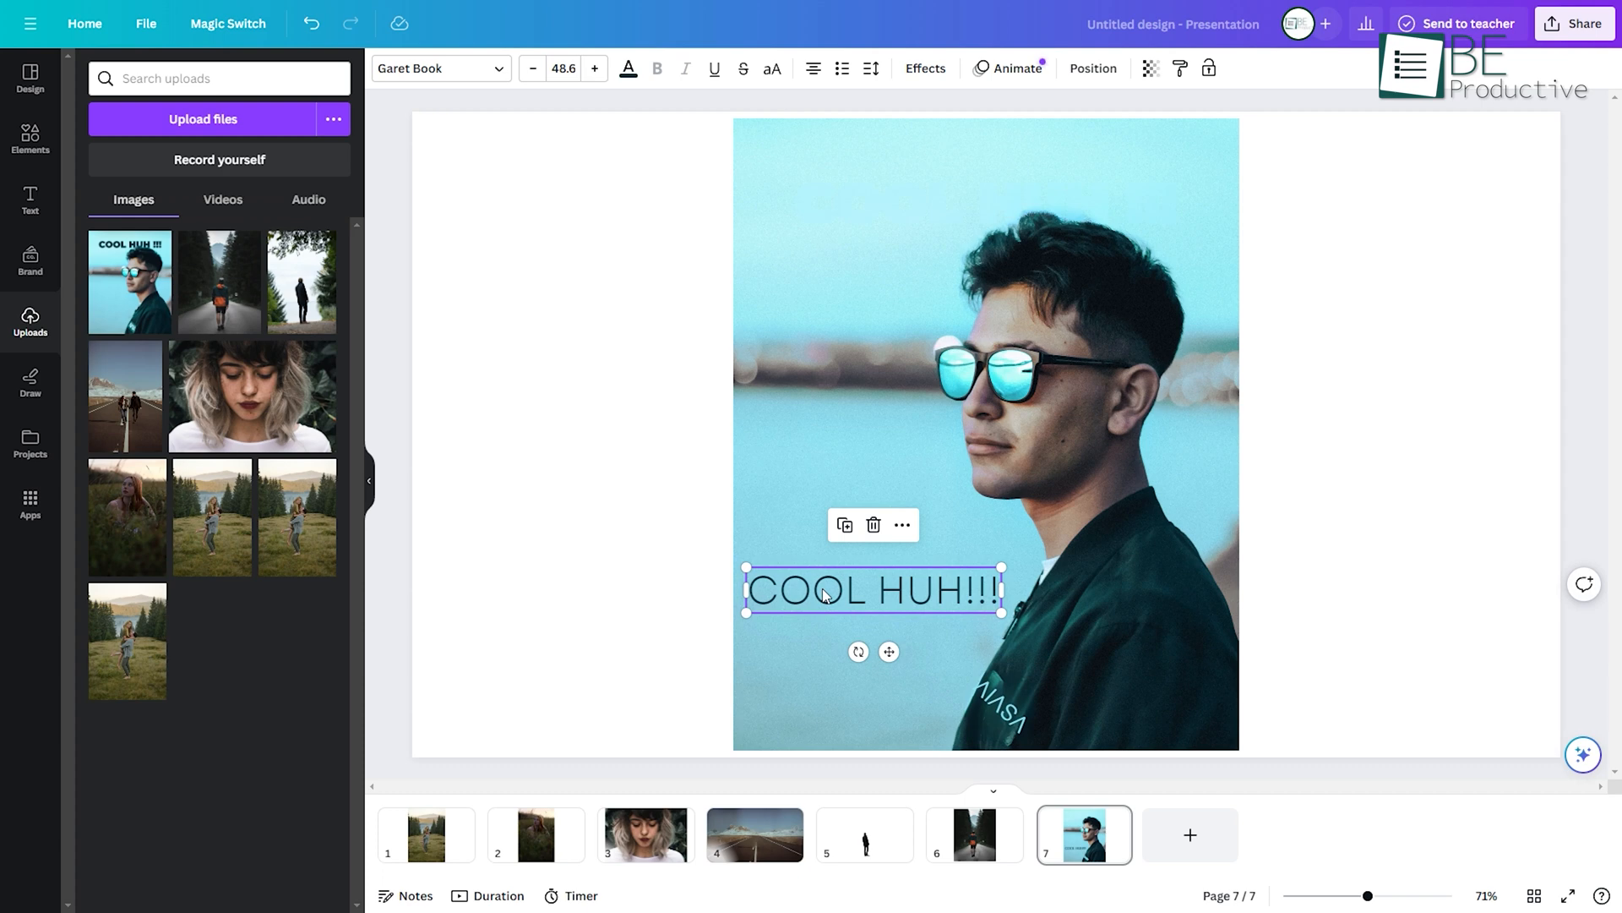
left_click_drag(872, 590, 982, 203)
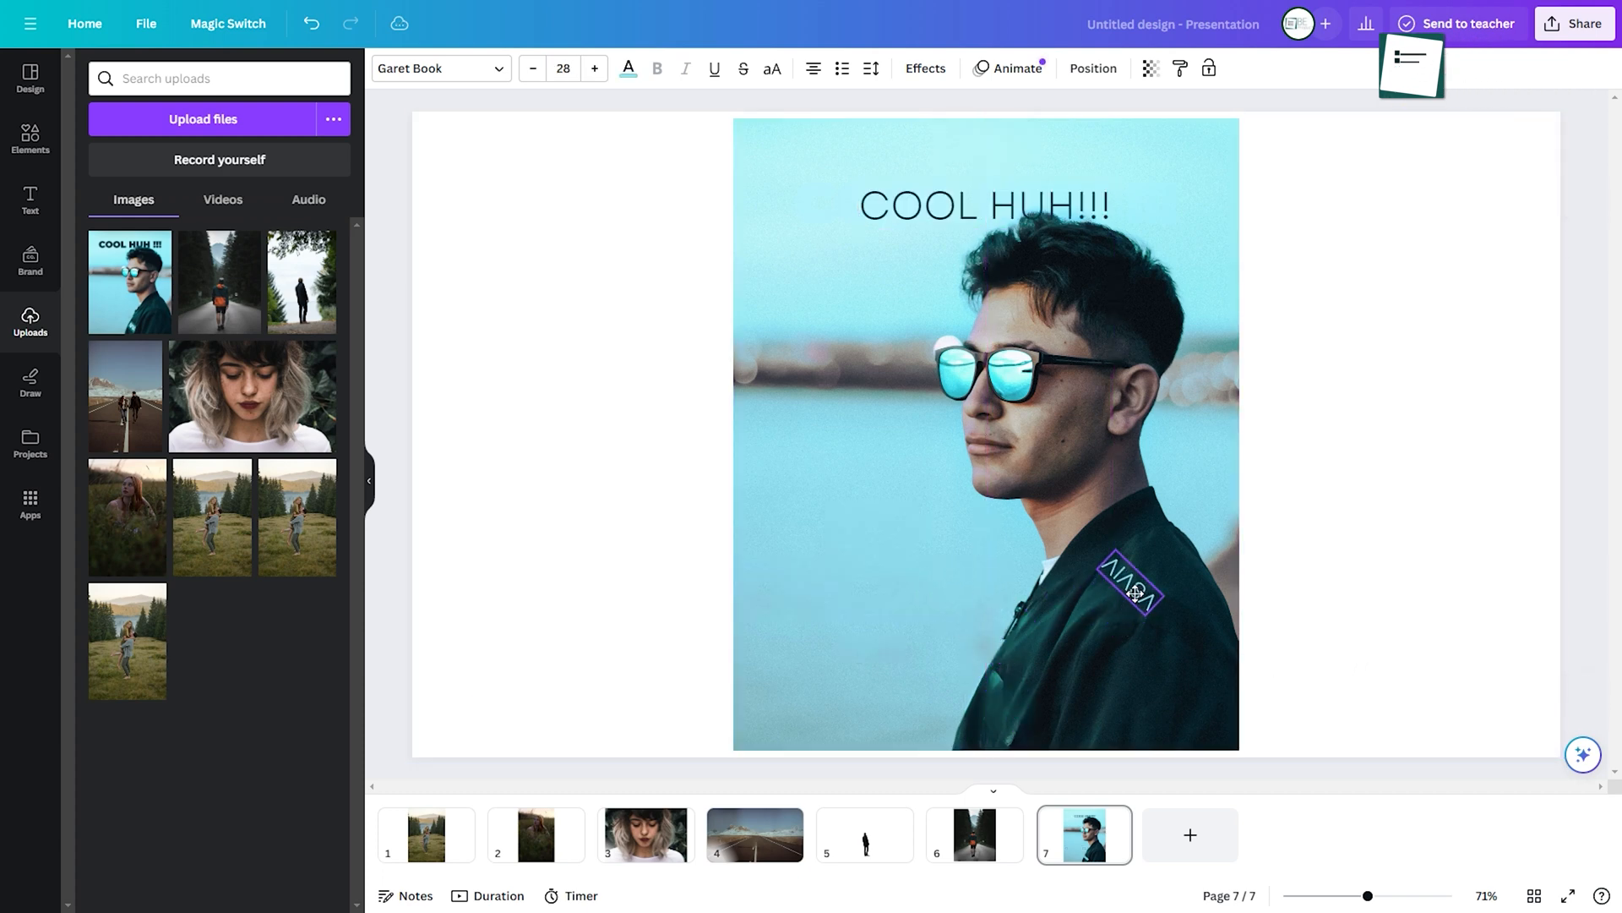
left_click_drag(1133, 594, 1153, 687)
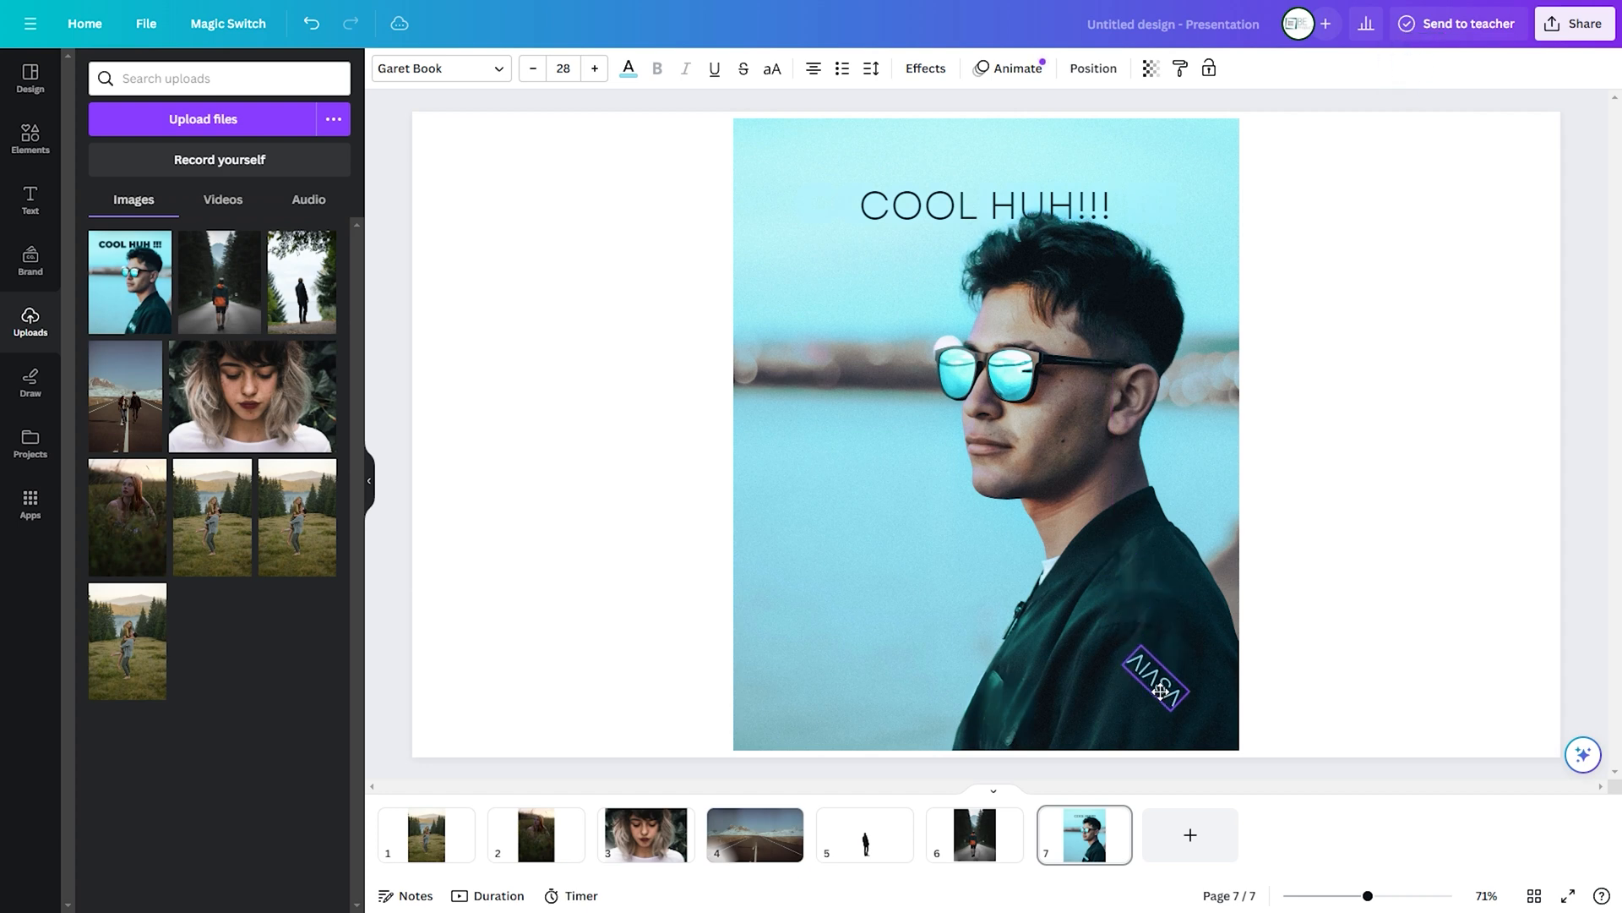
left_click(1151, 688)
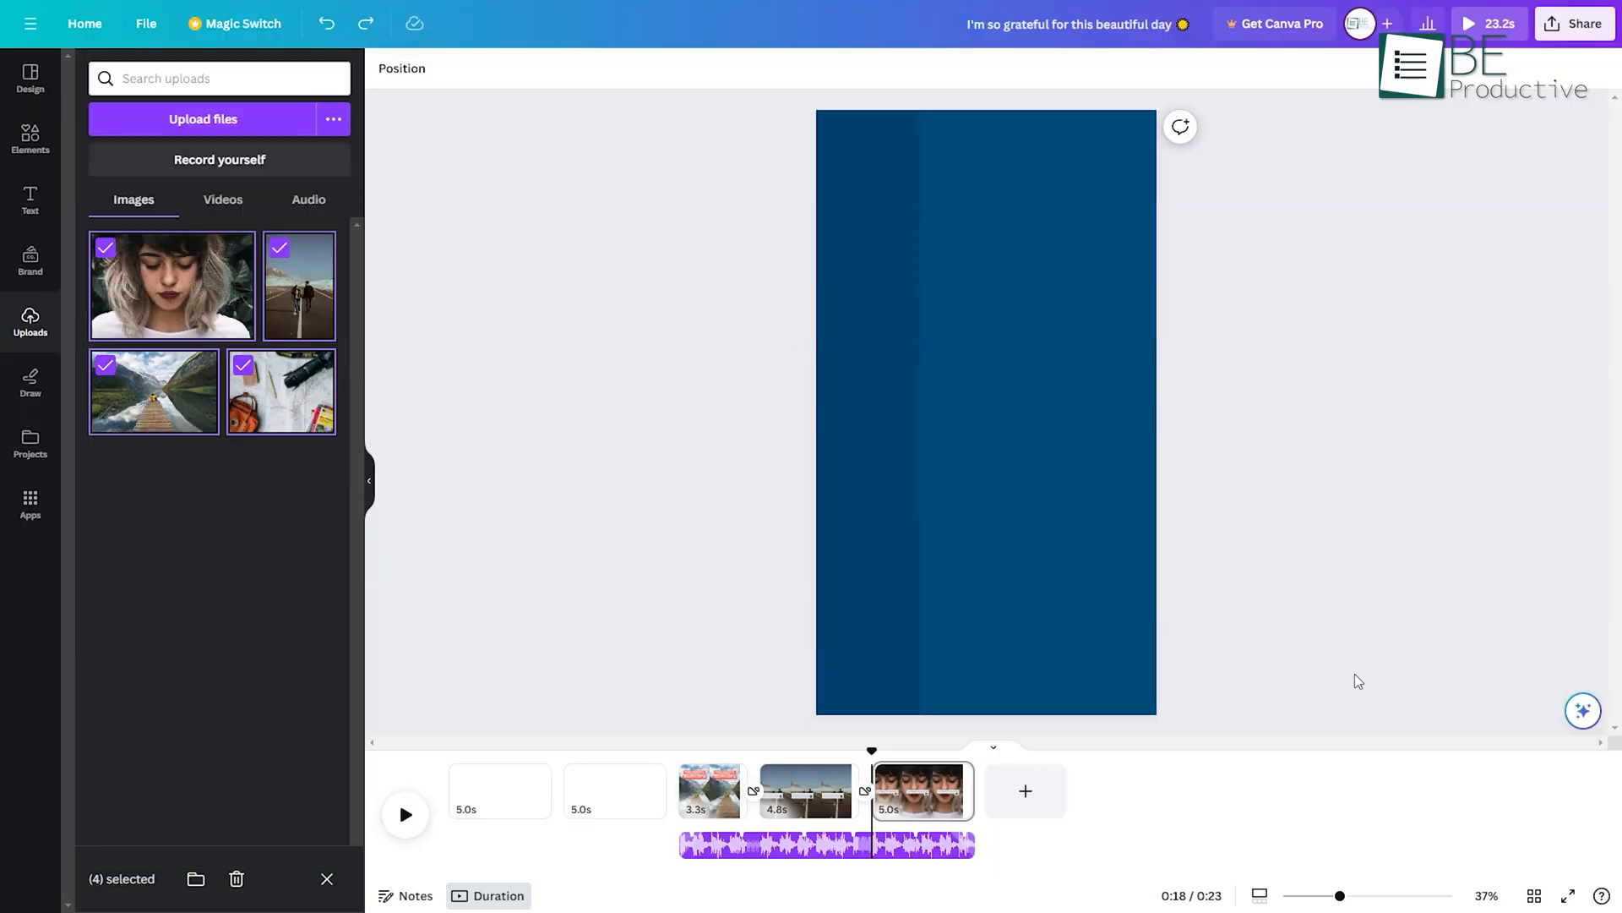
Step: Play the generated captioned video on the timeline, then pause it
left_click(405, 815)
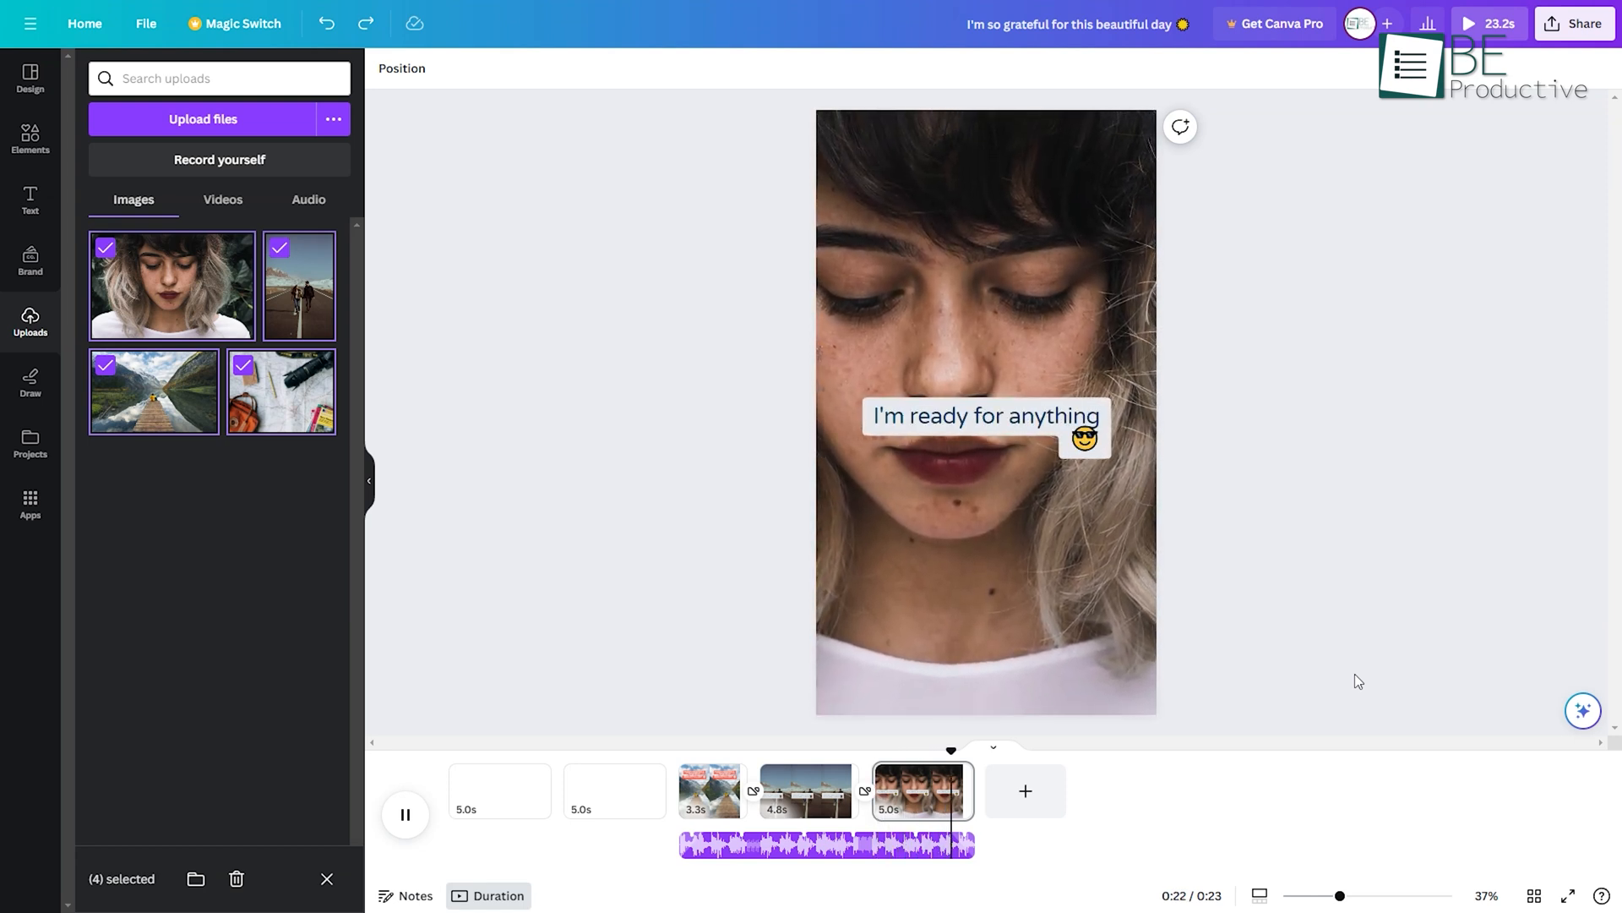
left_click(203, 120)
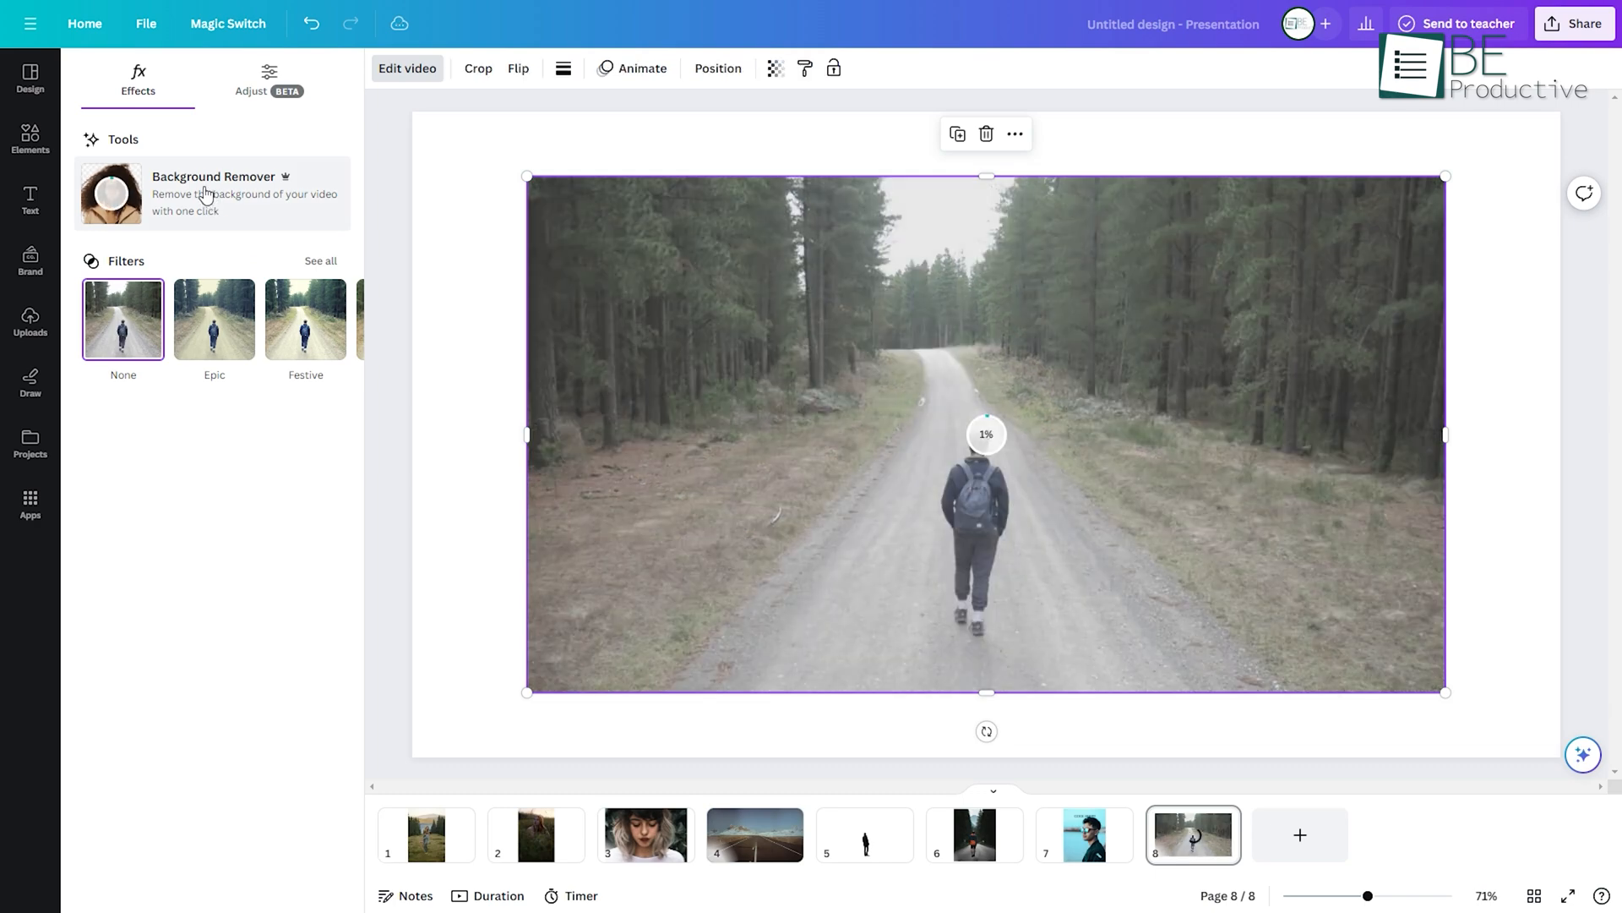
Step: Apply Background Remover to the hiker walking video on page 8
left_click(111, 193)
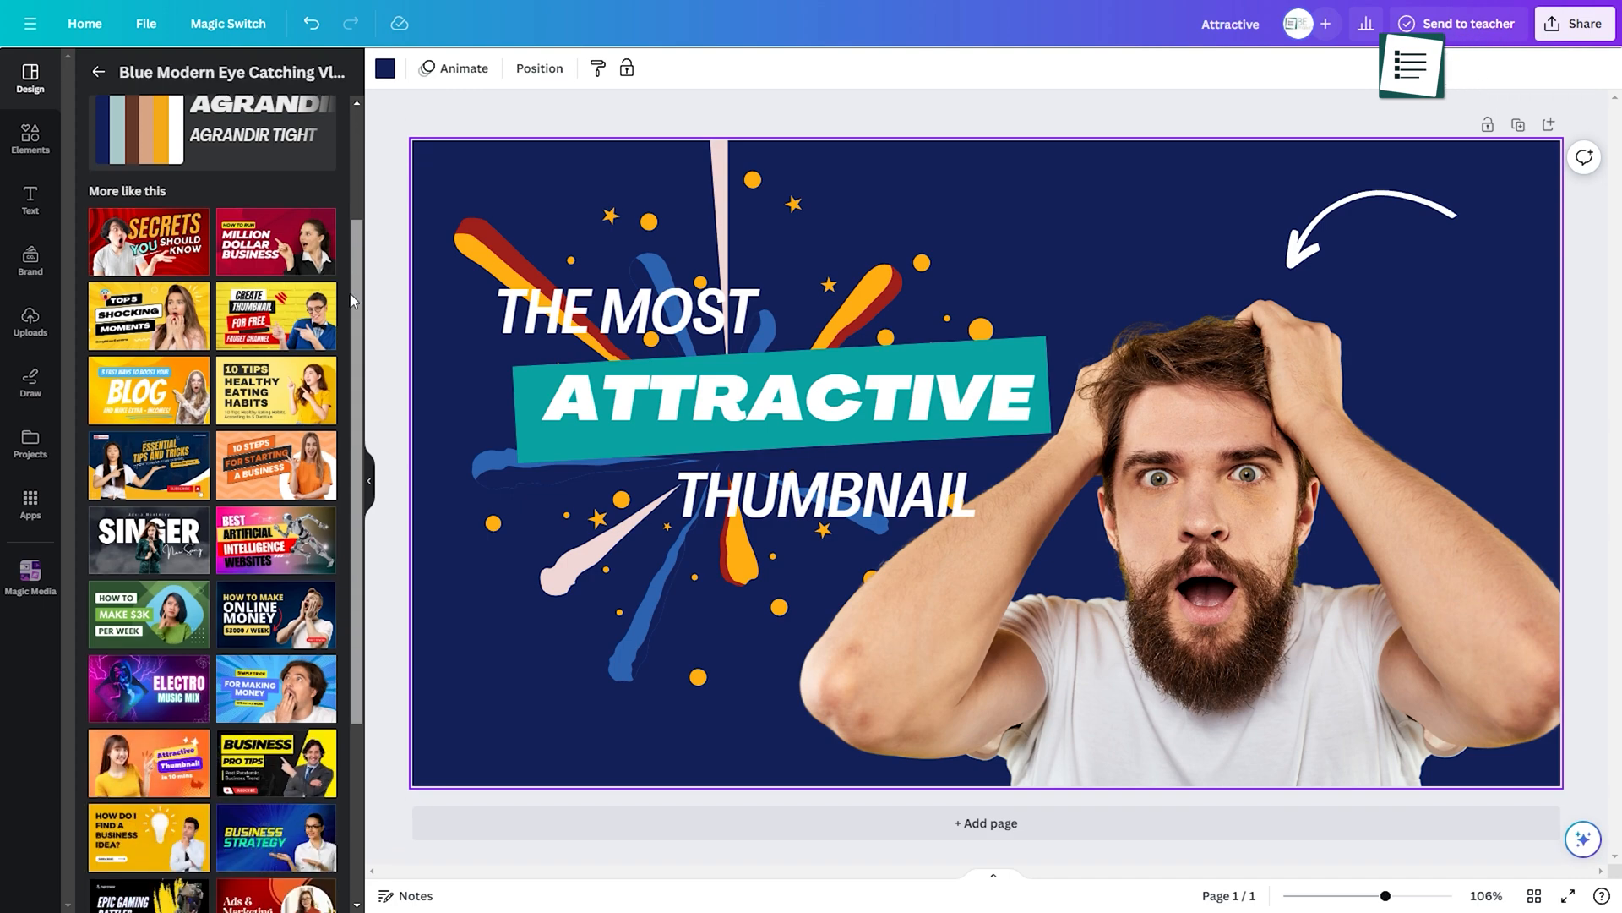
Step: Generate Magic Media images of a man holding a phone, then browse the uploads library
scroll("down", 3)
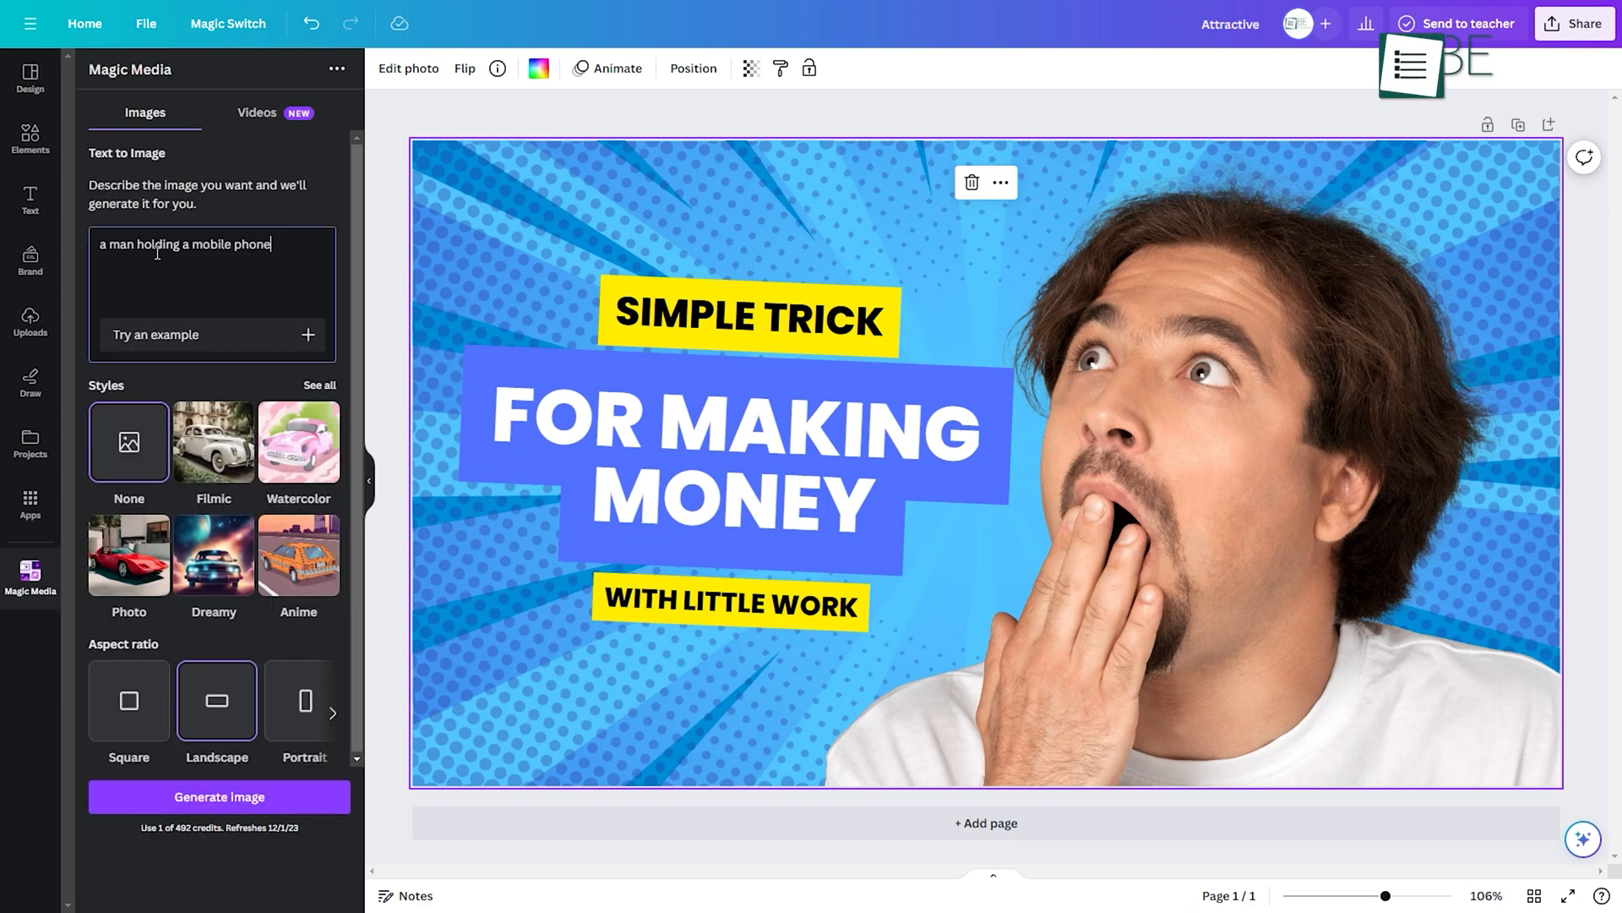
left_click(218, 796)
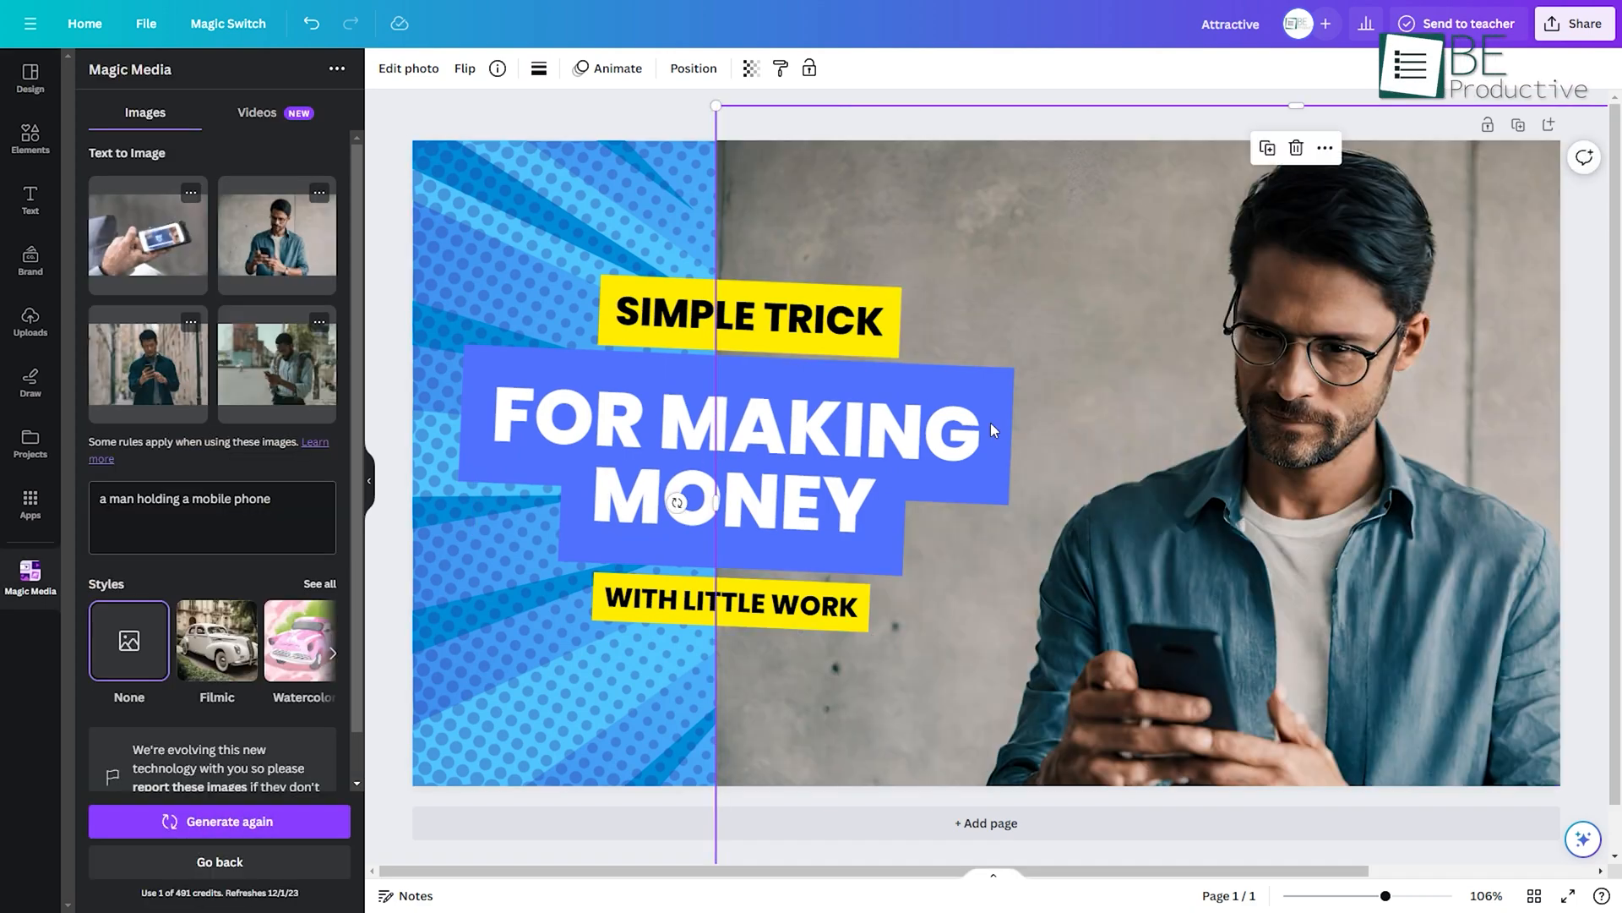
left_click(31, 323)
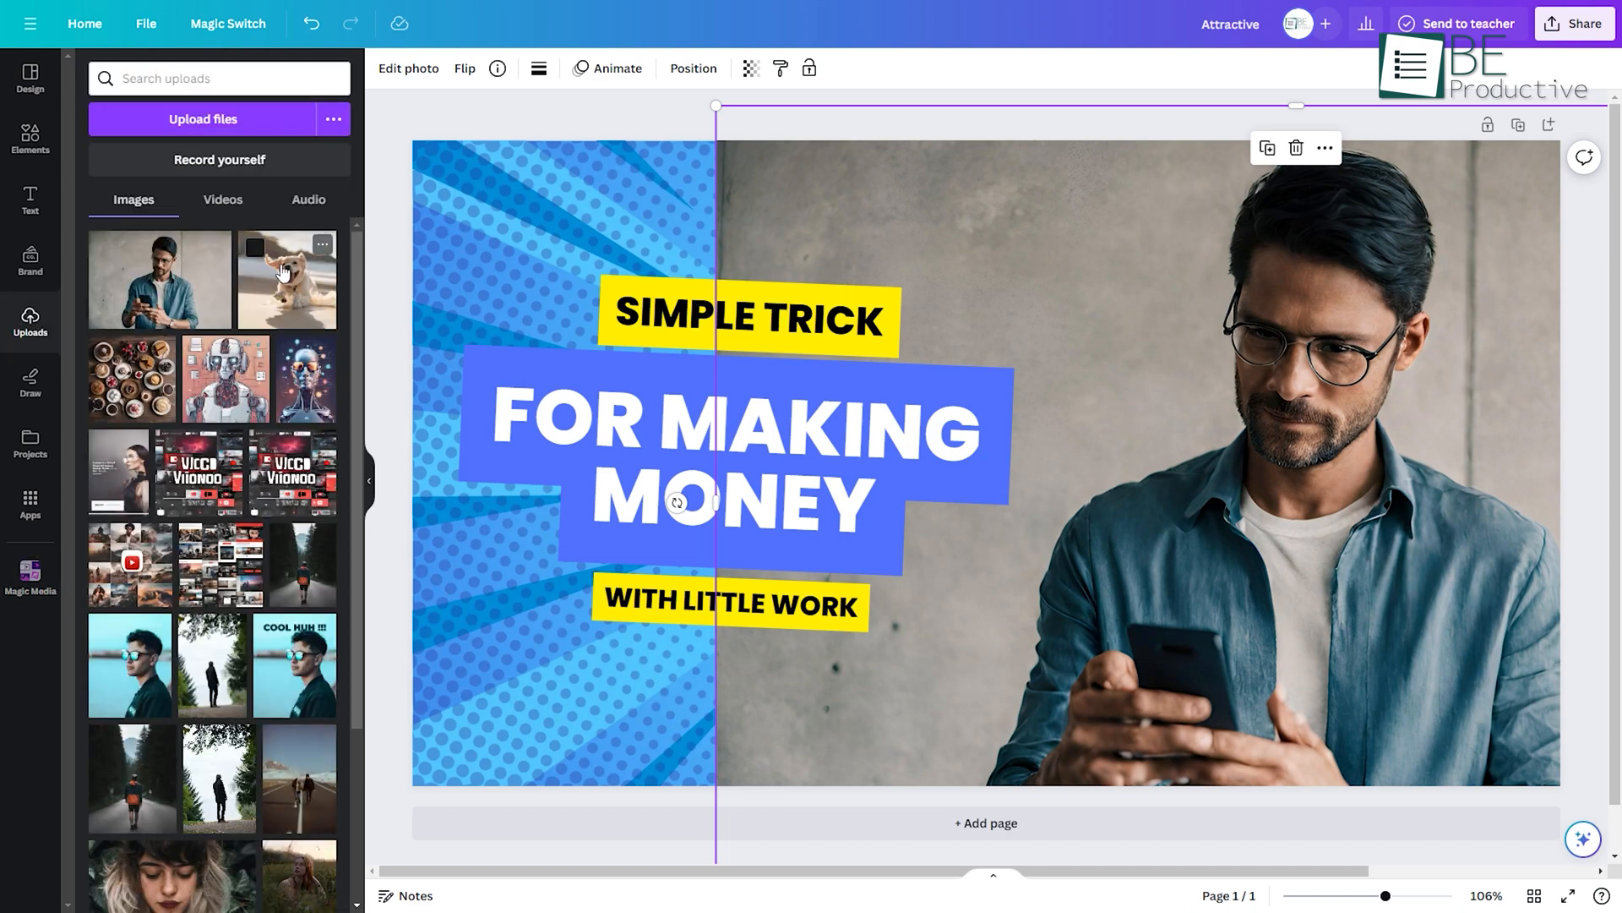
scroll("down", 3)
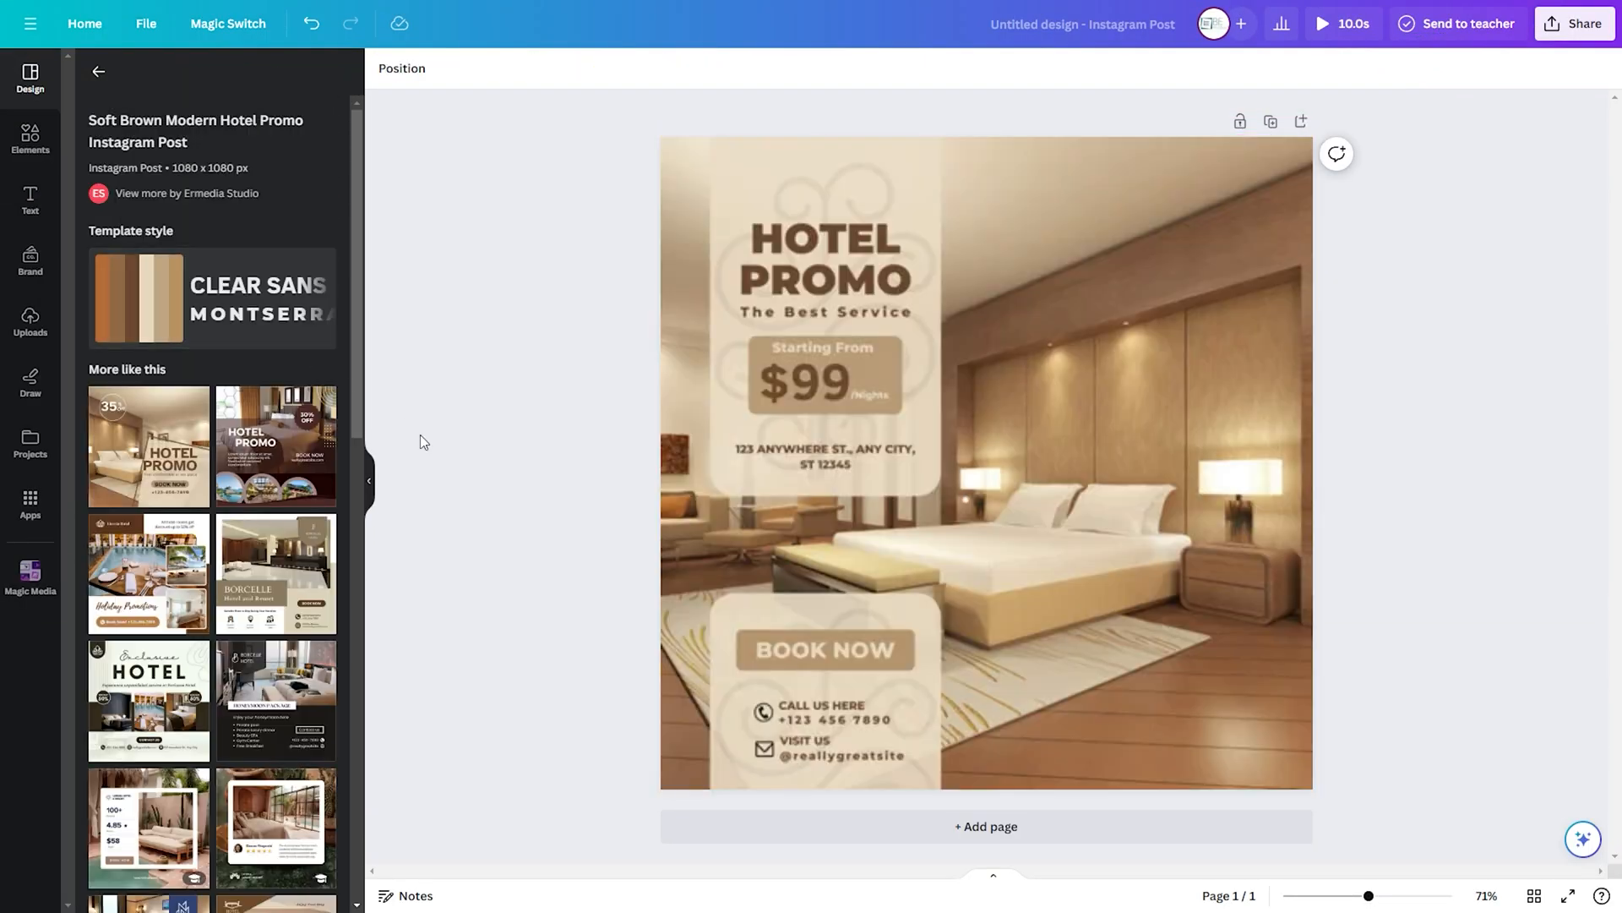
Step: Change the standard room price from $250 to $350; set the dog image to Photo style, Square
left_click(824, 456)
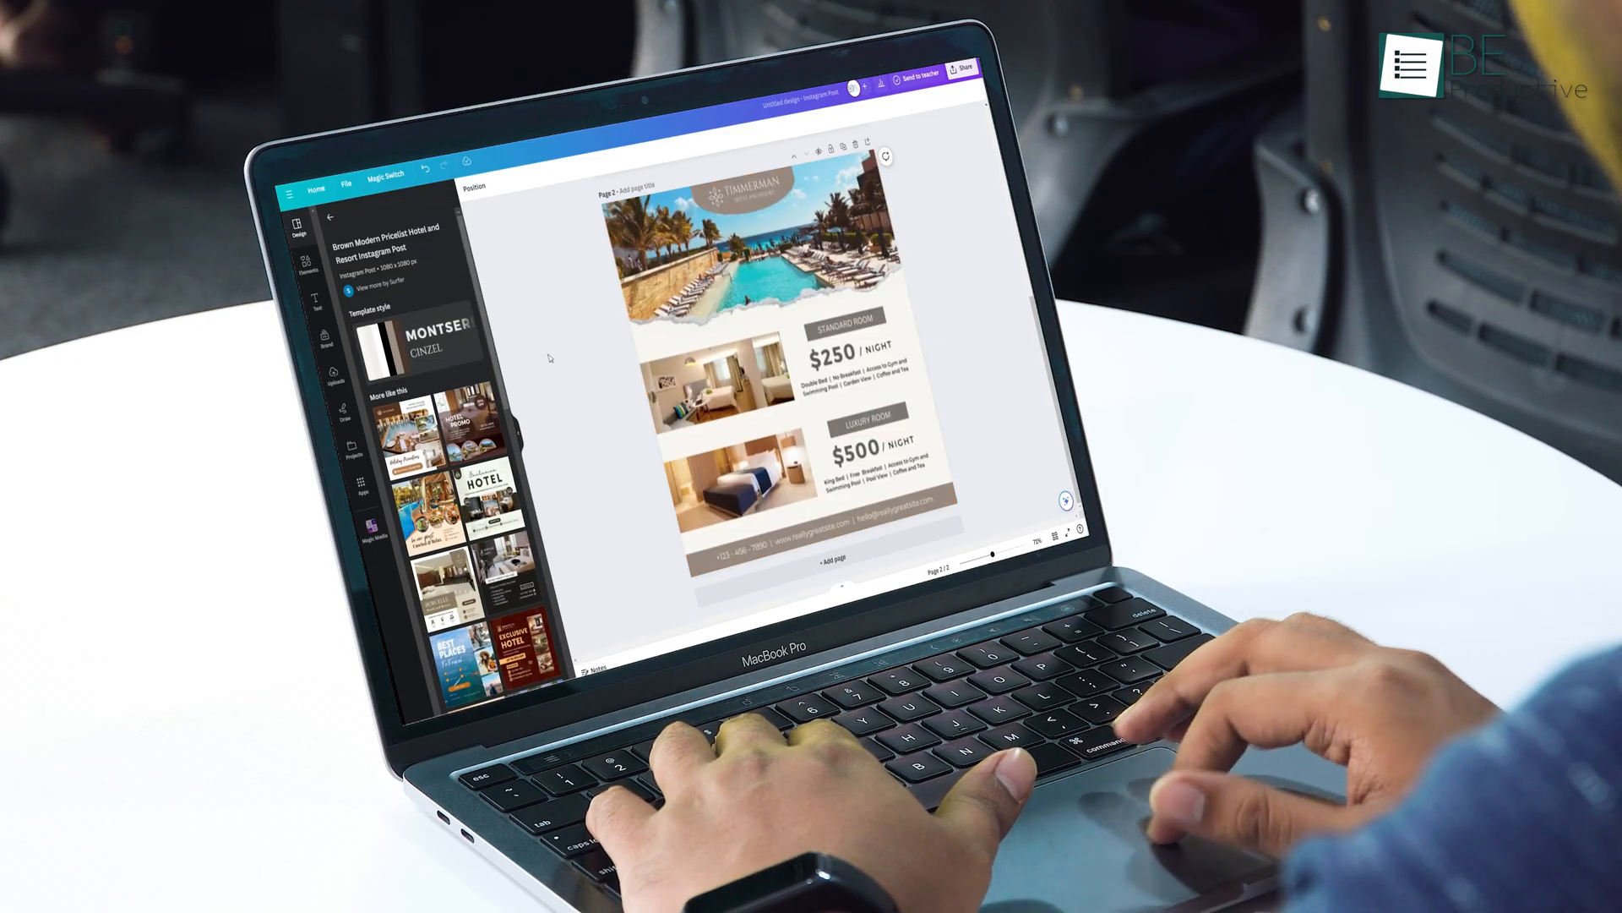
double_click(841, 332)
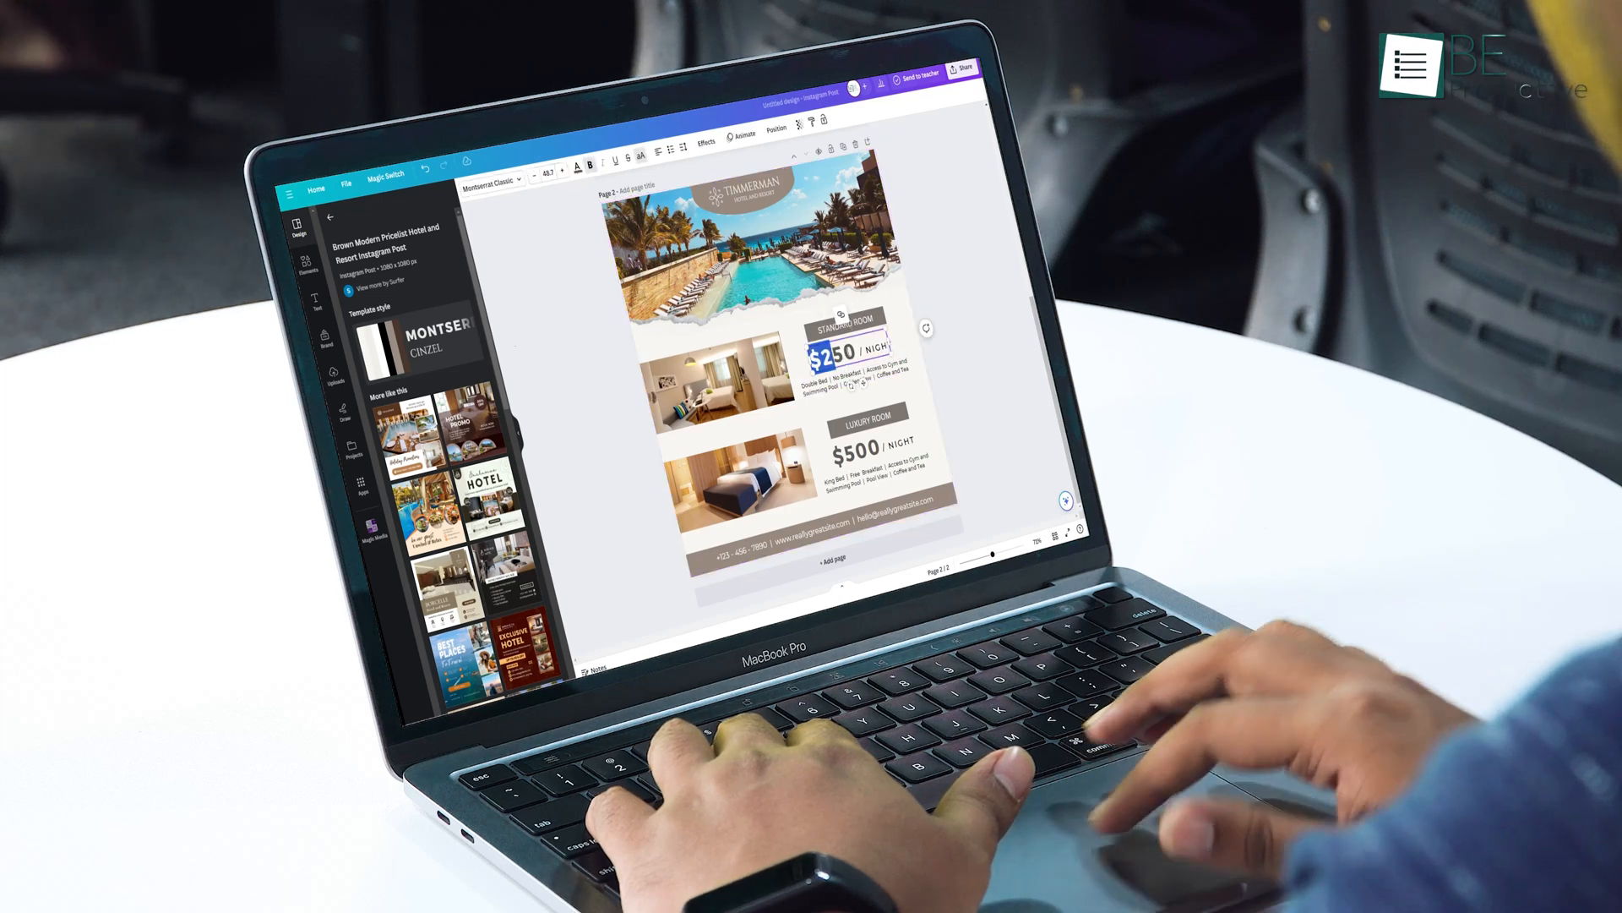
type("350")
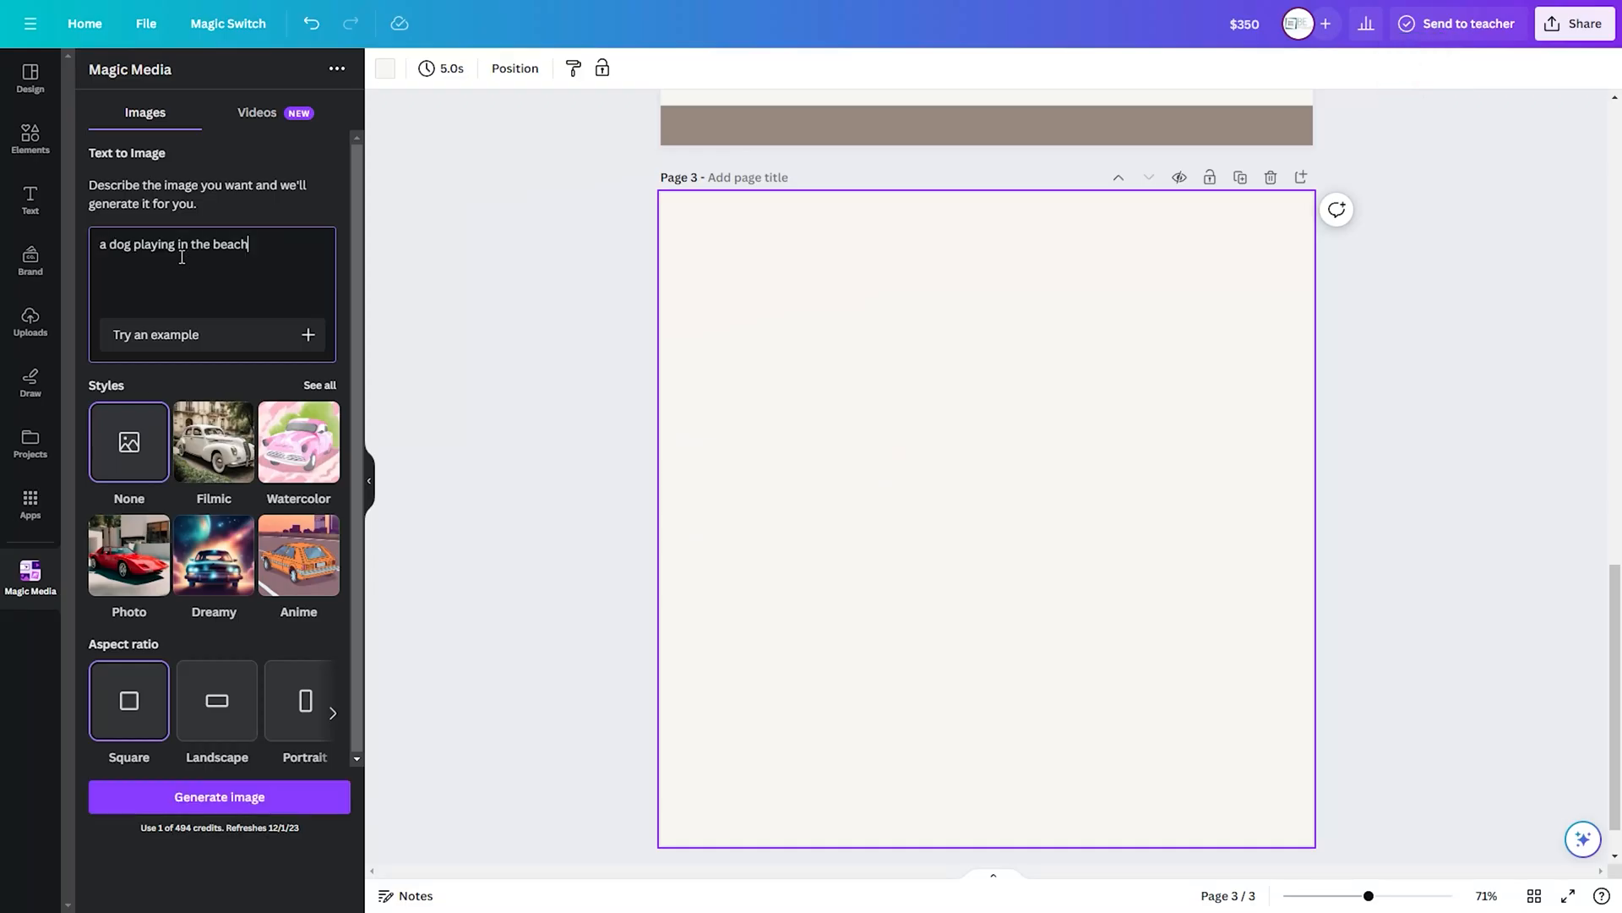
left_click(129, 555)
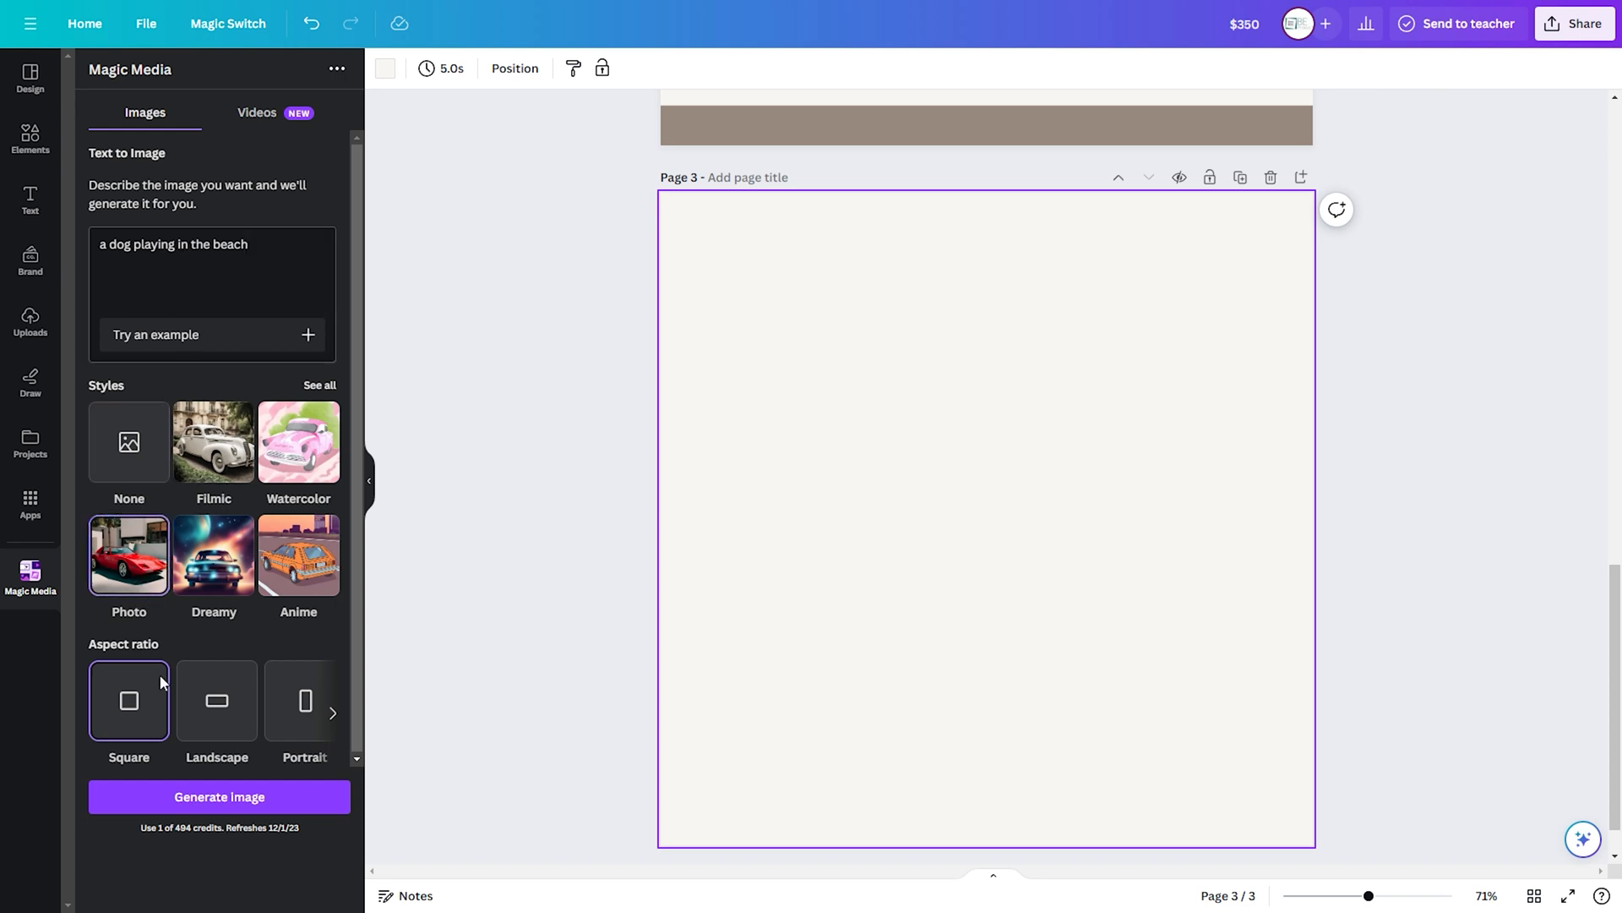
left_click(218, 796)
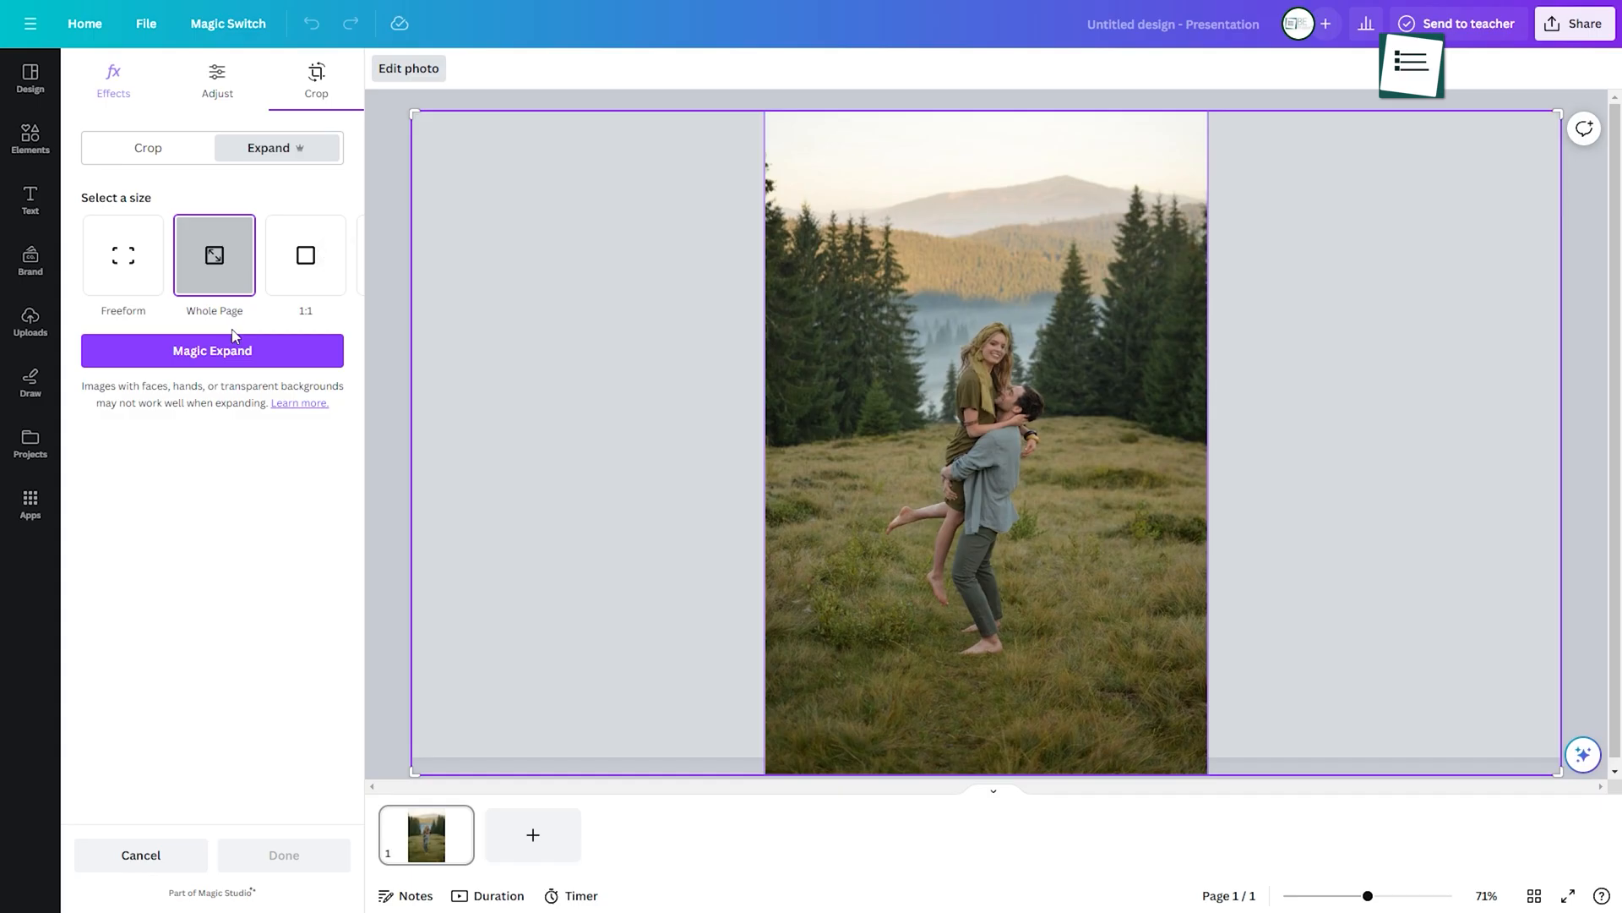
Step: Run Magic Expand at Whole Page size on the couple's meadow photo
left_click(212, 350)
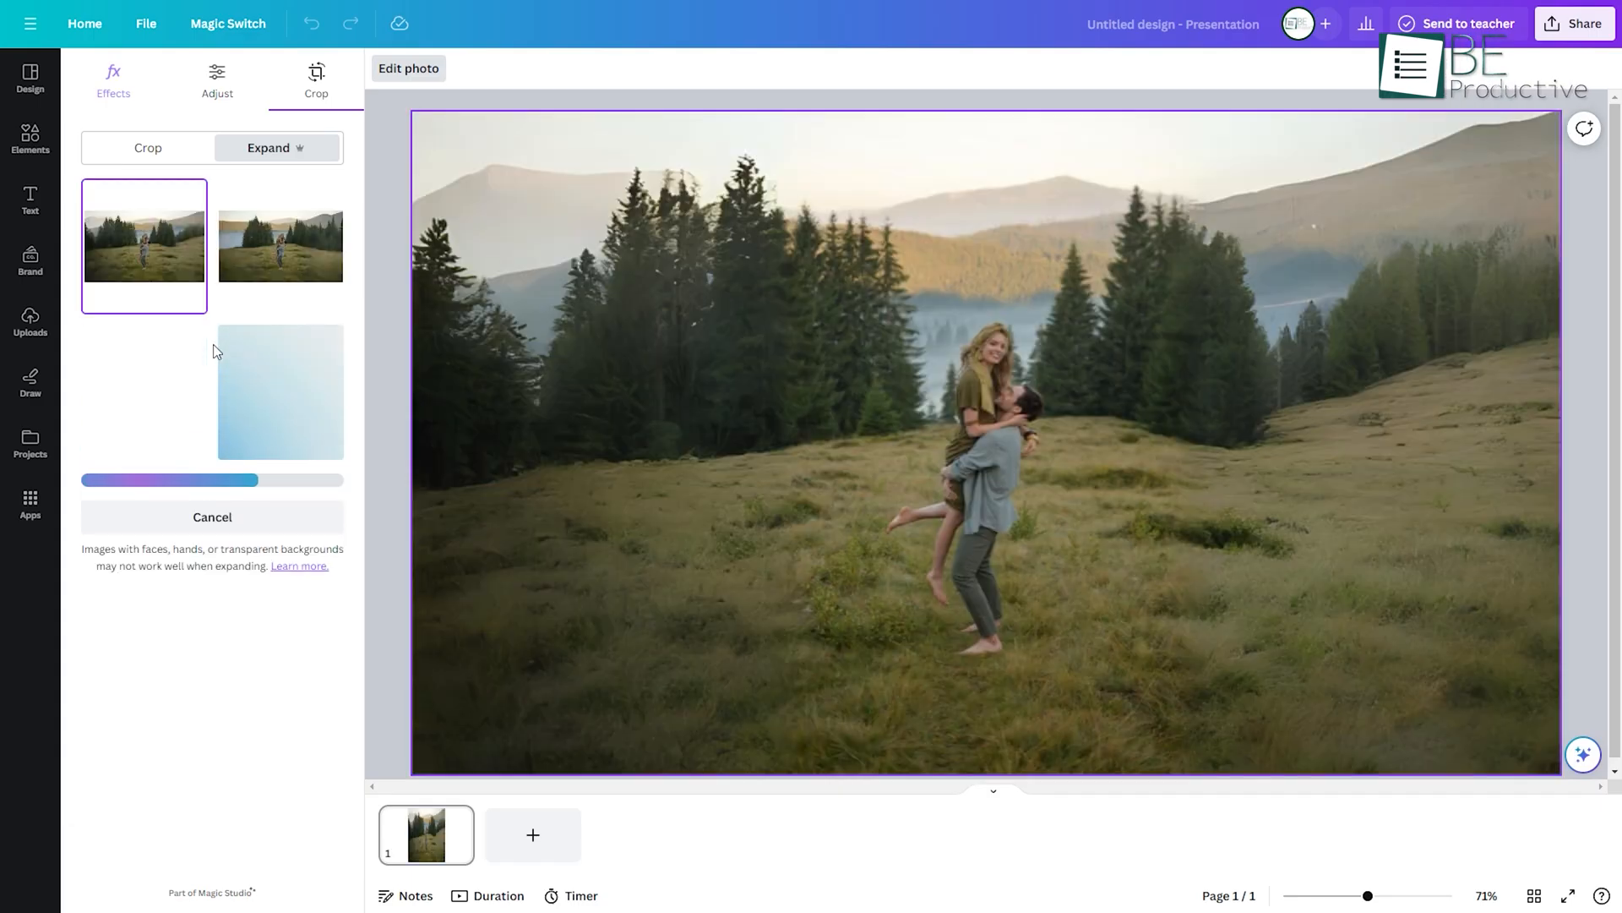